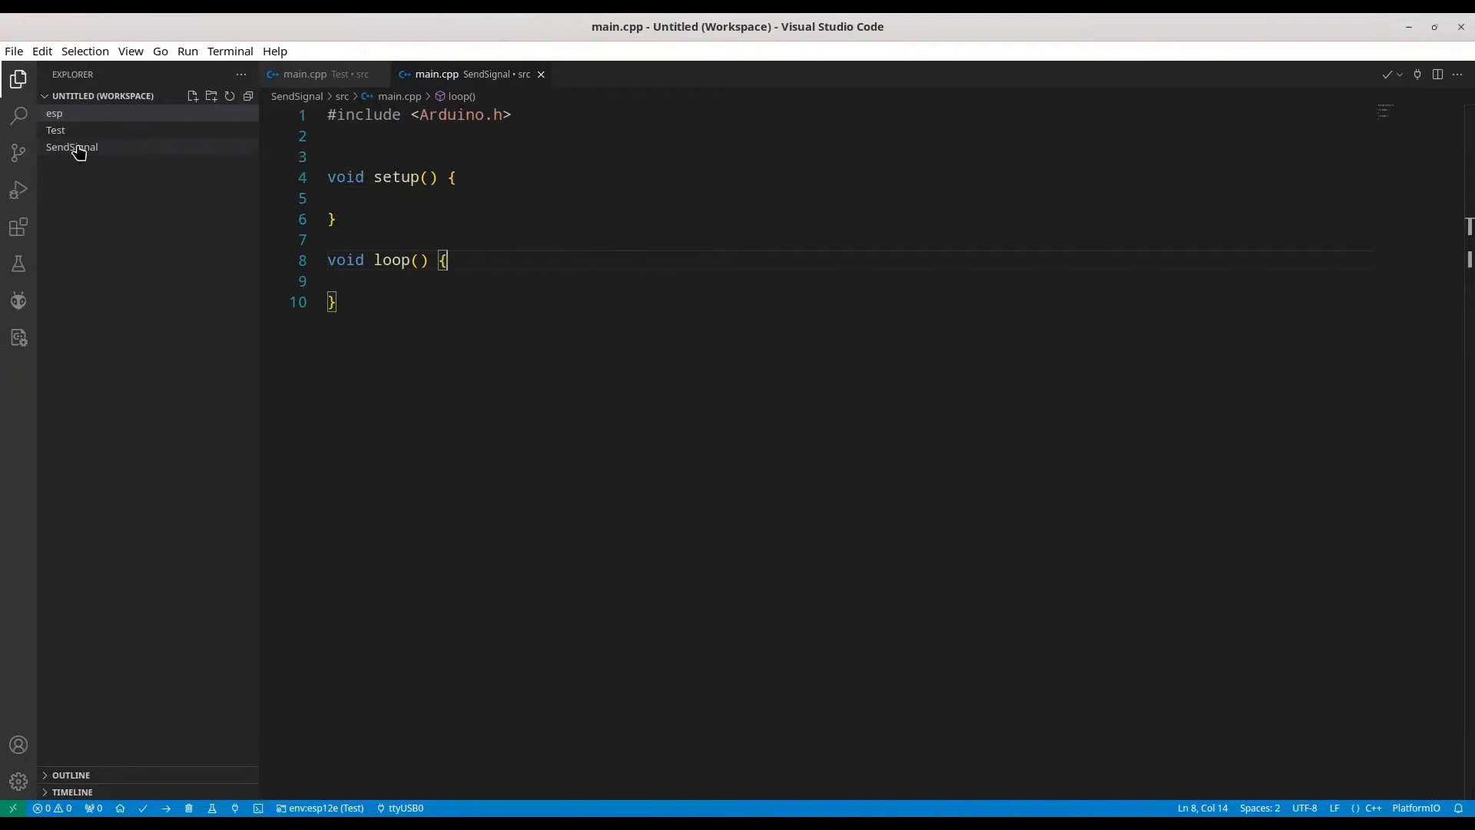
{"action": "mouse_move", "coordinate": [56, 129]}
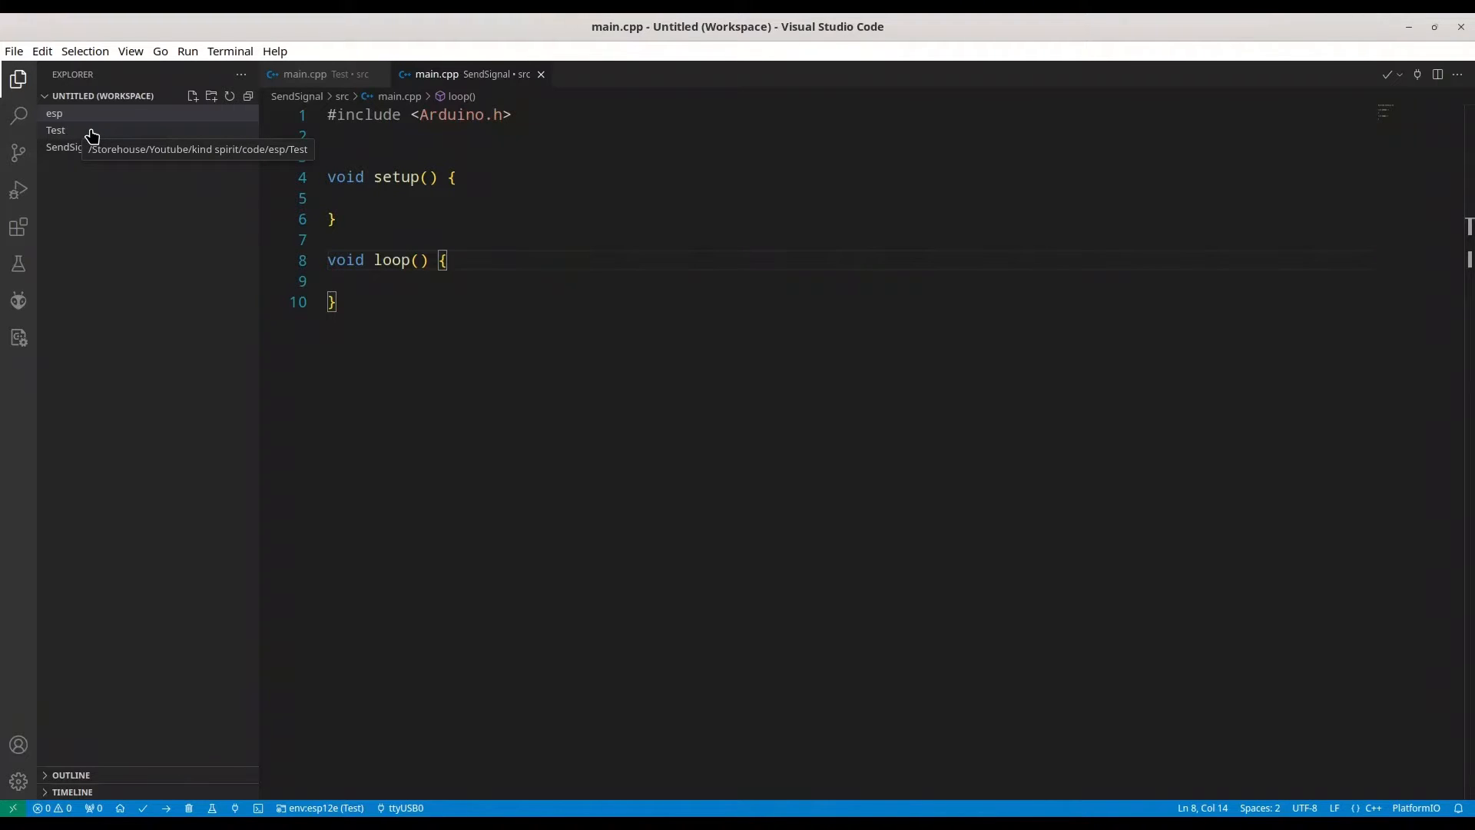
{"action": "mouse_move", "coordinate": [532, 148]}
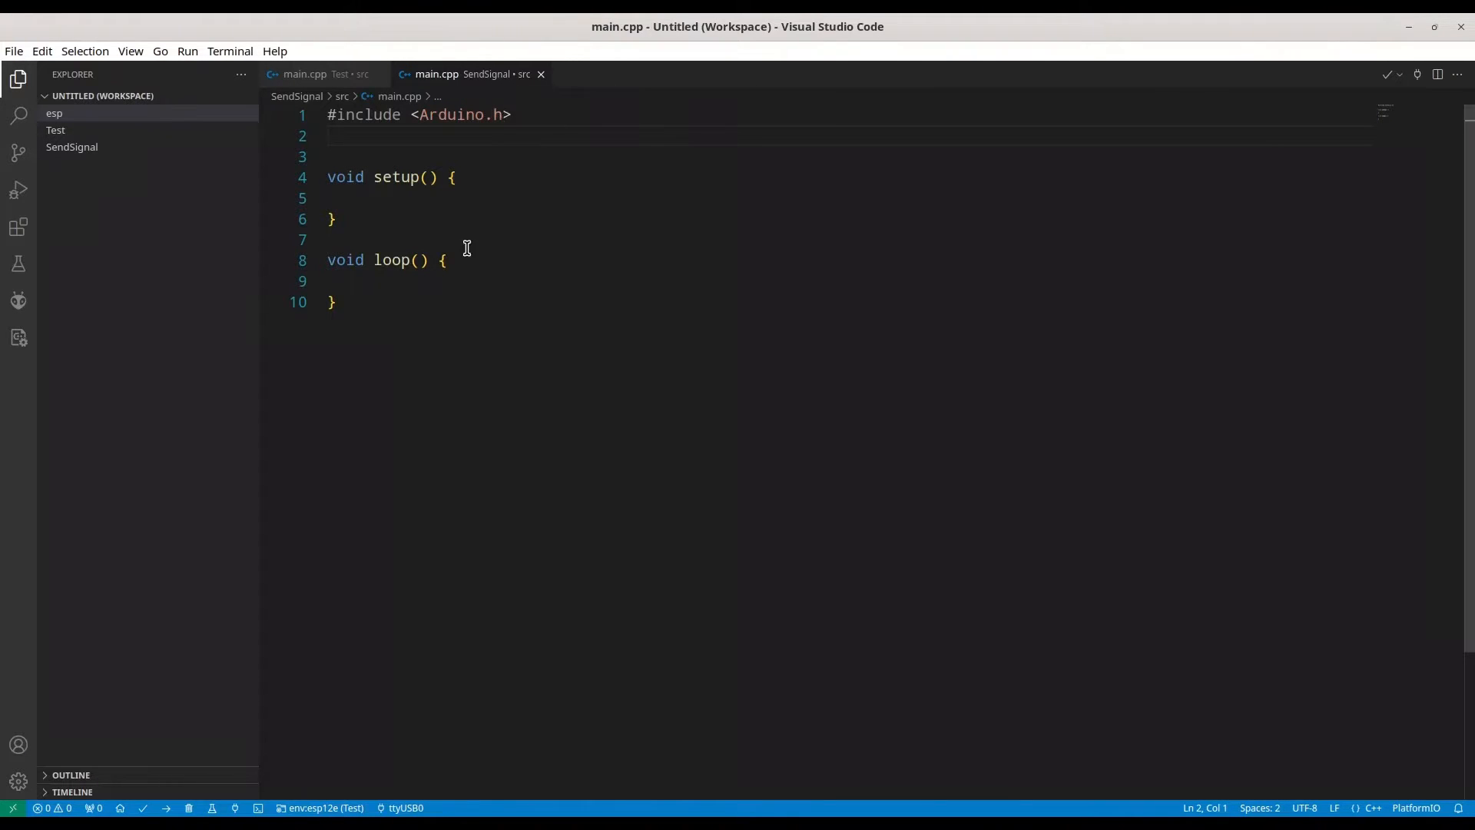
{"action": "mouse_move", "coordinate": [745, 388]}
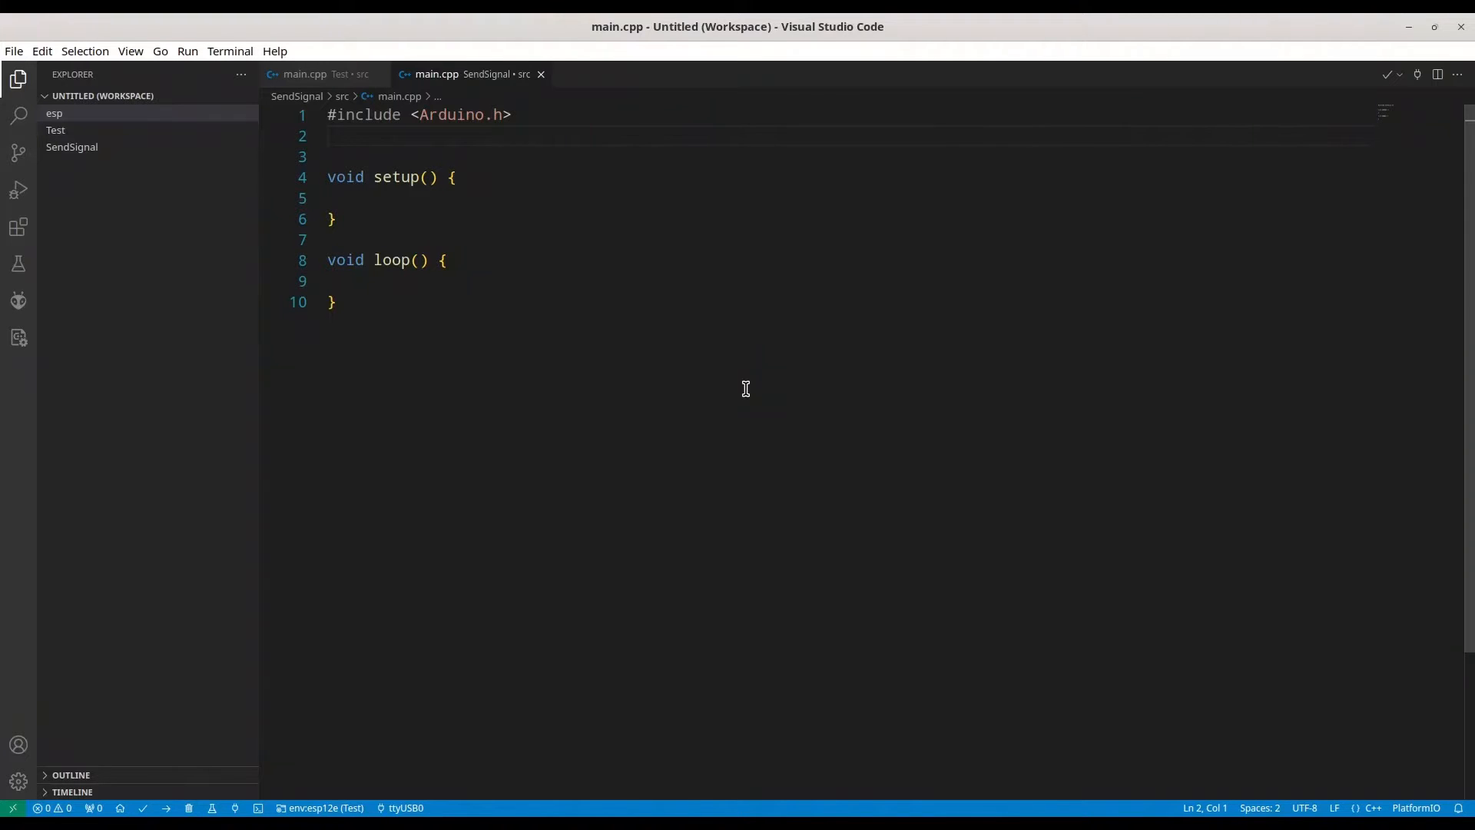
- Declare 'int trigger = 7;' and 'long interval = 1000;' in main.cpp
{"action": "type", "text": "i"}
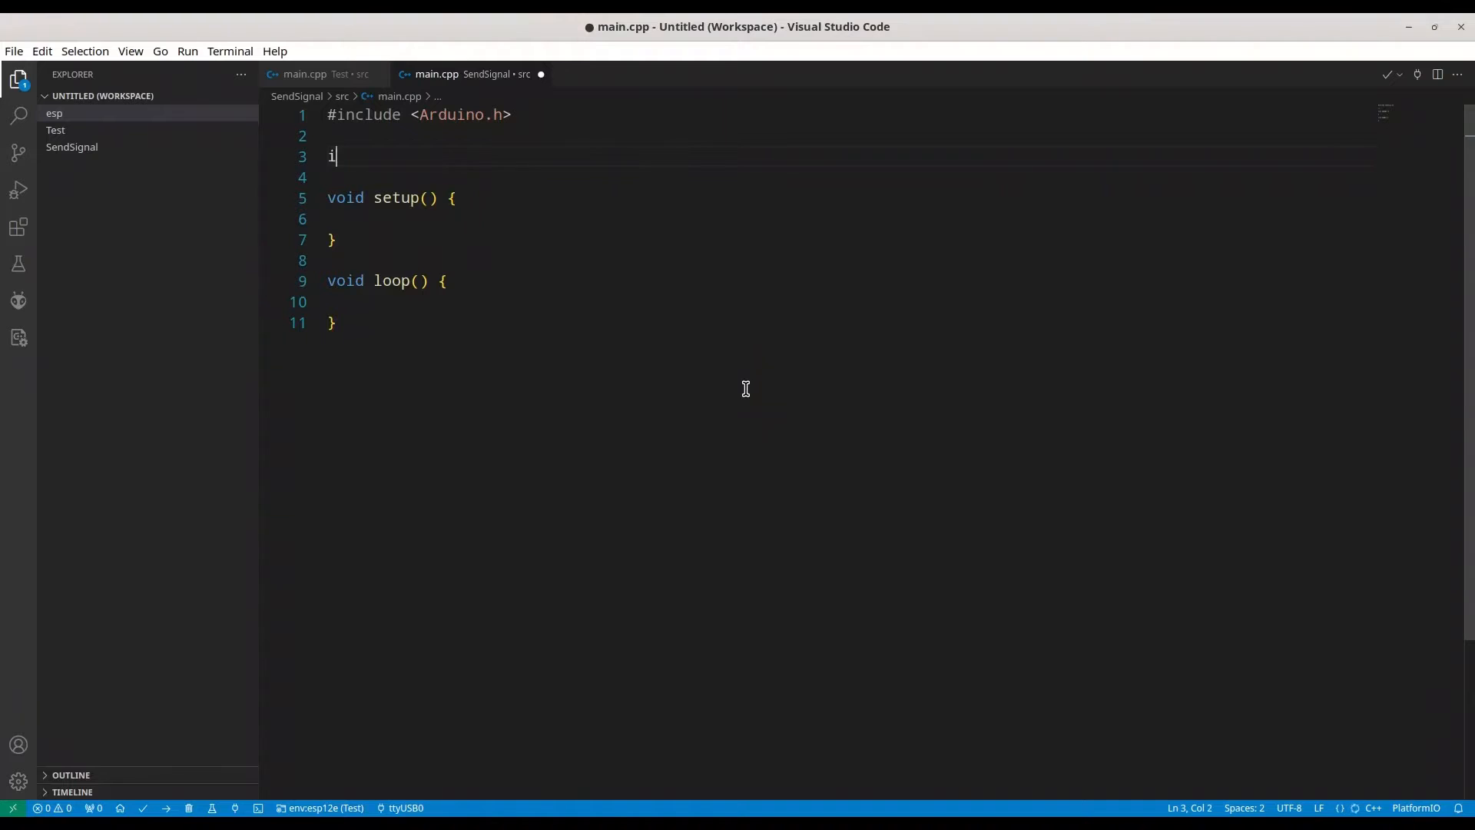
{"action": "type", "text": "nt trigg"}
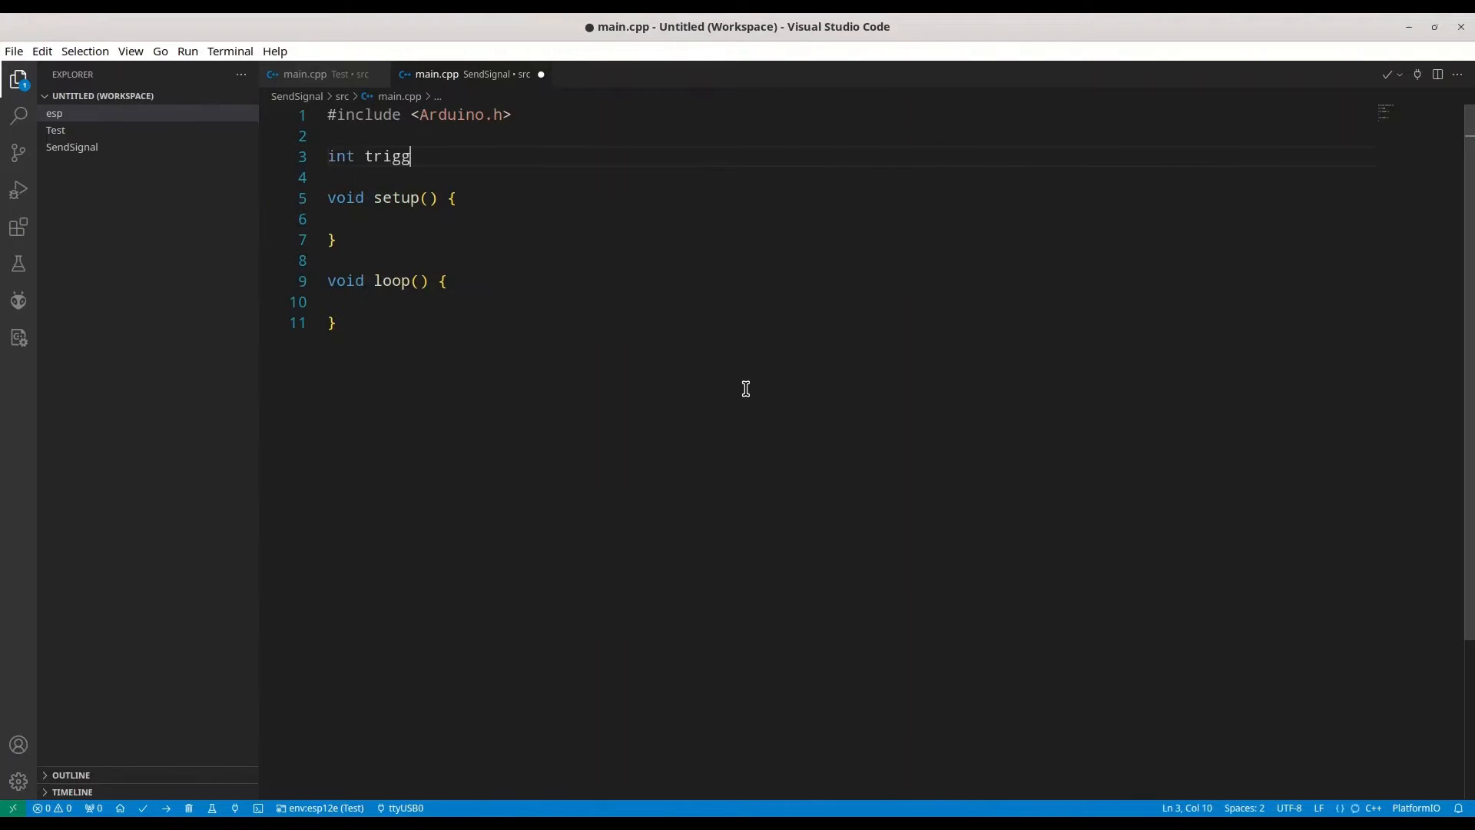
{"action": "type", "text": "er = 7;"}
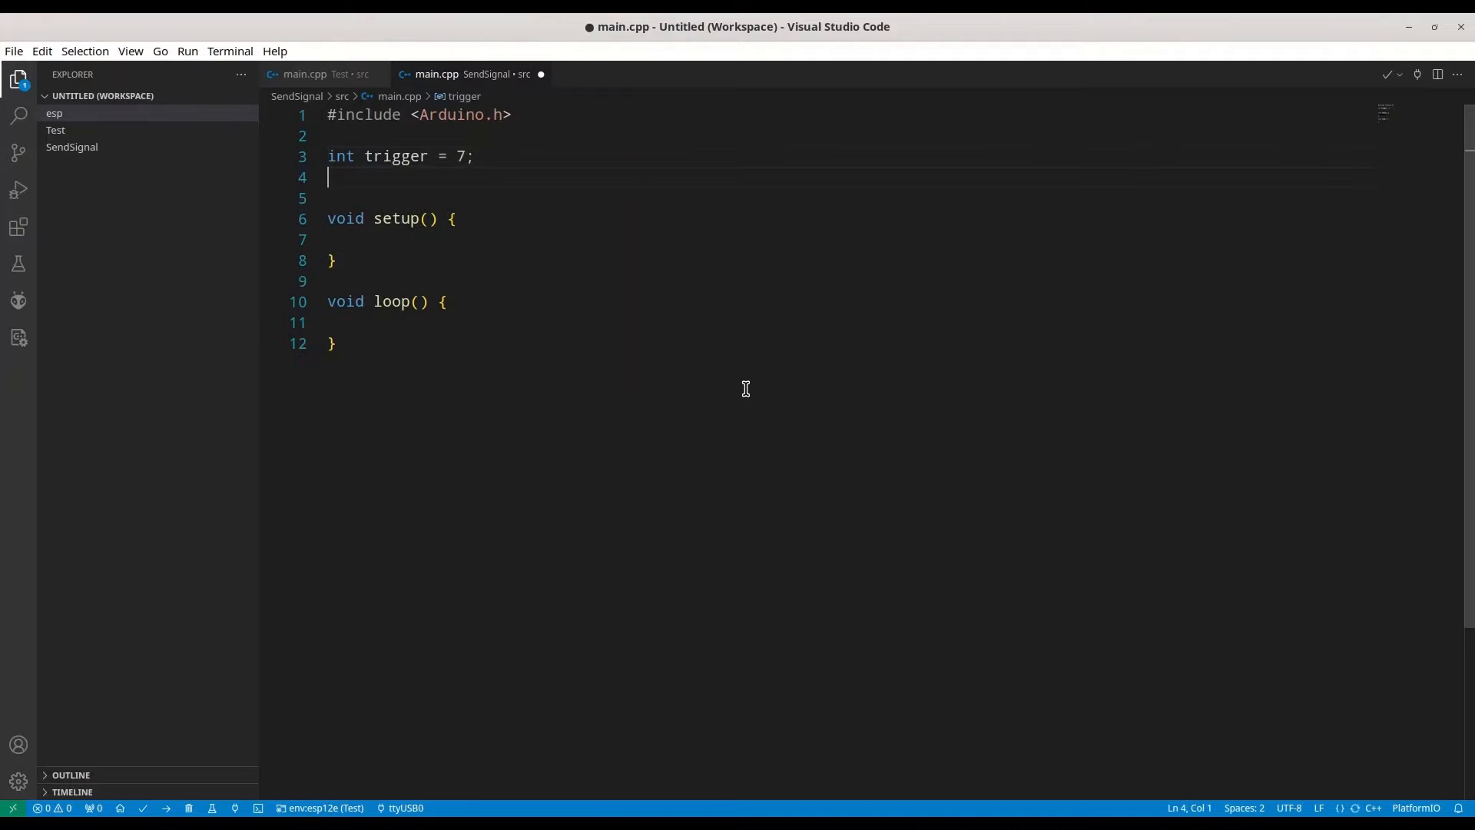
{"action": "type", "text": "long"}
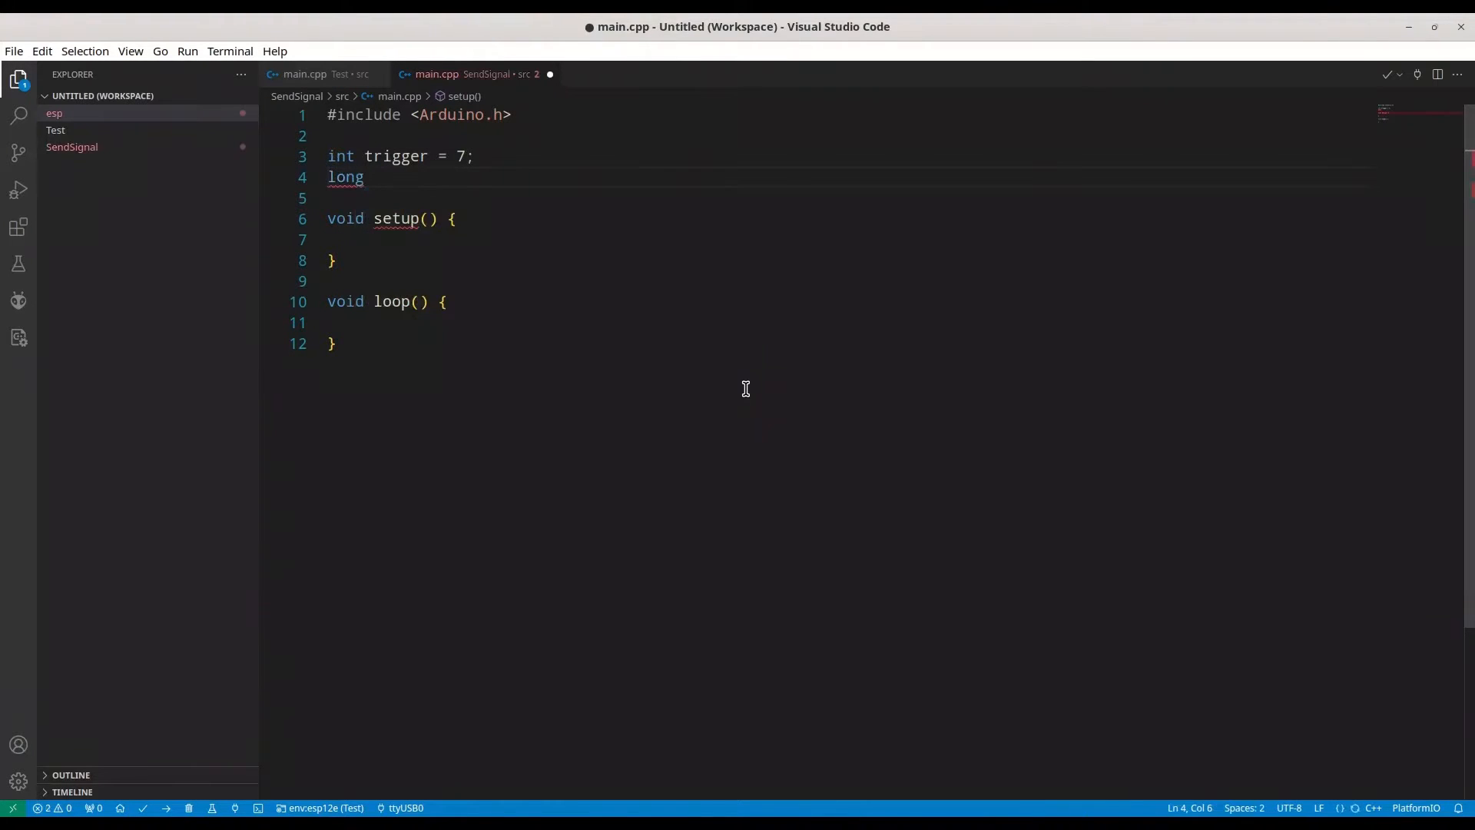
{"action": "type", "text": "it"}
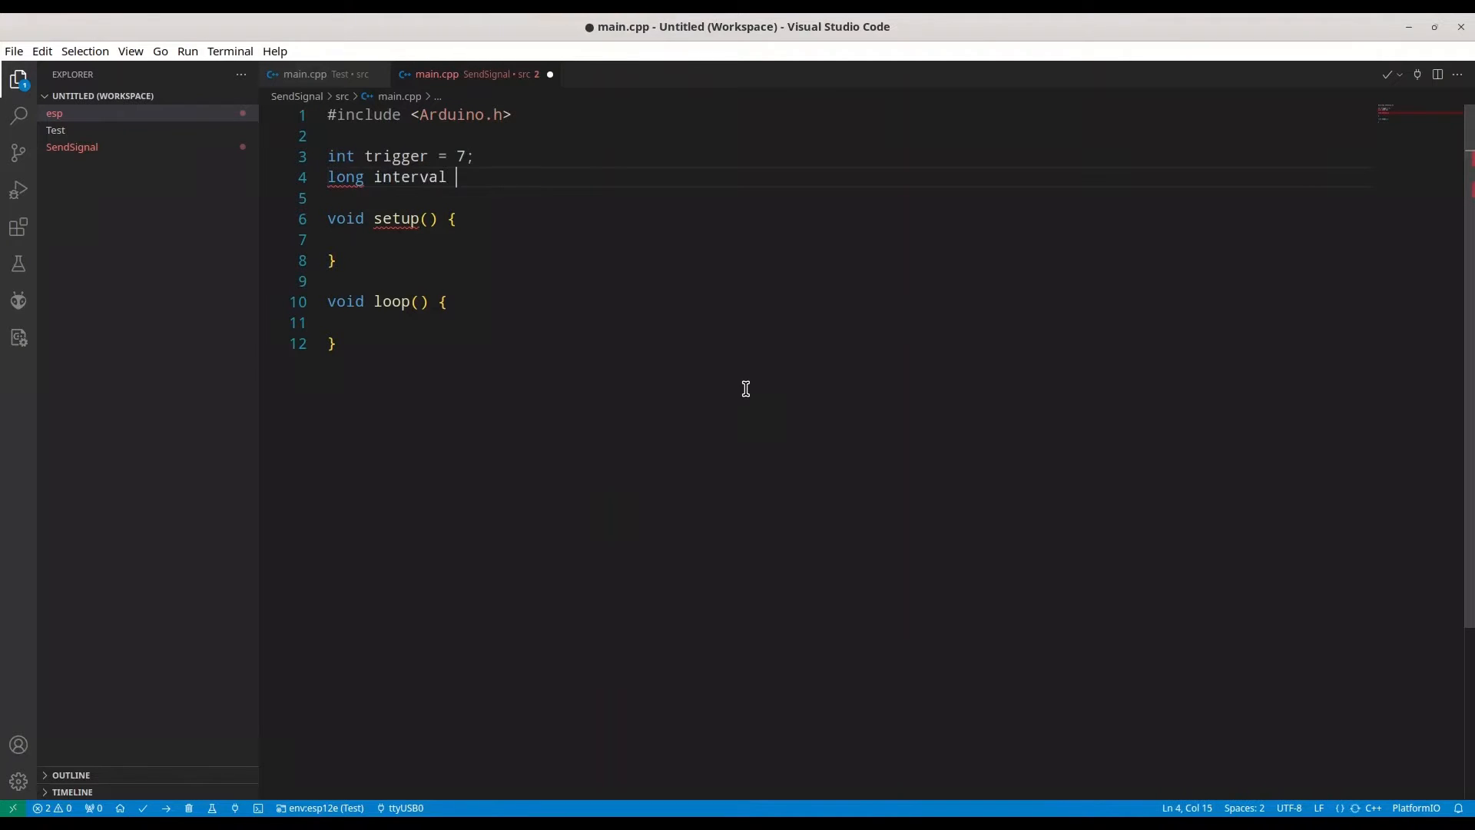
{"action": "type", "text": "= 1000"}
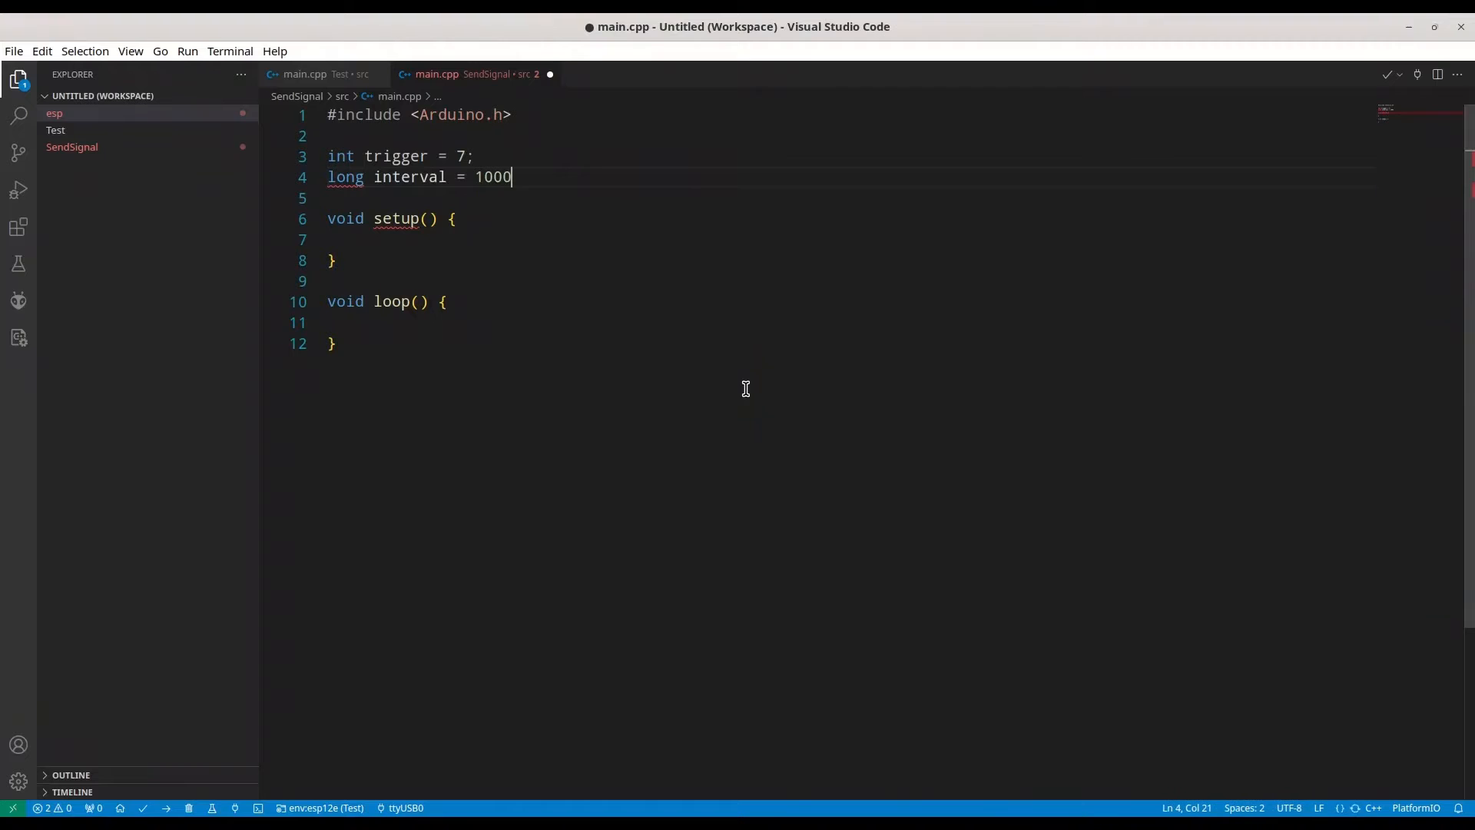
{"action": "type", "text": ";"}
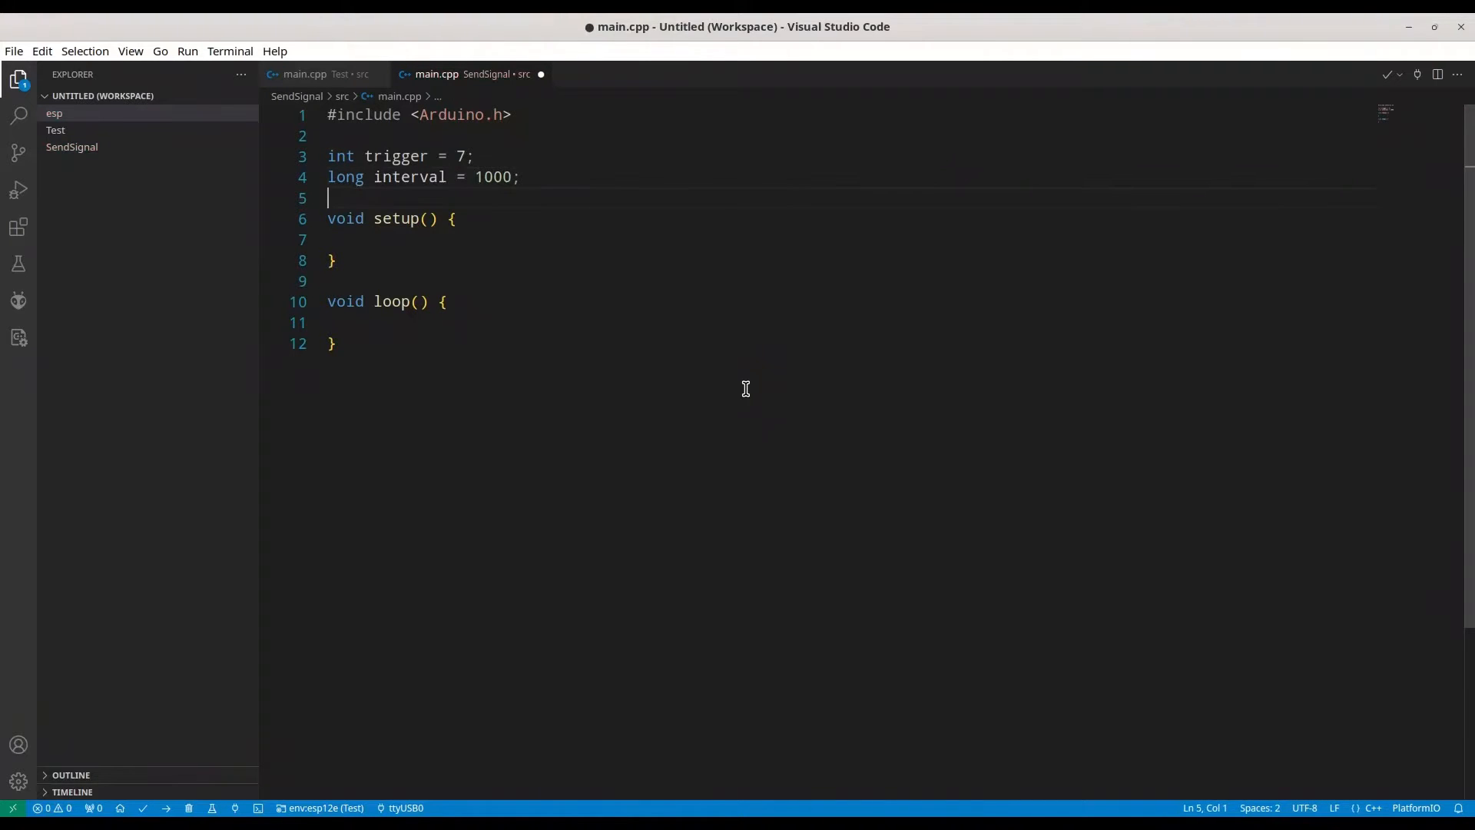
- Add pinMode(trigger, OUTPUT) inside setup()
{"action": "type", "text": "pim"}
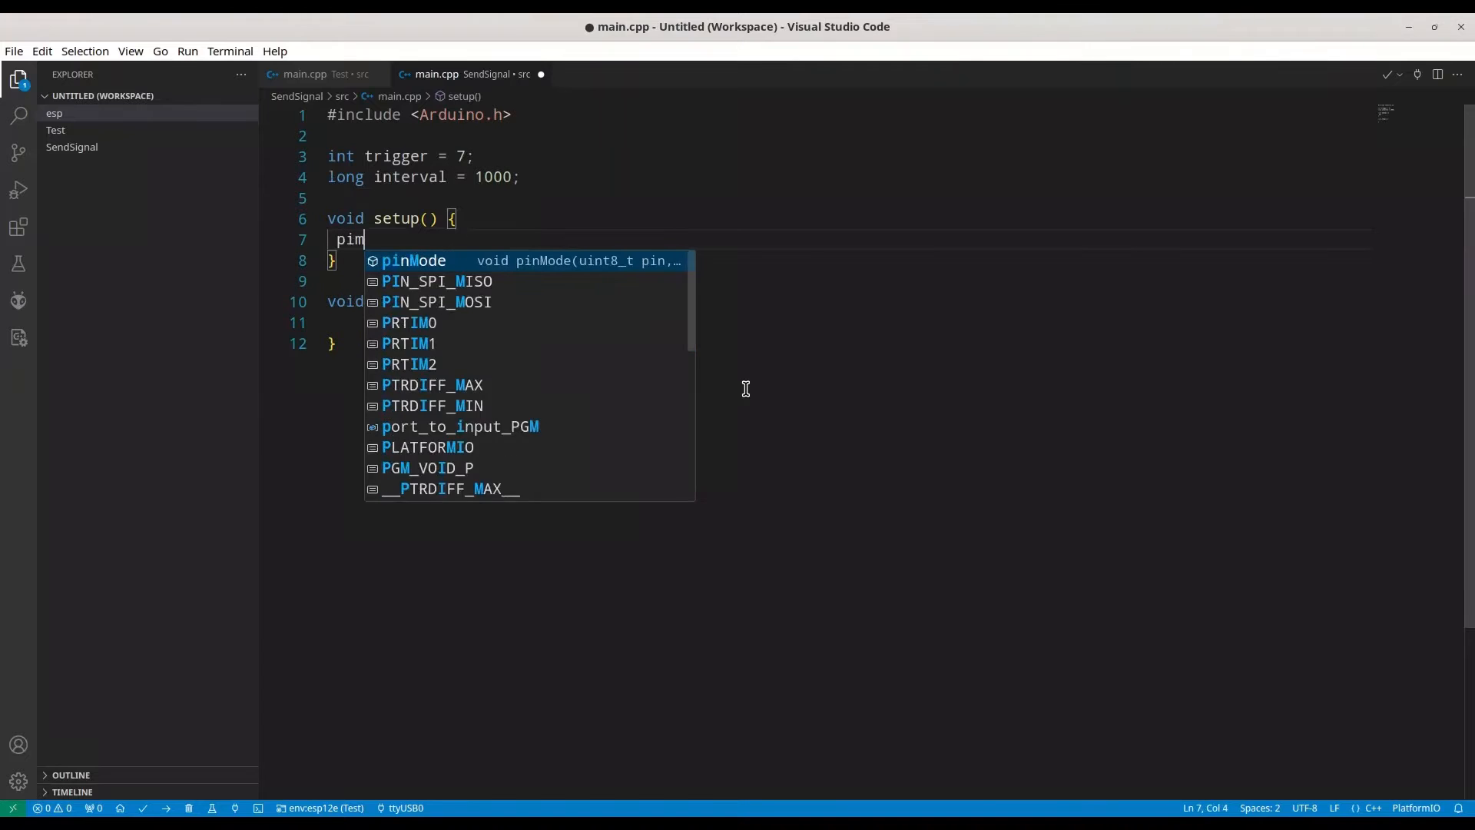
{"action": "key", "text": "Tab"}
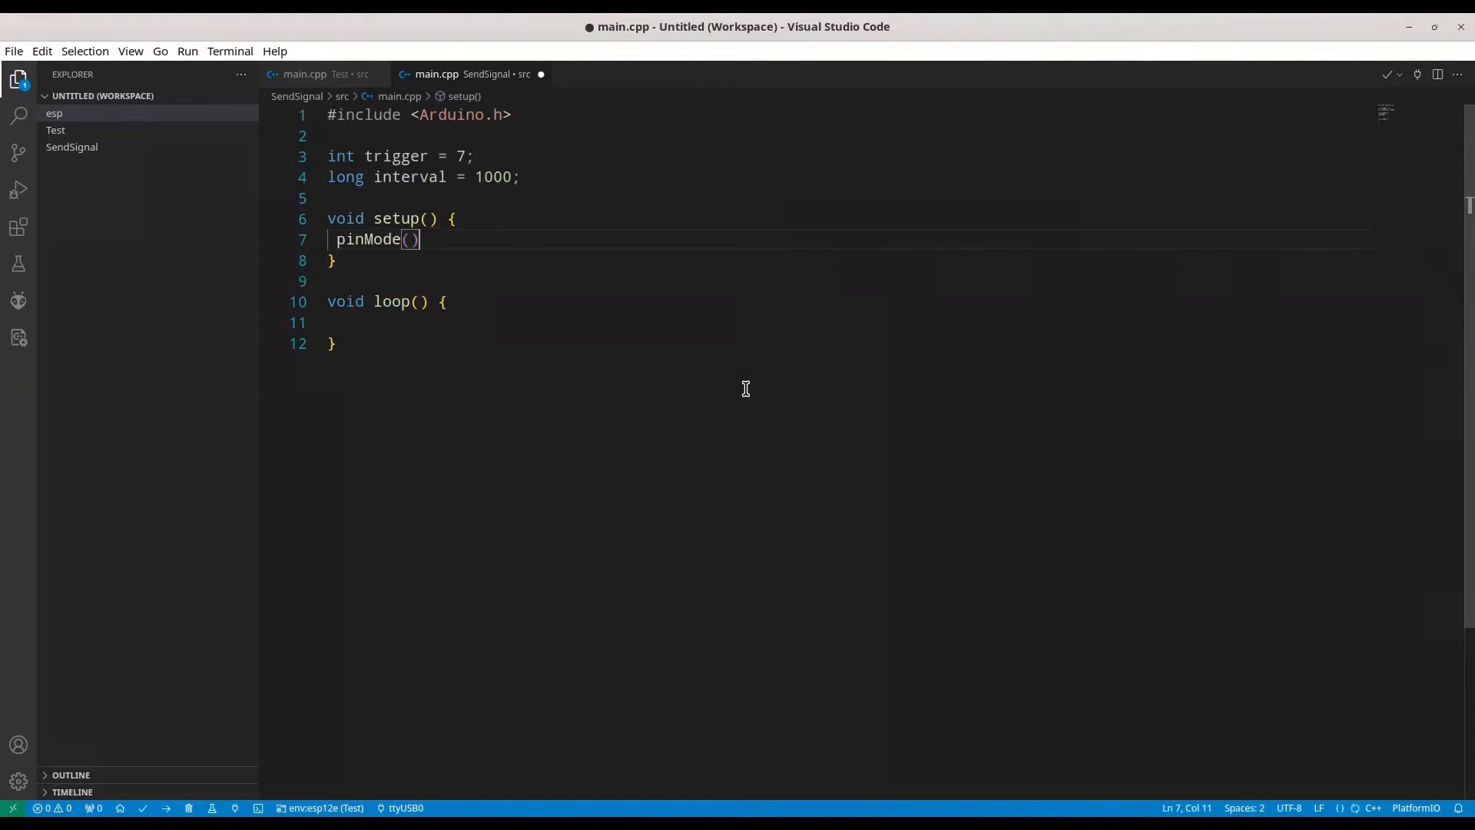
{"action": "type", "text": "trigger"}
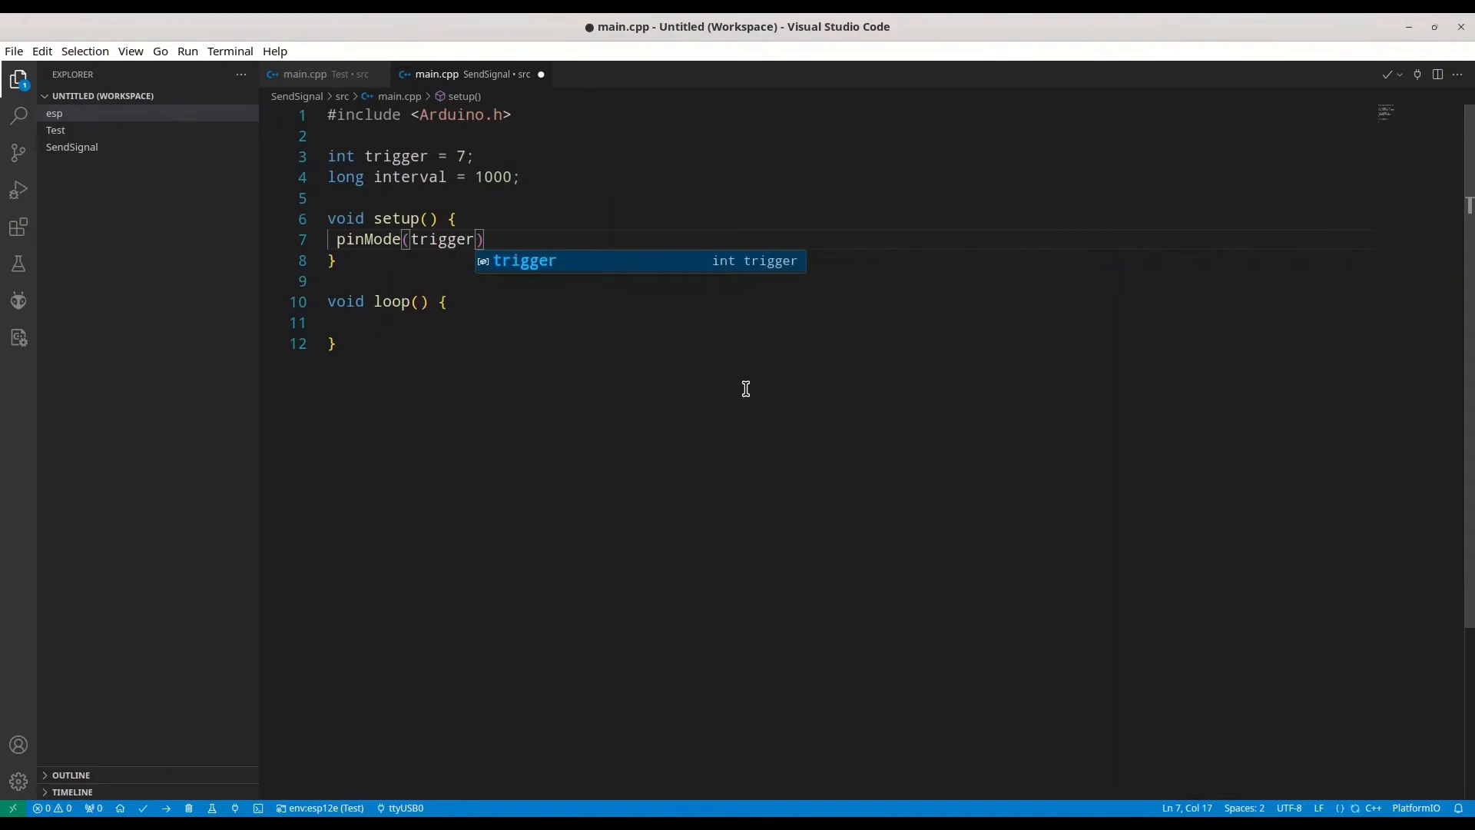
{"action": "type", "text": ", O"}
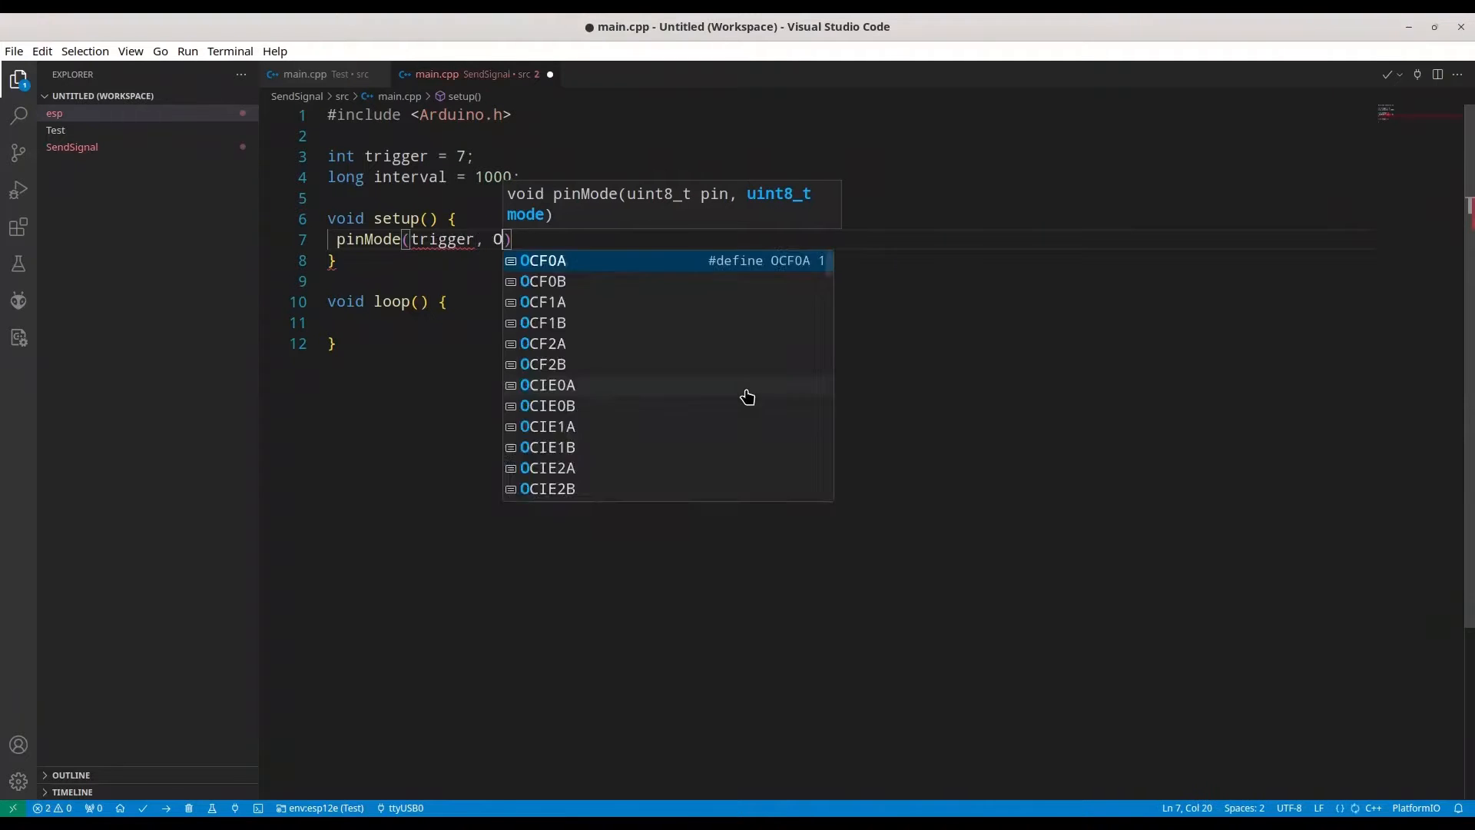
{"action": "type", "text": "UTPUT"}
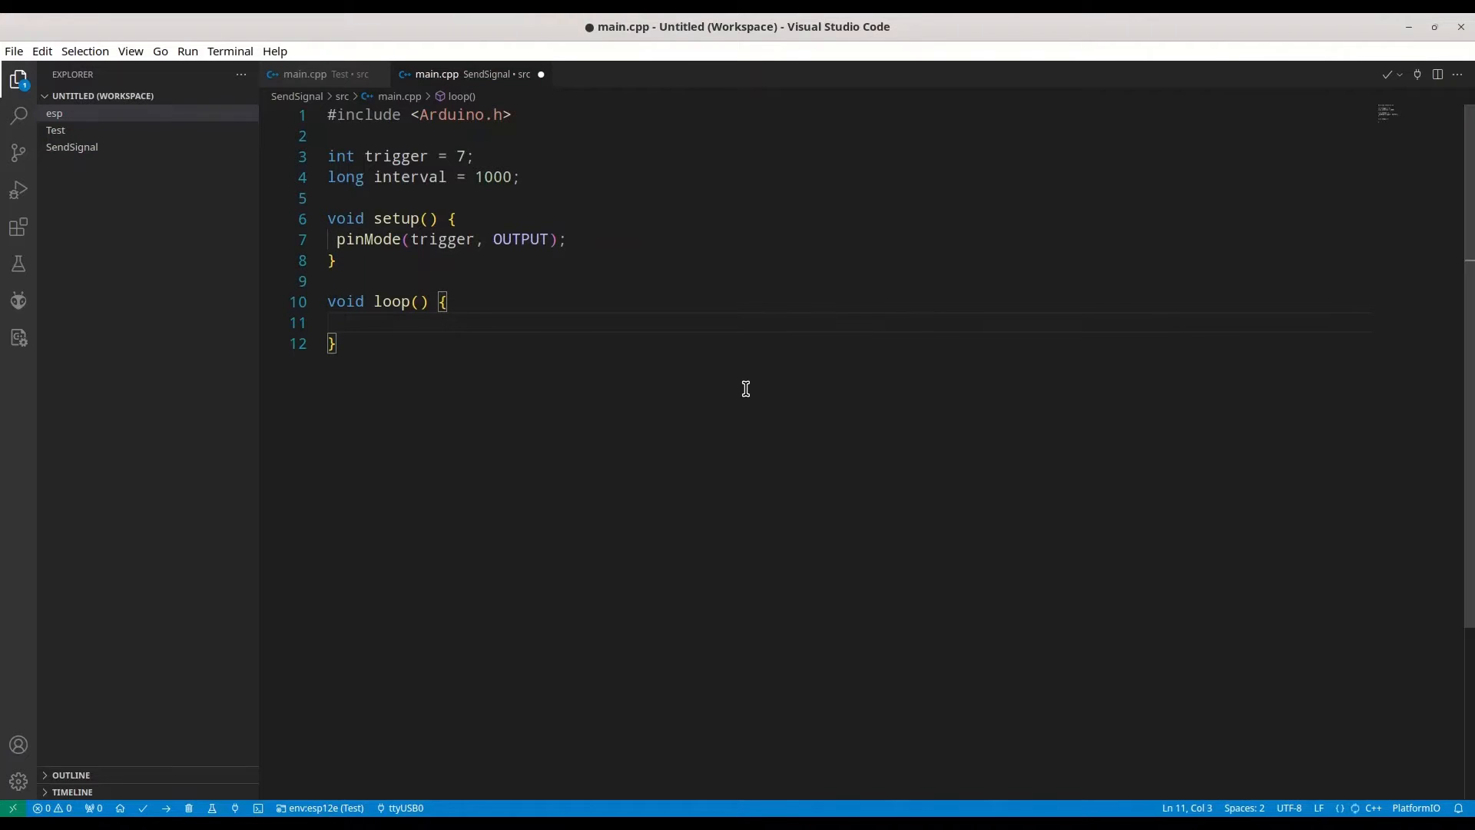
- In loop(), write trigger LOW, wait 5, then write trigger HIGH
{"action": "type", "text": "d"}
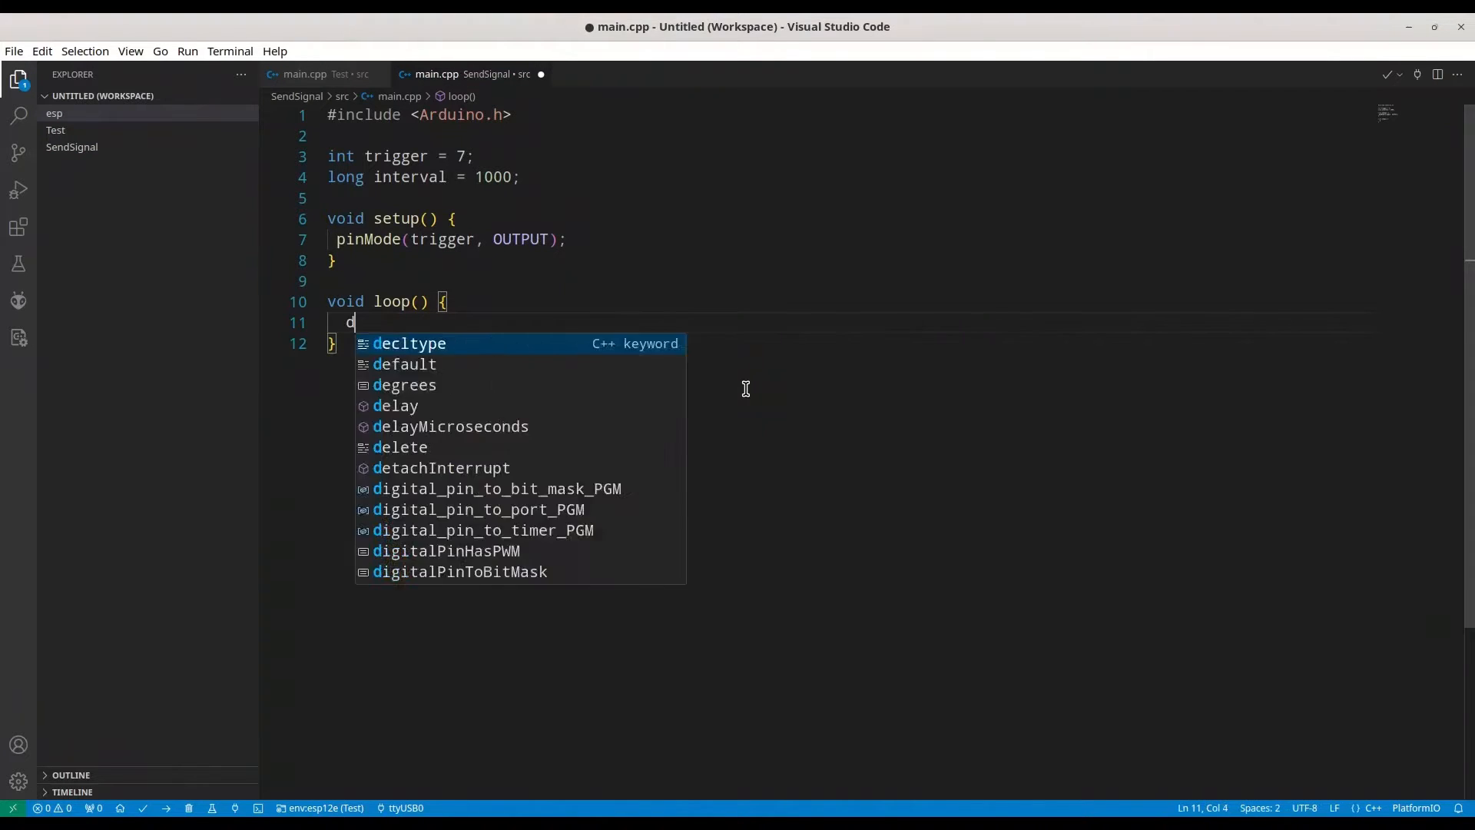
{"action": "type", "text": "igitalWrite("}
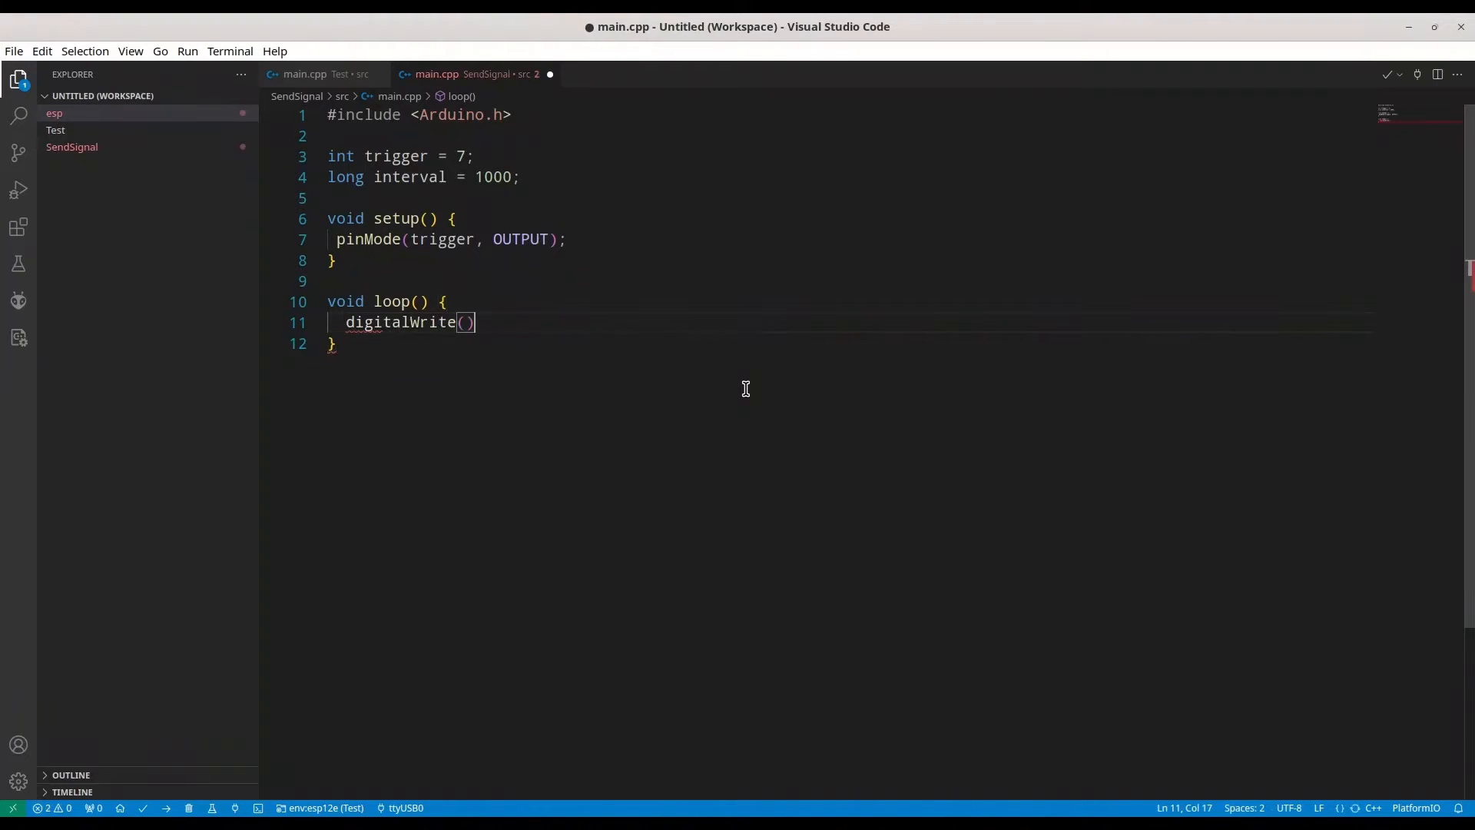
{"action": "type", "text": "trigger,"}
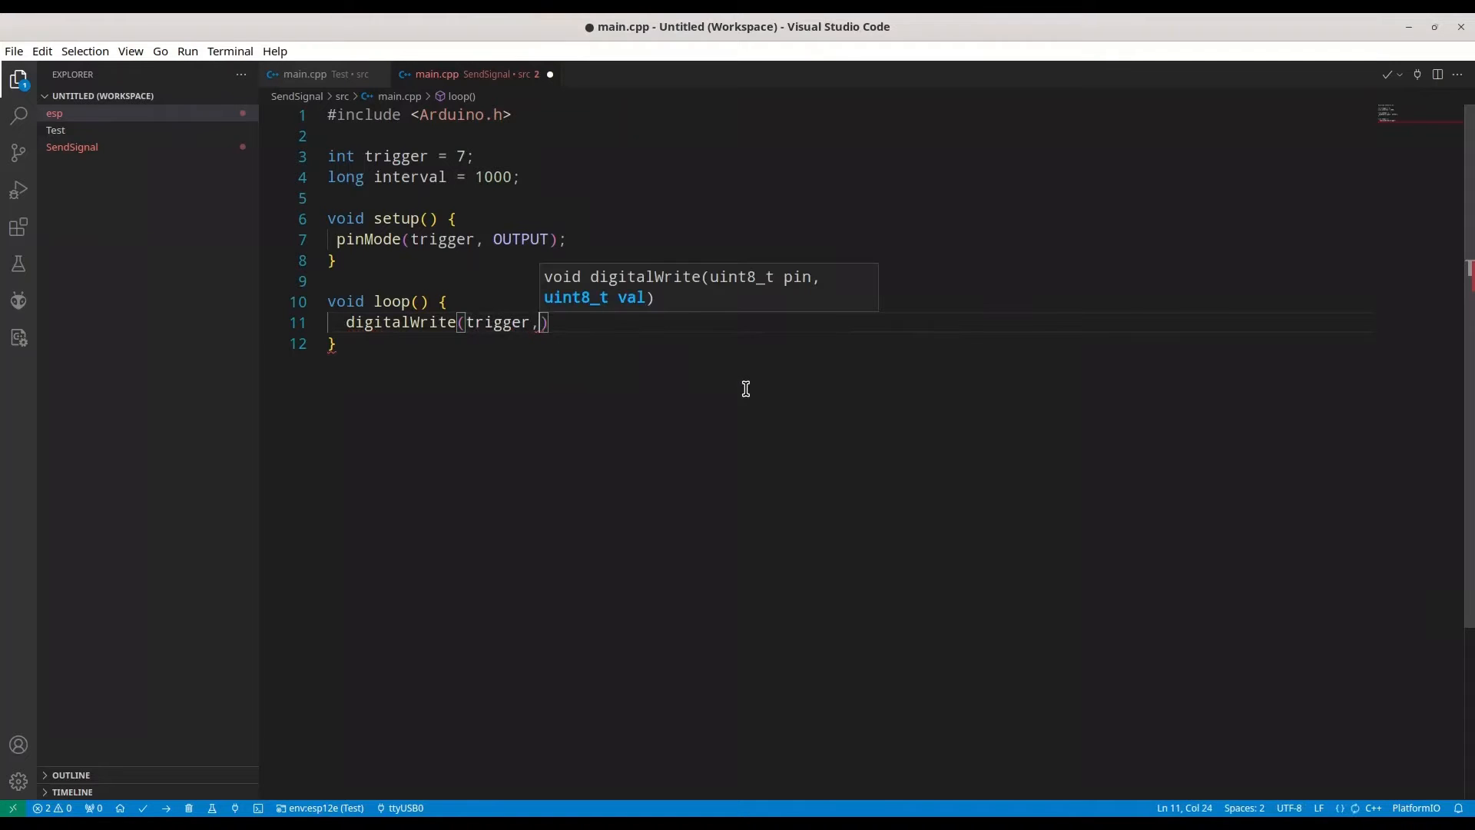
{"action": "type", "text": "LOW"}
{"action": "type", "text": "delay("}
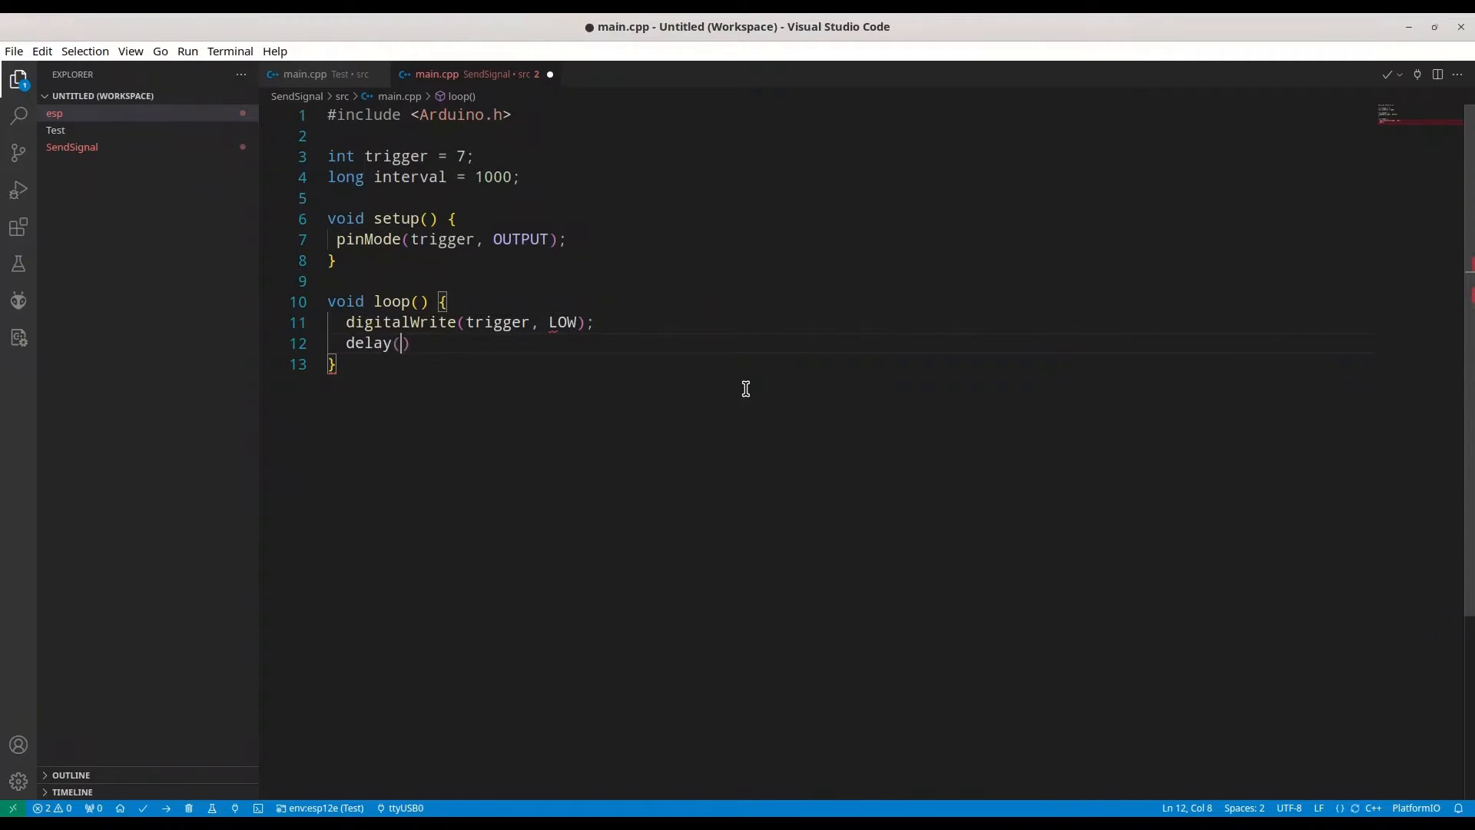
{"action": "type", "text": "5"}
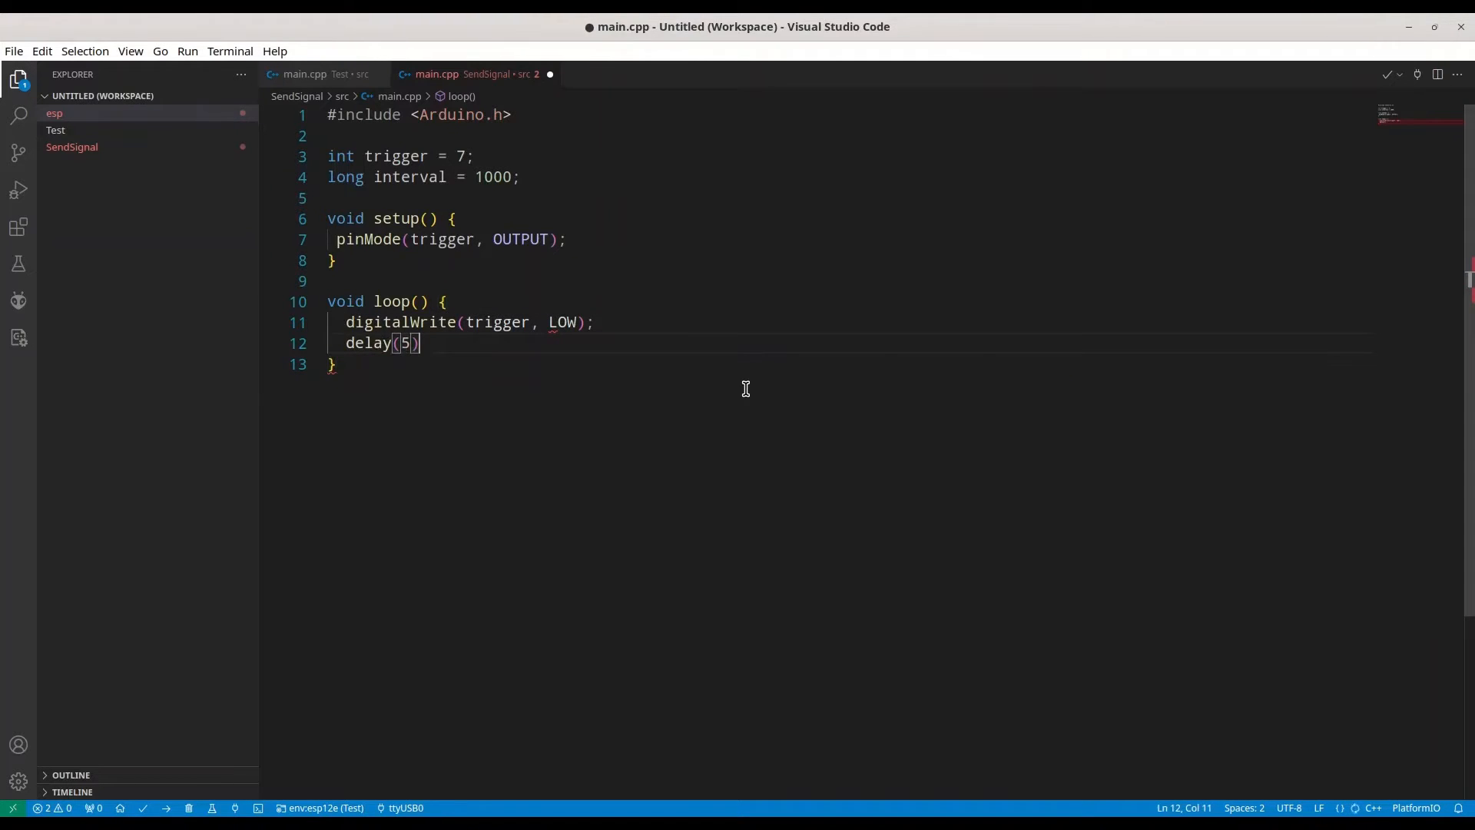
{"action": "type", "text": ";"}
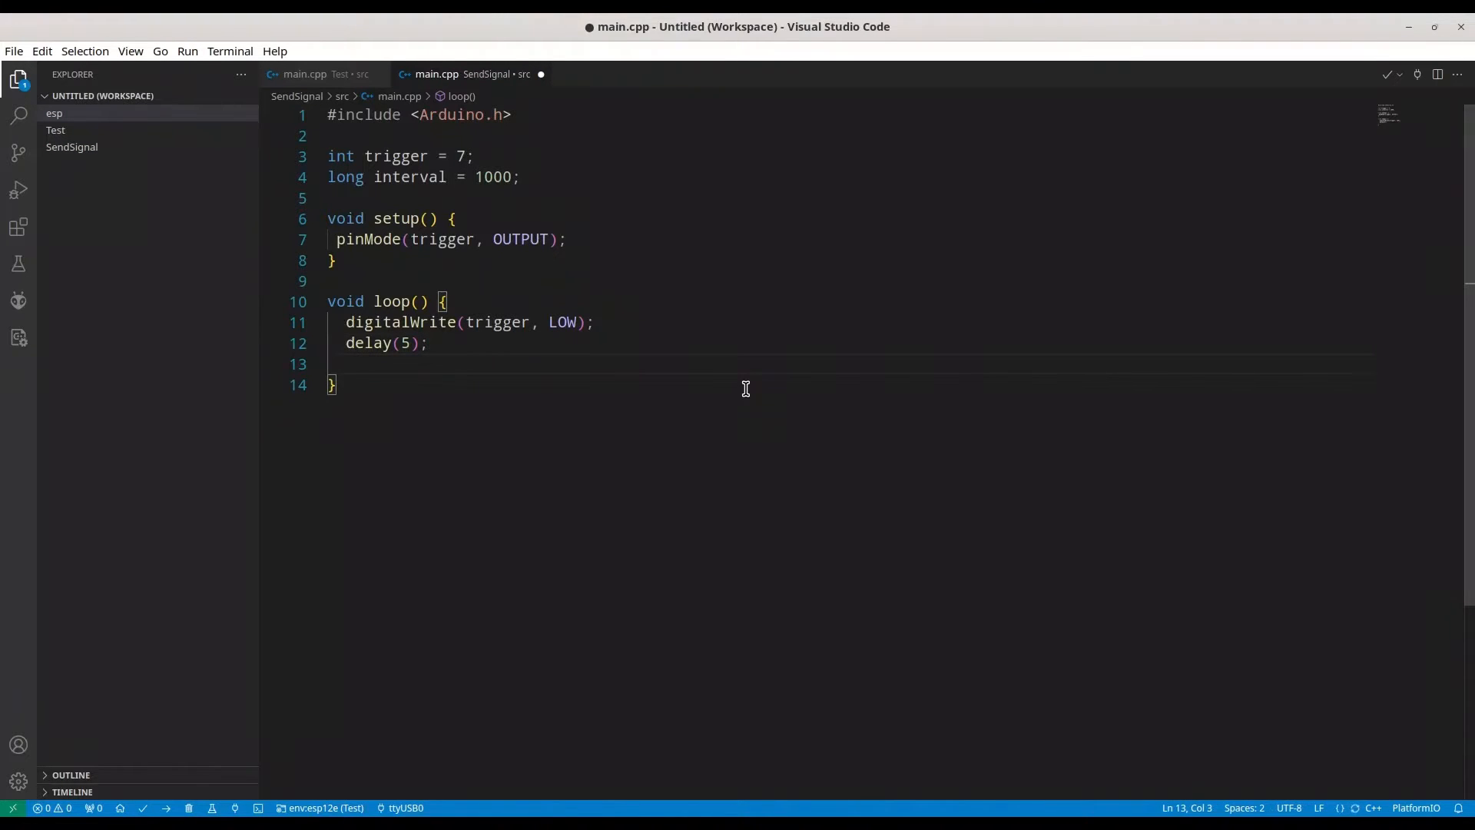
{"action": "type", "text": "digiga"}
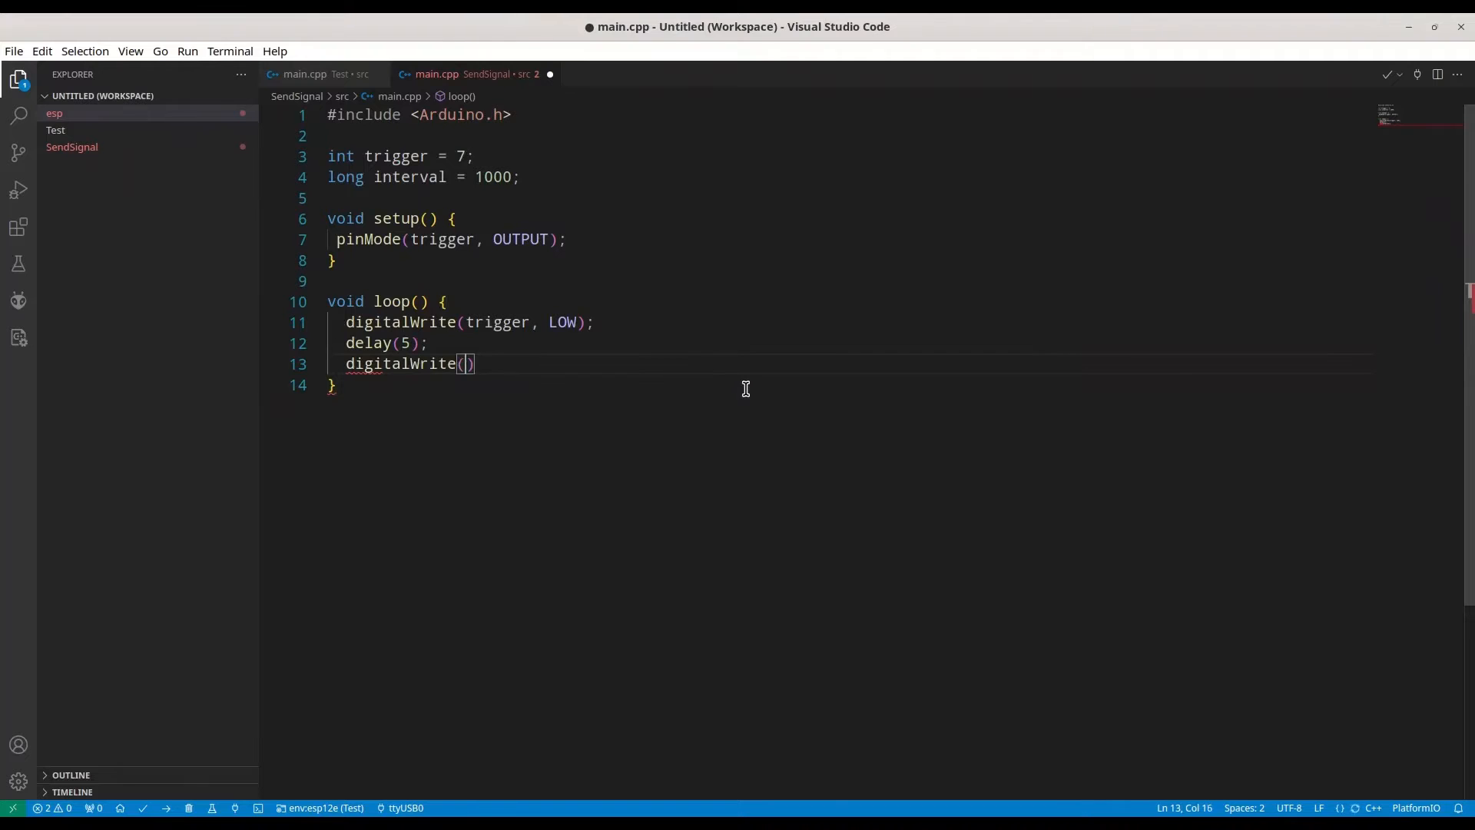
{"action": "type", "text": "trigger,"}
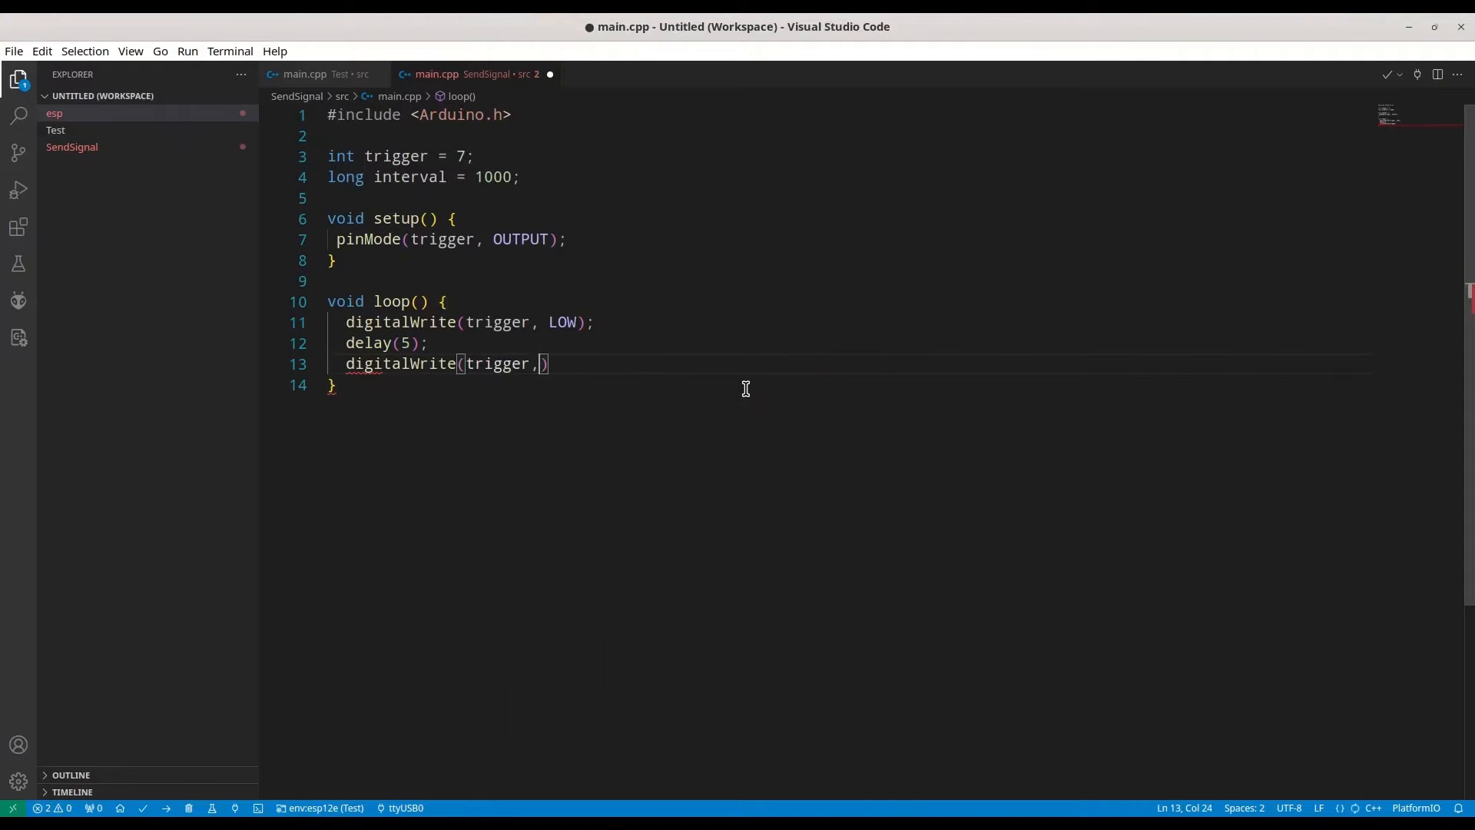
{"action": "type", "text": "Hi"}
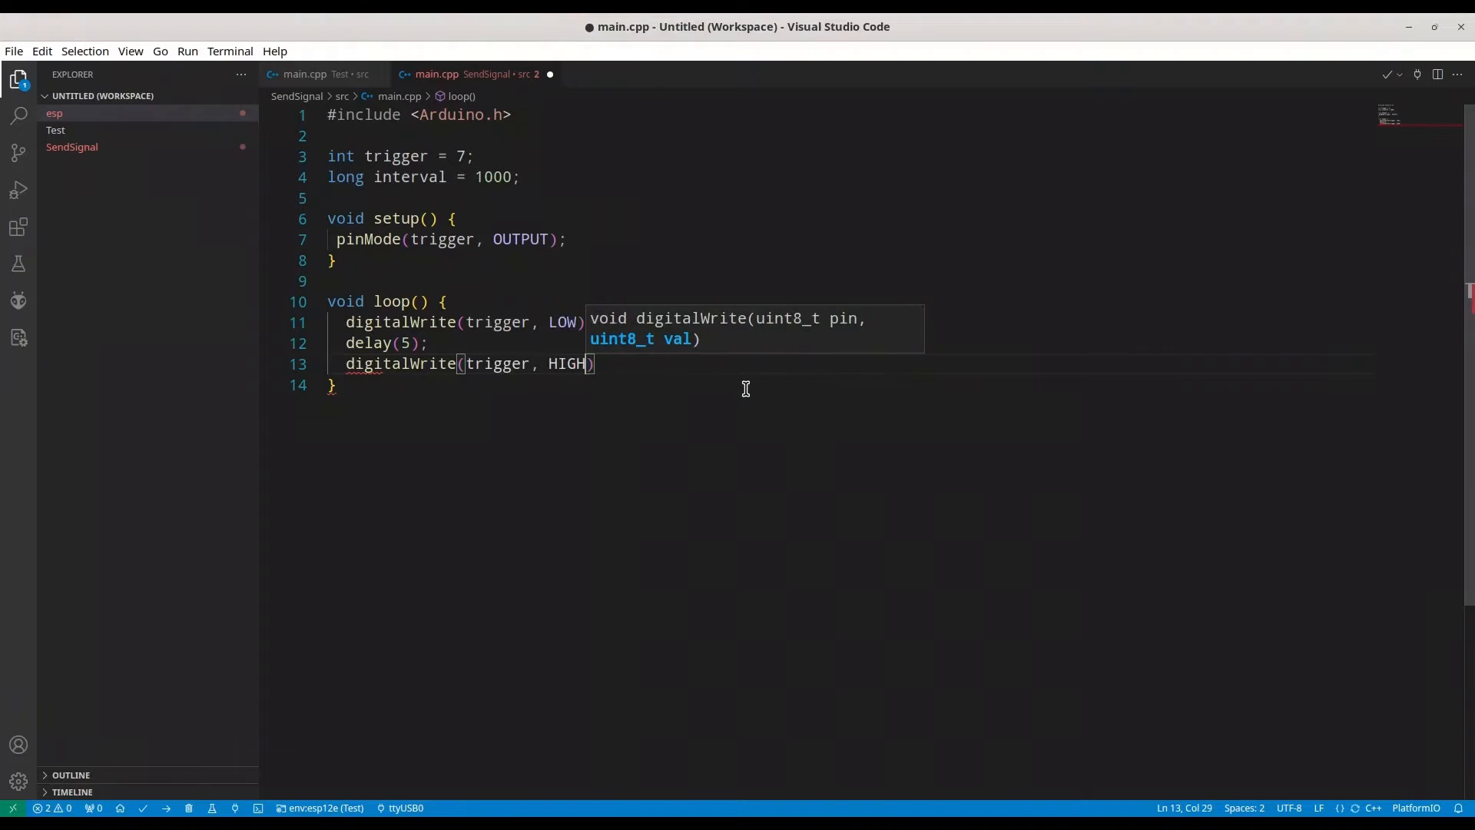
{"action": "type", "text": ");"}
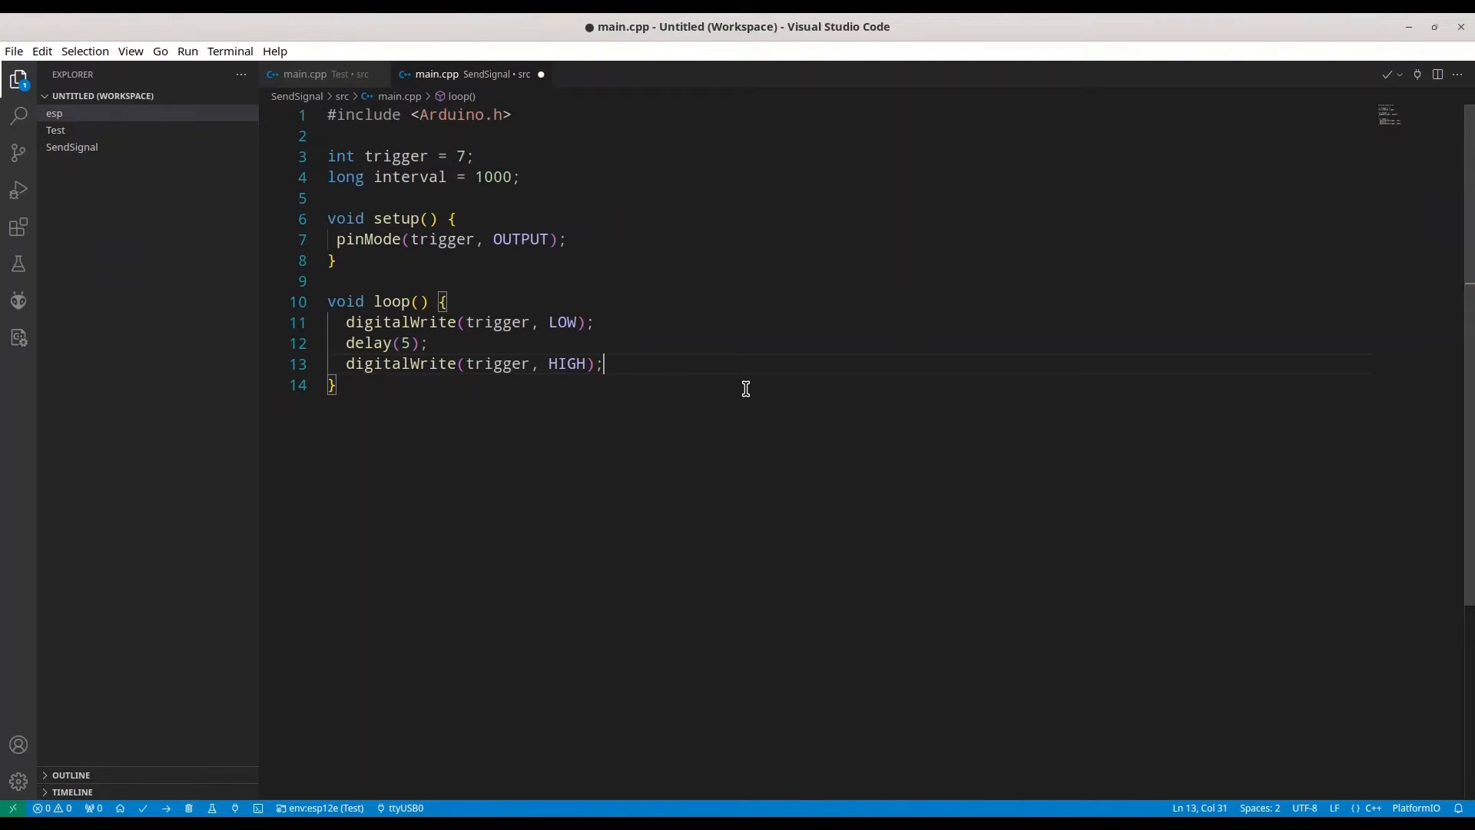
{"action": "mouse_move", "coordinate": [502, 322]}
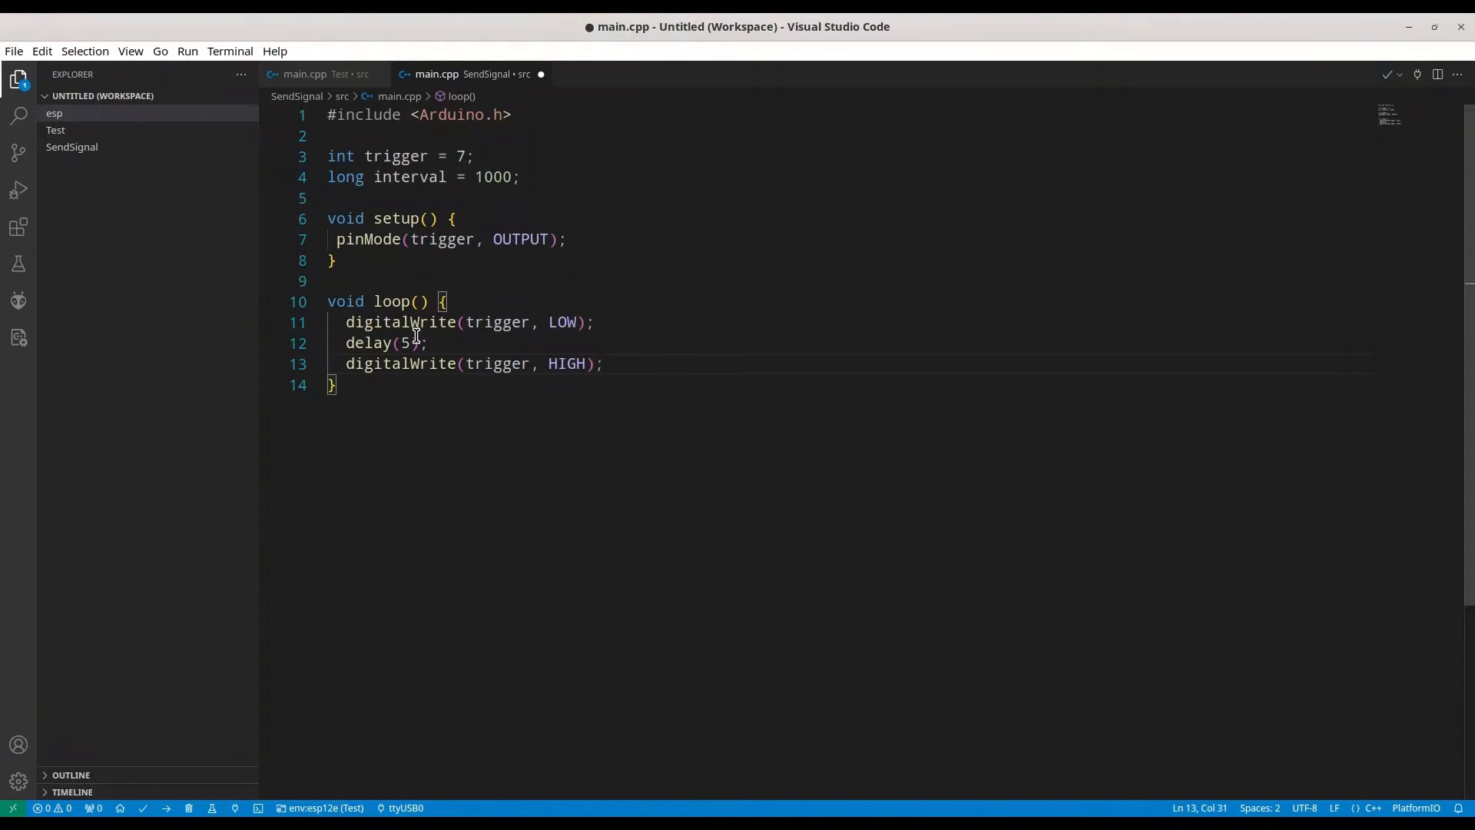
{"action": "mouse_move", "coordinate": [638, 364]}
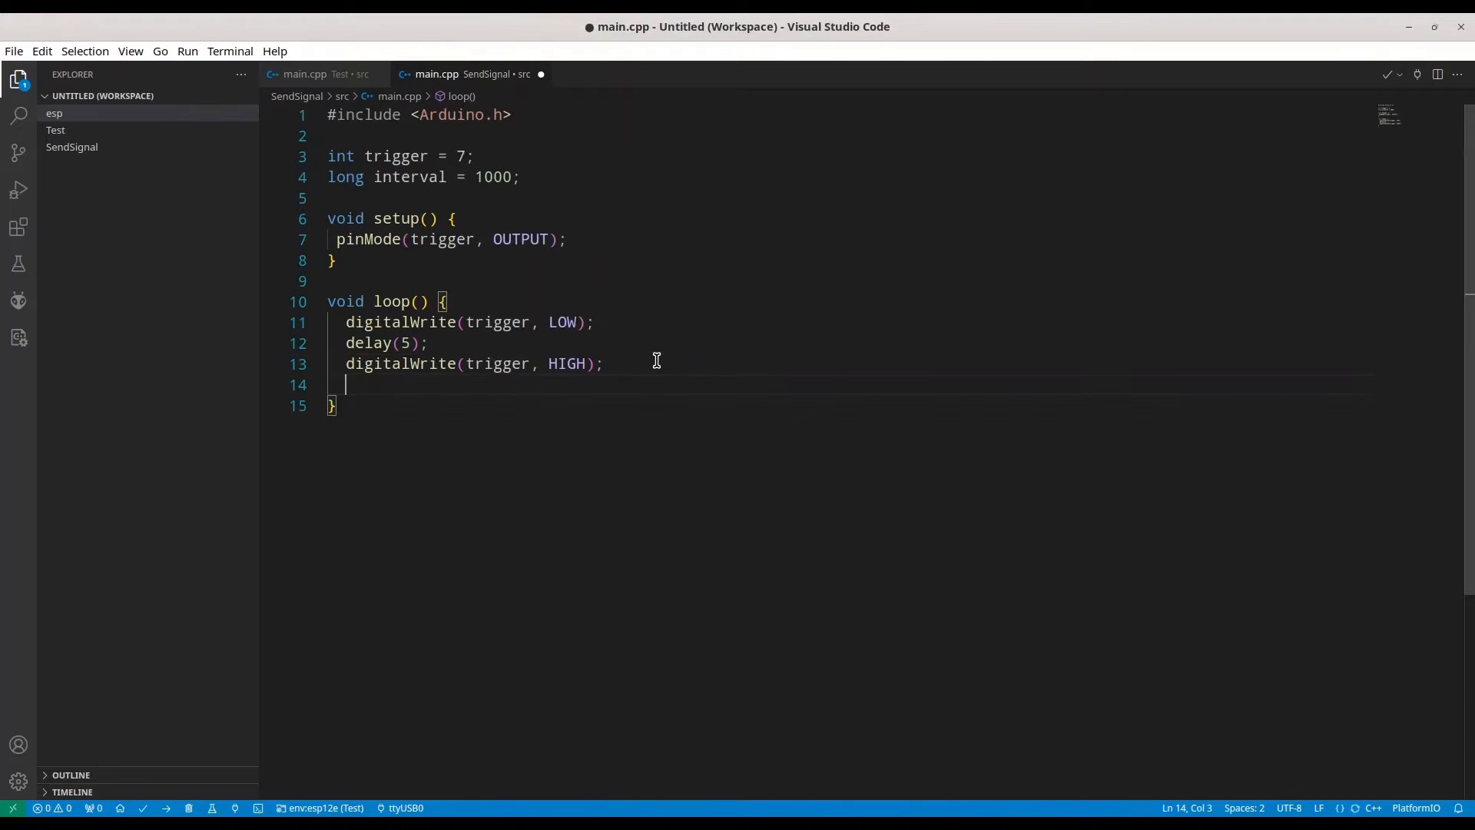
- Add delay(interval/1000), digitalWrite trigger LOW, and interval += 1000 to the loop
{"action": "type", "text": "delay("}
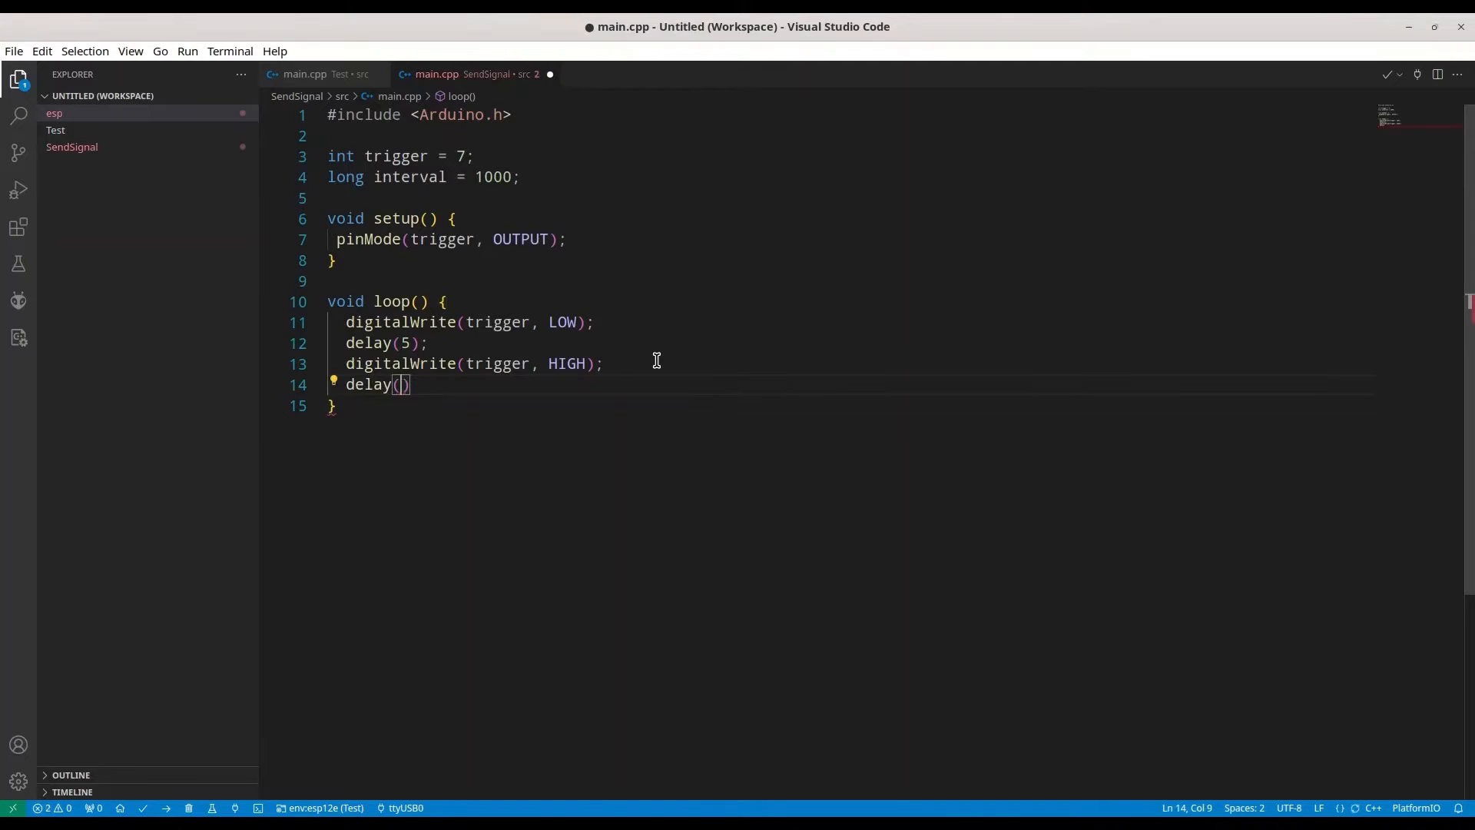
{"action": "type", "text": "intar"}
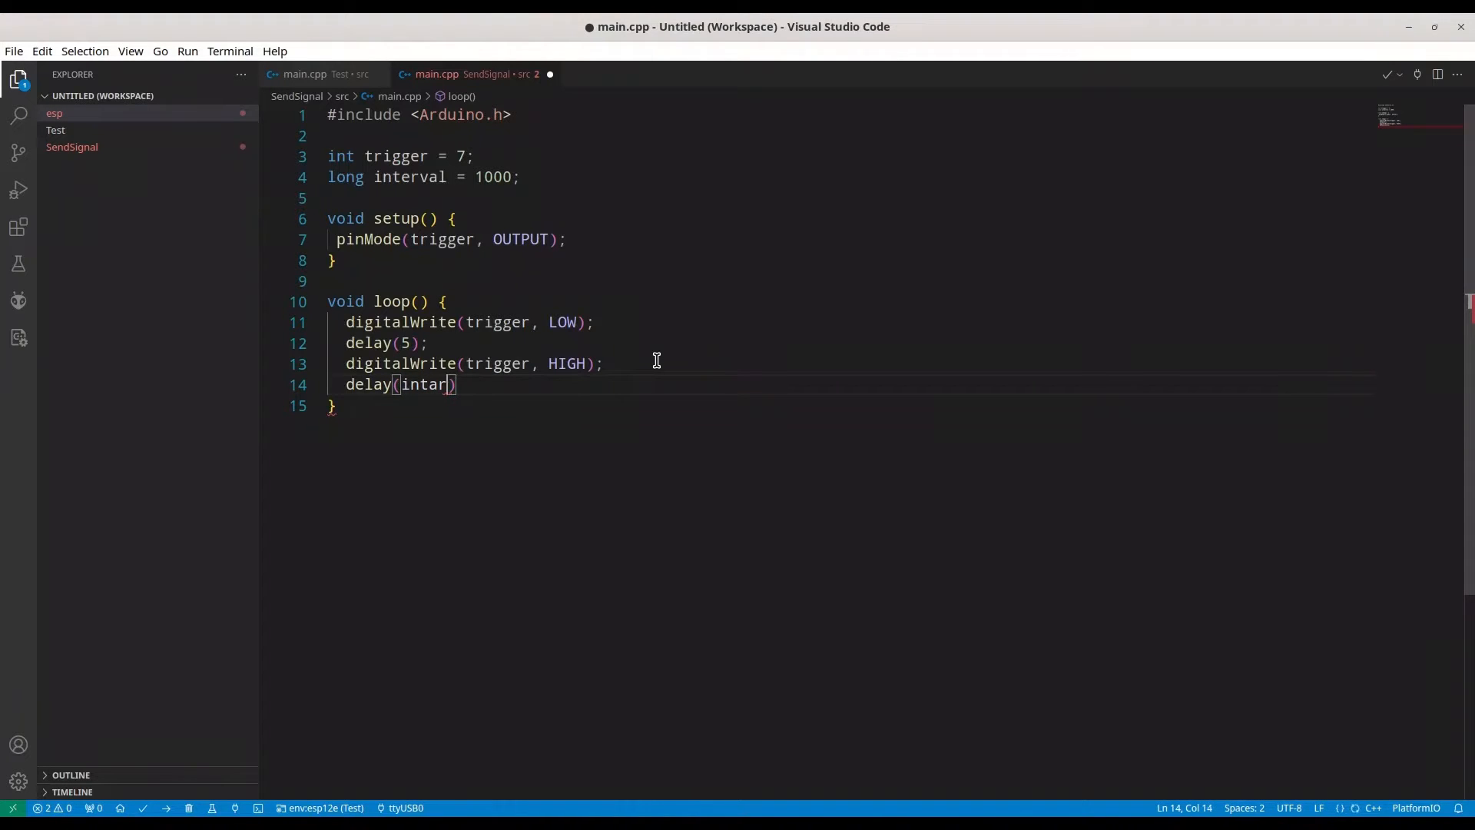
{"action": "type", "text": "val"}
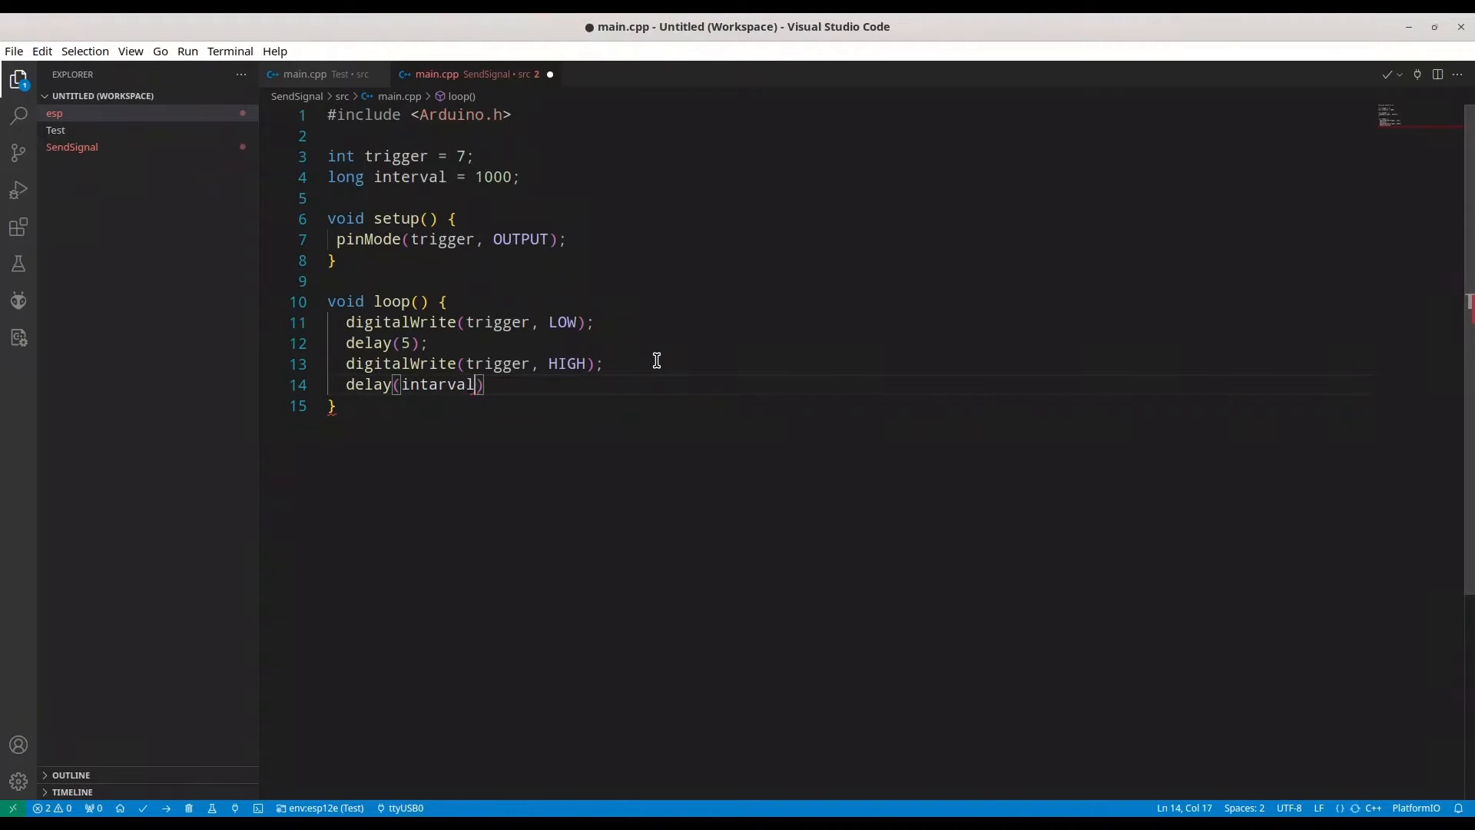
{"action": "type", "text": "/1000"}
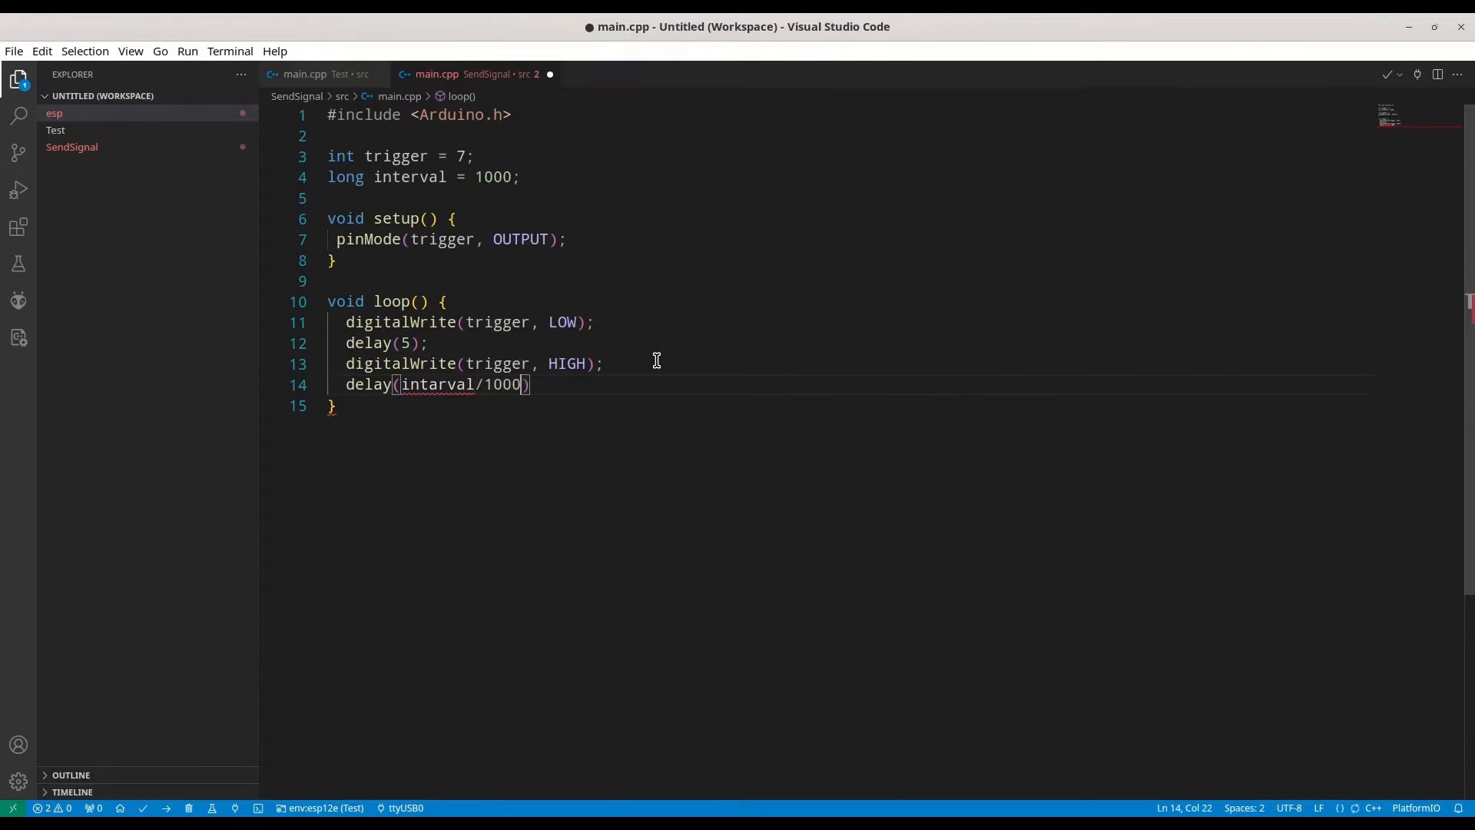
{"action": "type", "text": ";"}
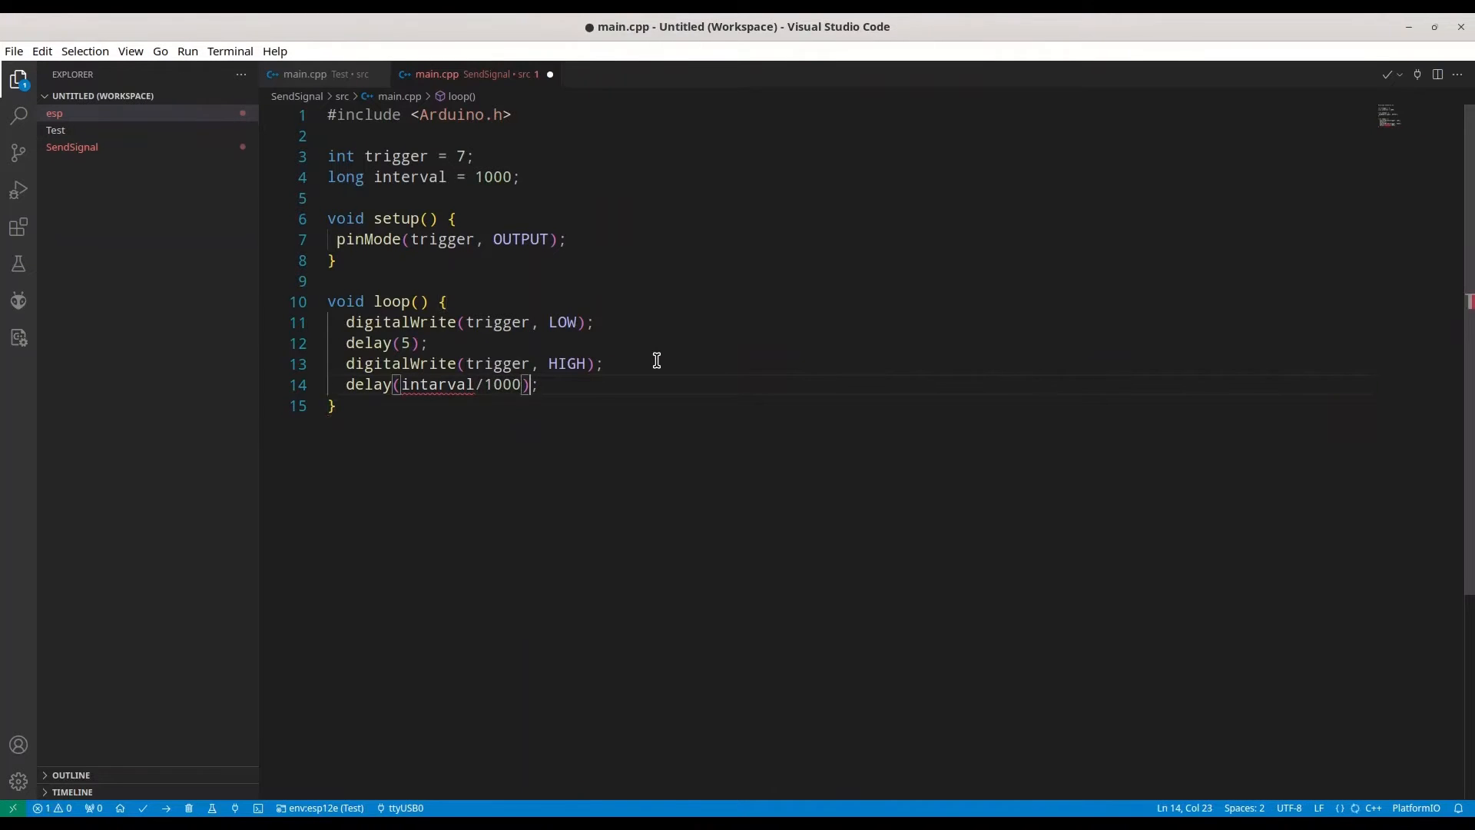
{"action": "type", "text": "digit"}
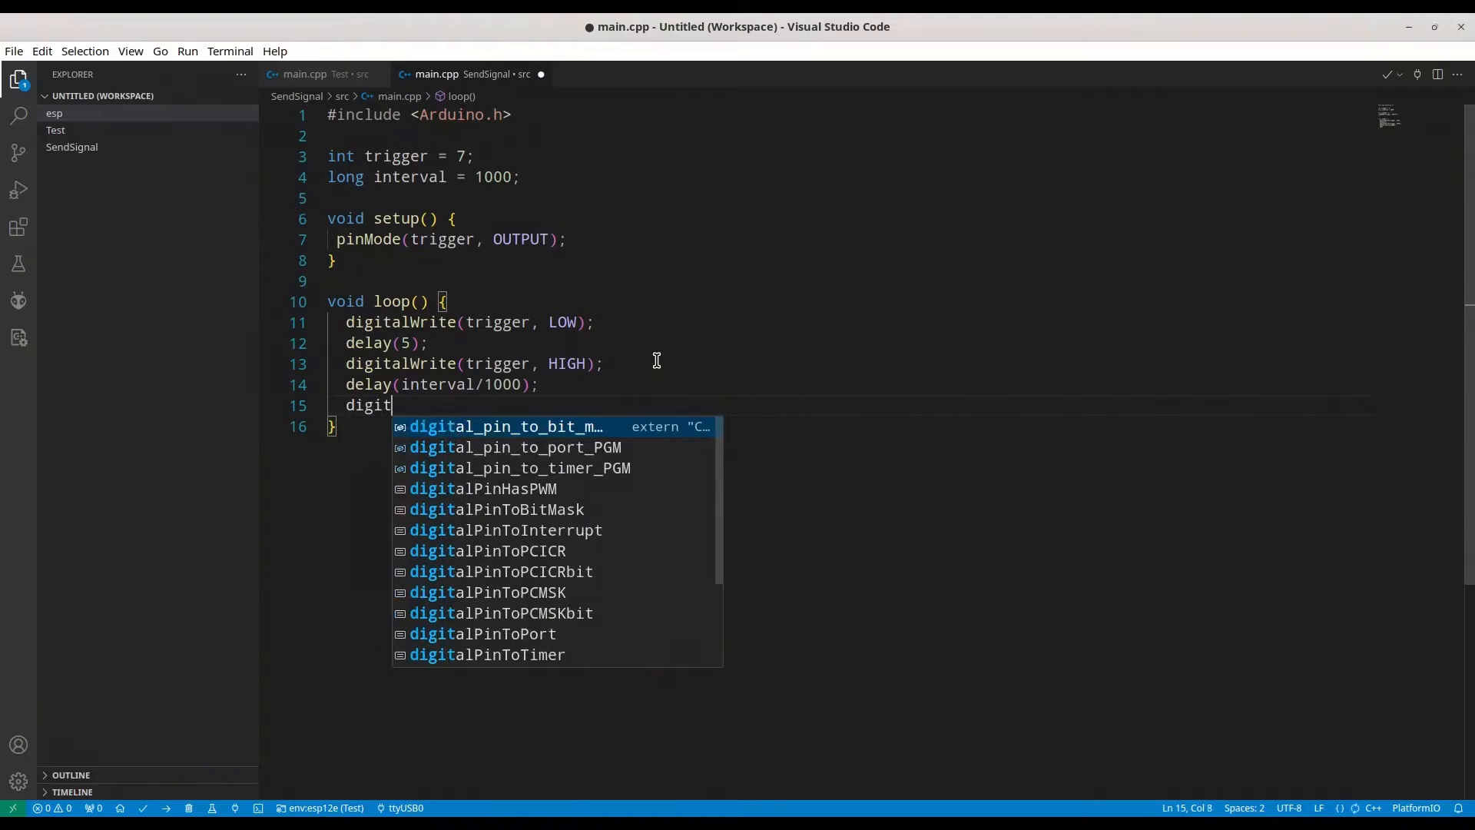
{"action": "type", "text": "alWrite"}
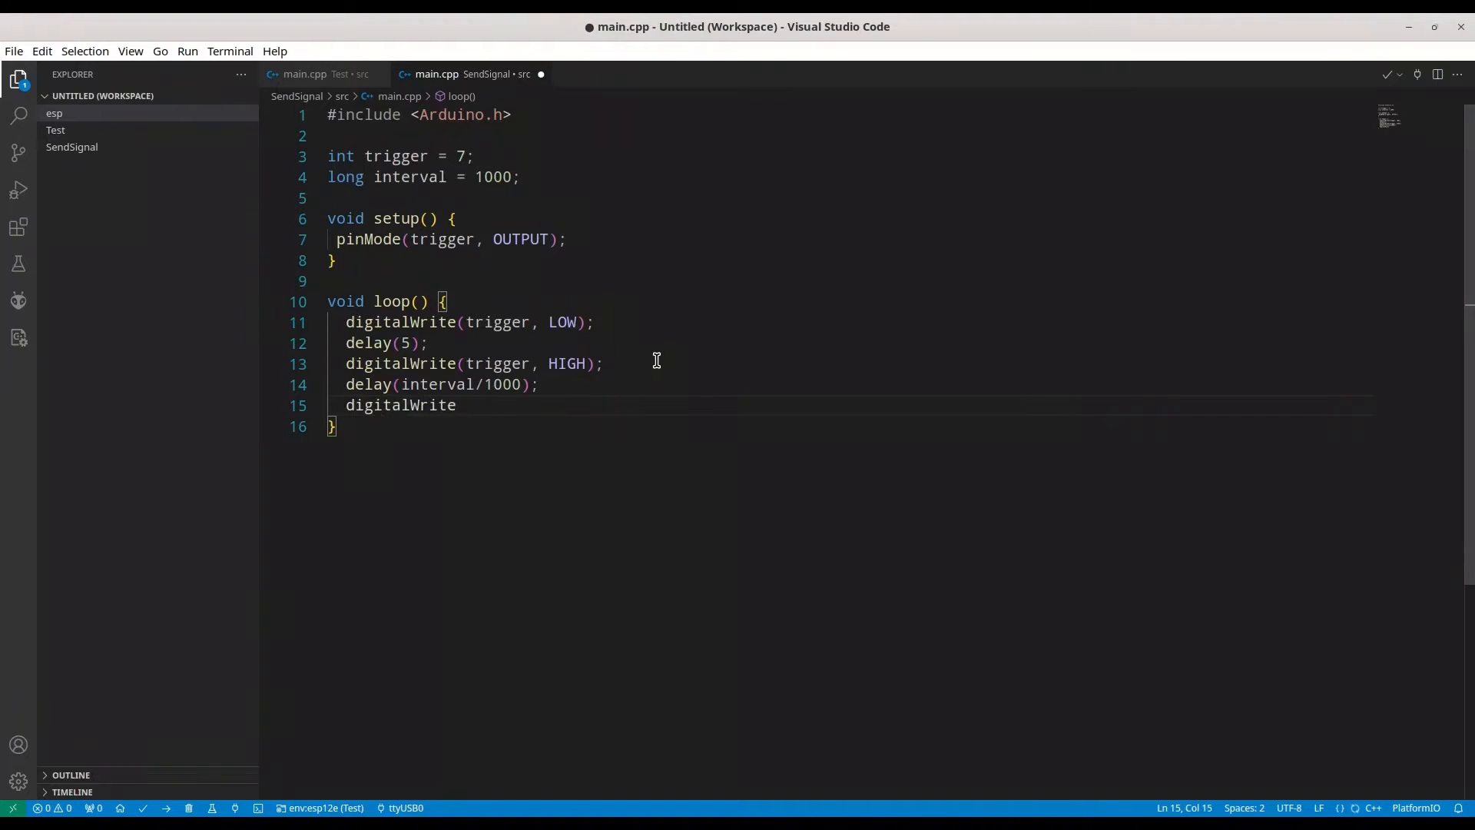
{"action": "type", "text": "(trigger)"}
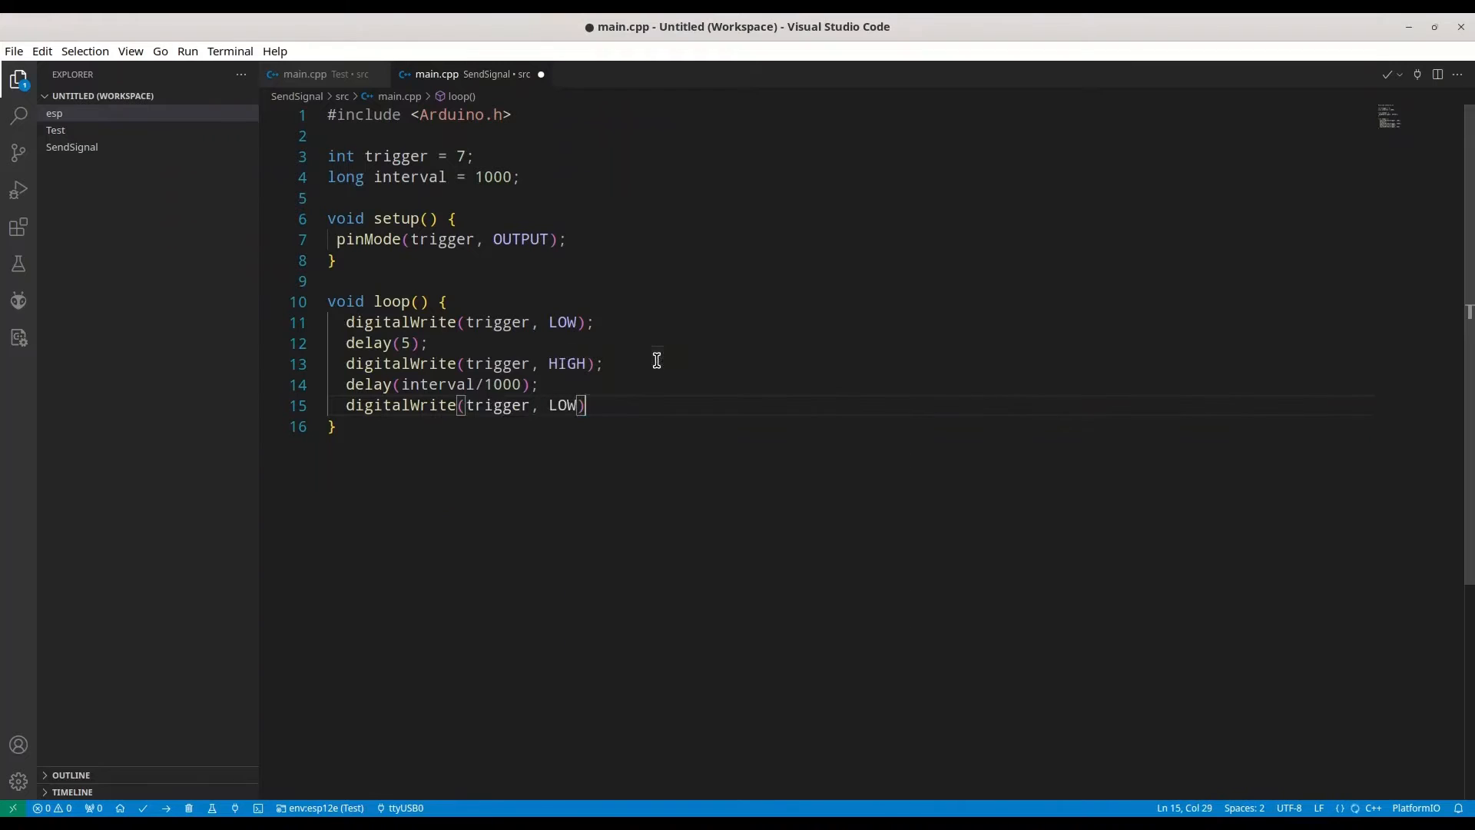
{"action": "type", "text": "i"}
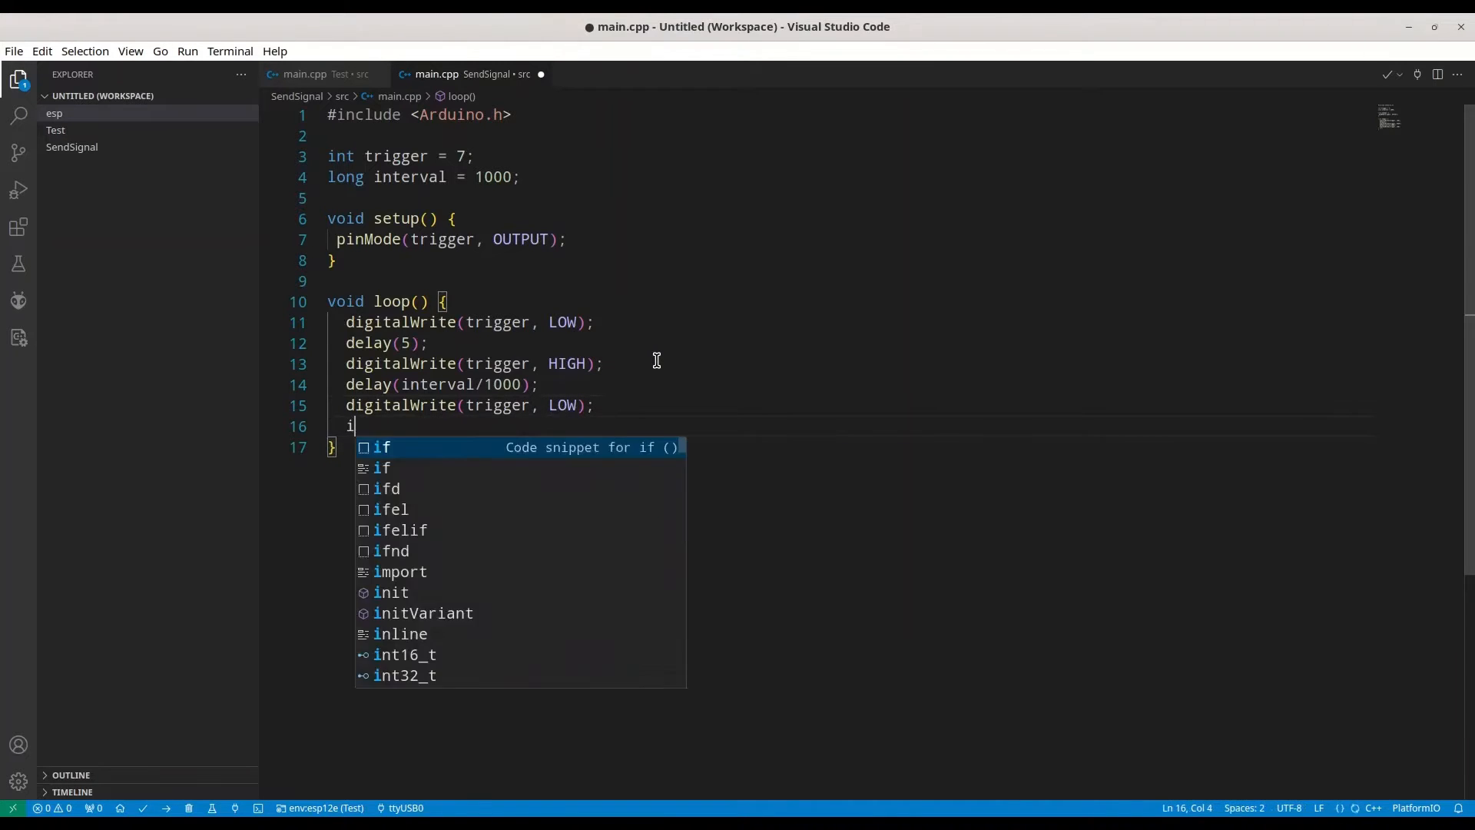
{"action": "type", "text": "nterva"}
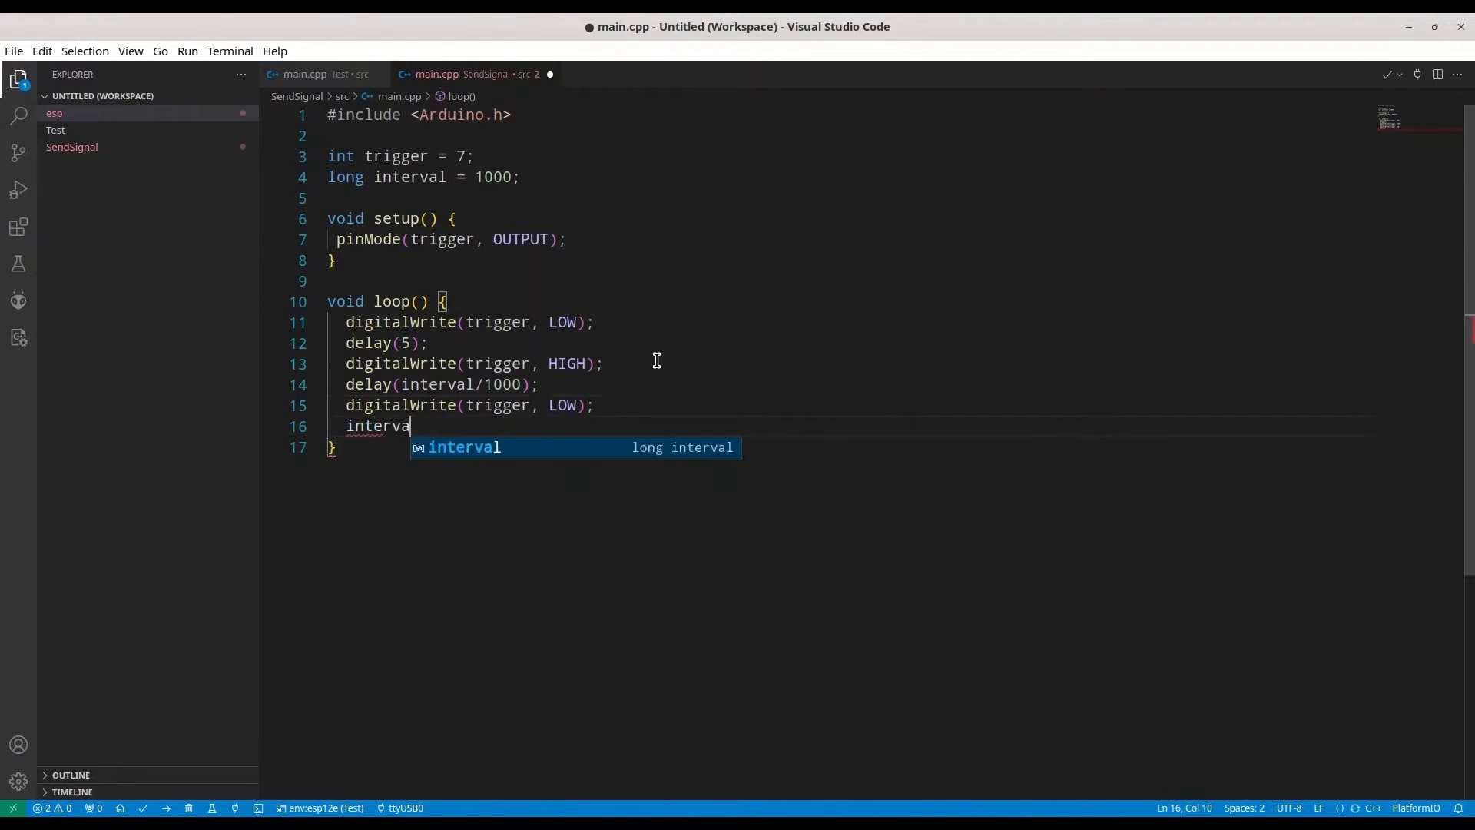
{"action": "type", "text": "+="}
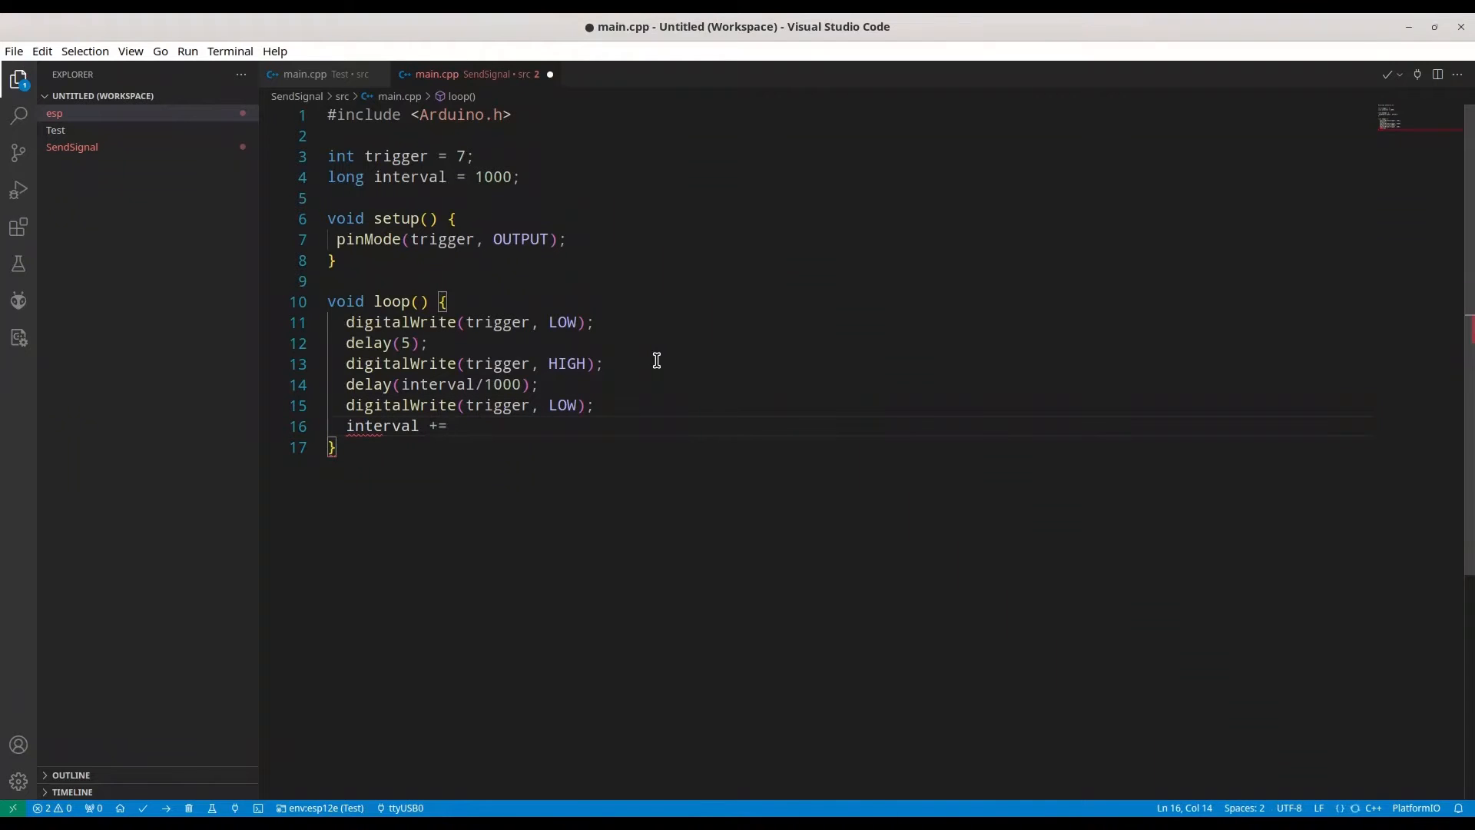
{"action": "type", "text": "1000;"}
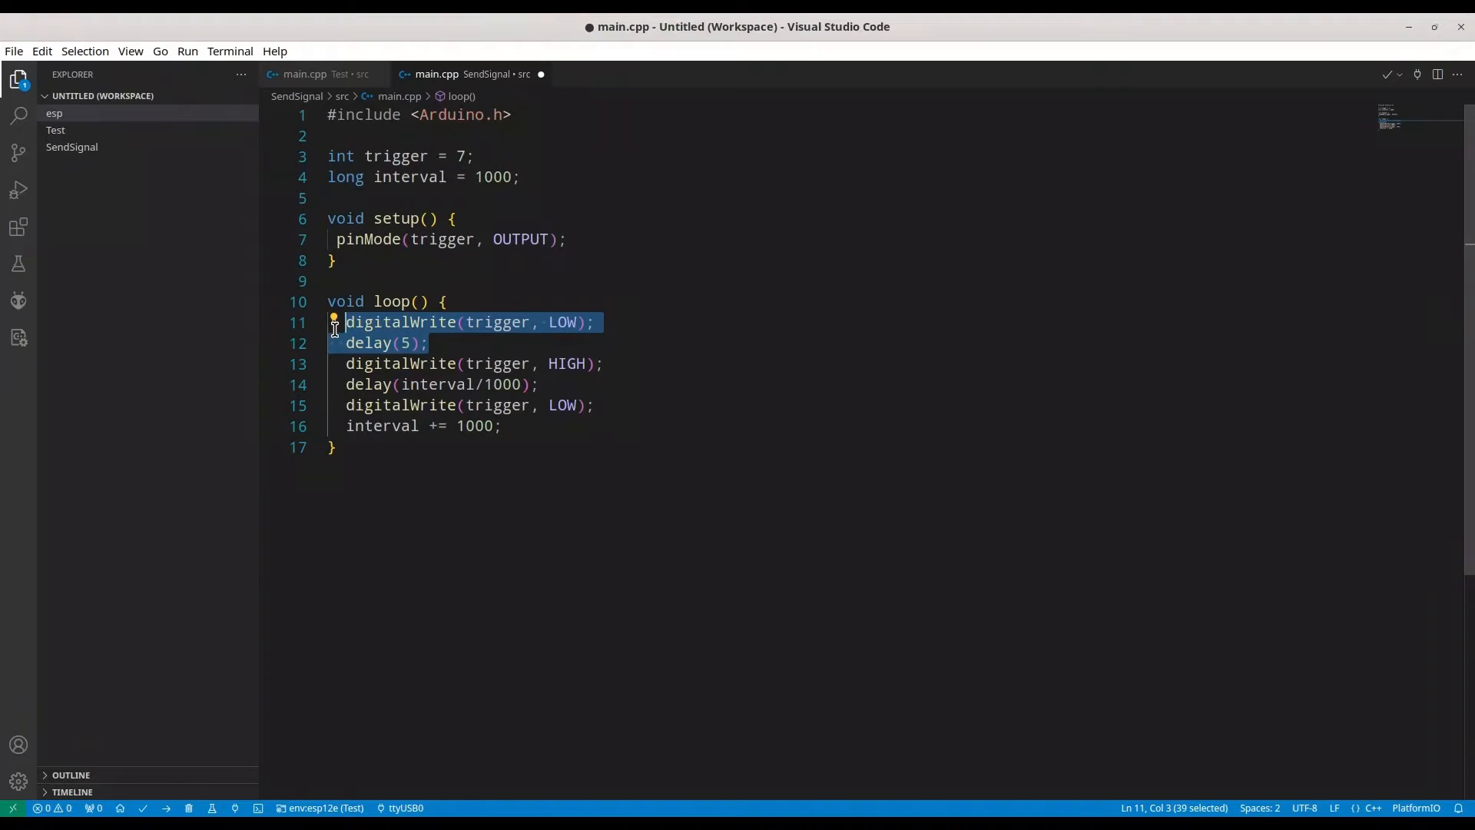
{"action": "mouse_move", "coordinate": [545, 368]}
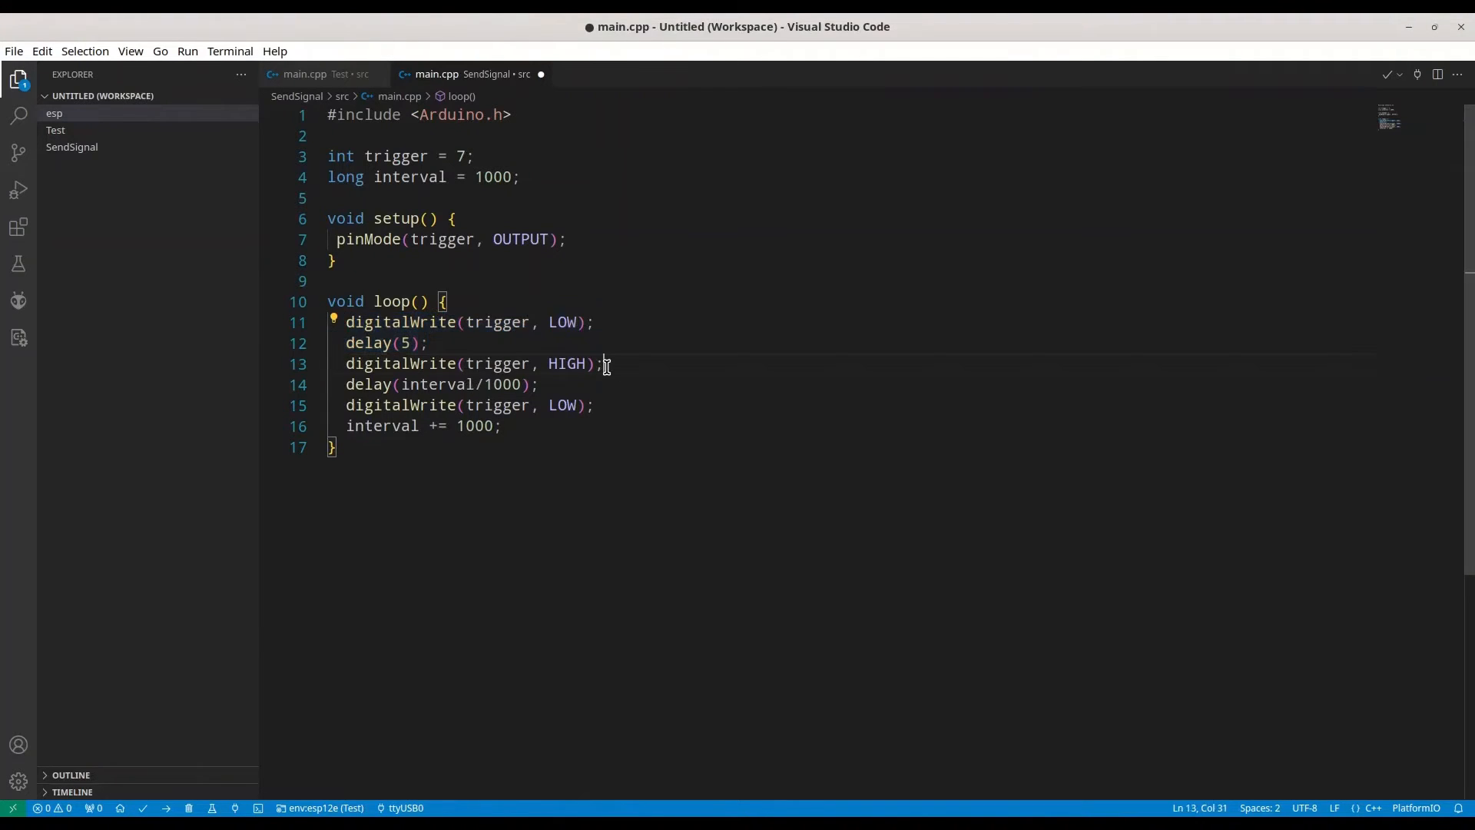
{"action": "mouse_move", "coordinate": [610, 355]}
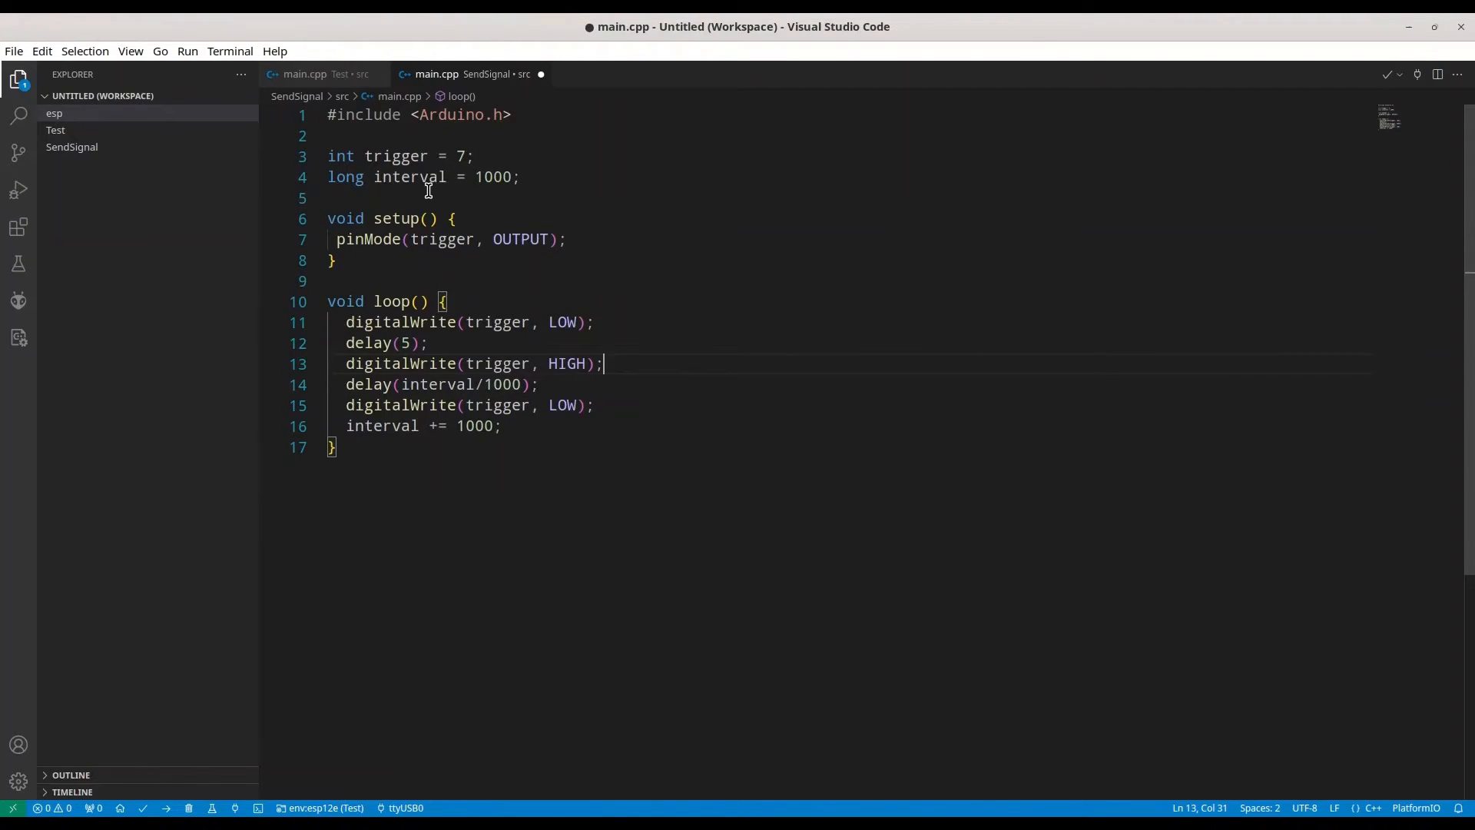
{"action": "mouse_move", "coordinate": [528, 180]}
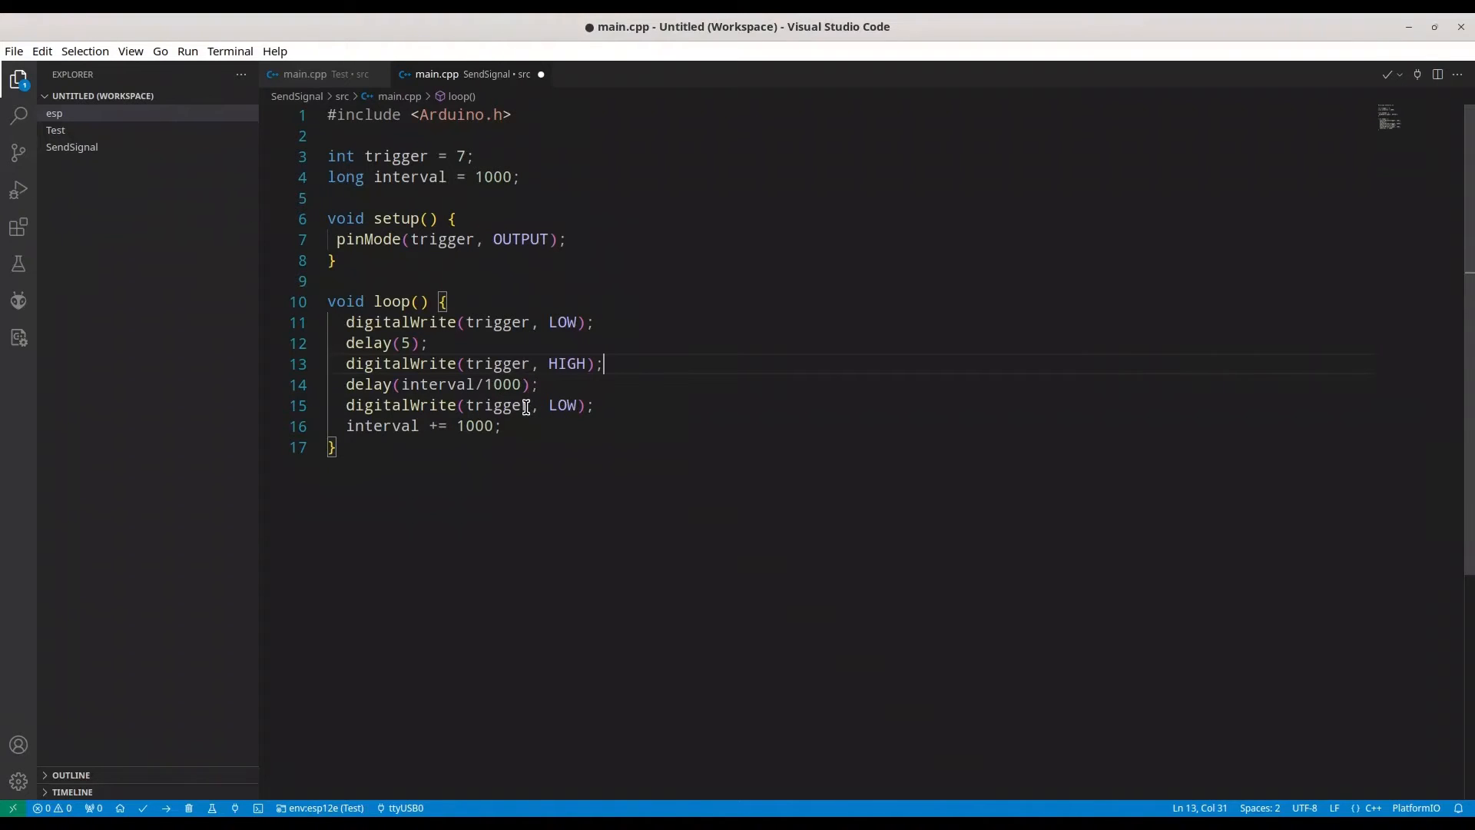
{"action": "mouse_move", "coordinate": [606, 394]}
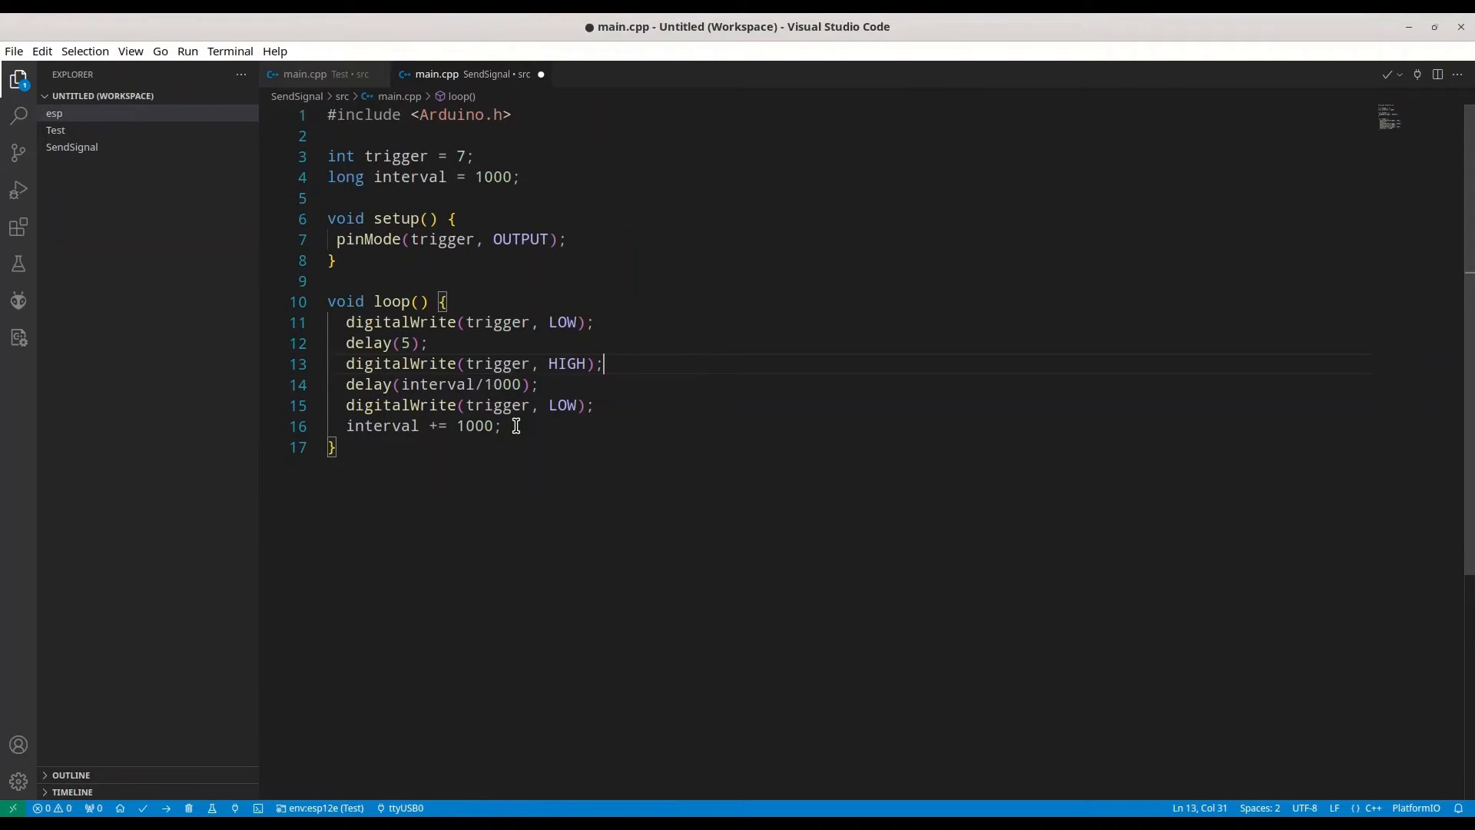
- Save SendSignal's main.cpp with Ctrl+S
{"action": "key", "text": "ctrl+s"}
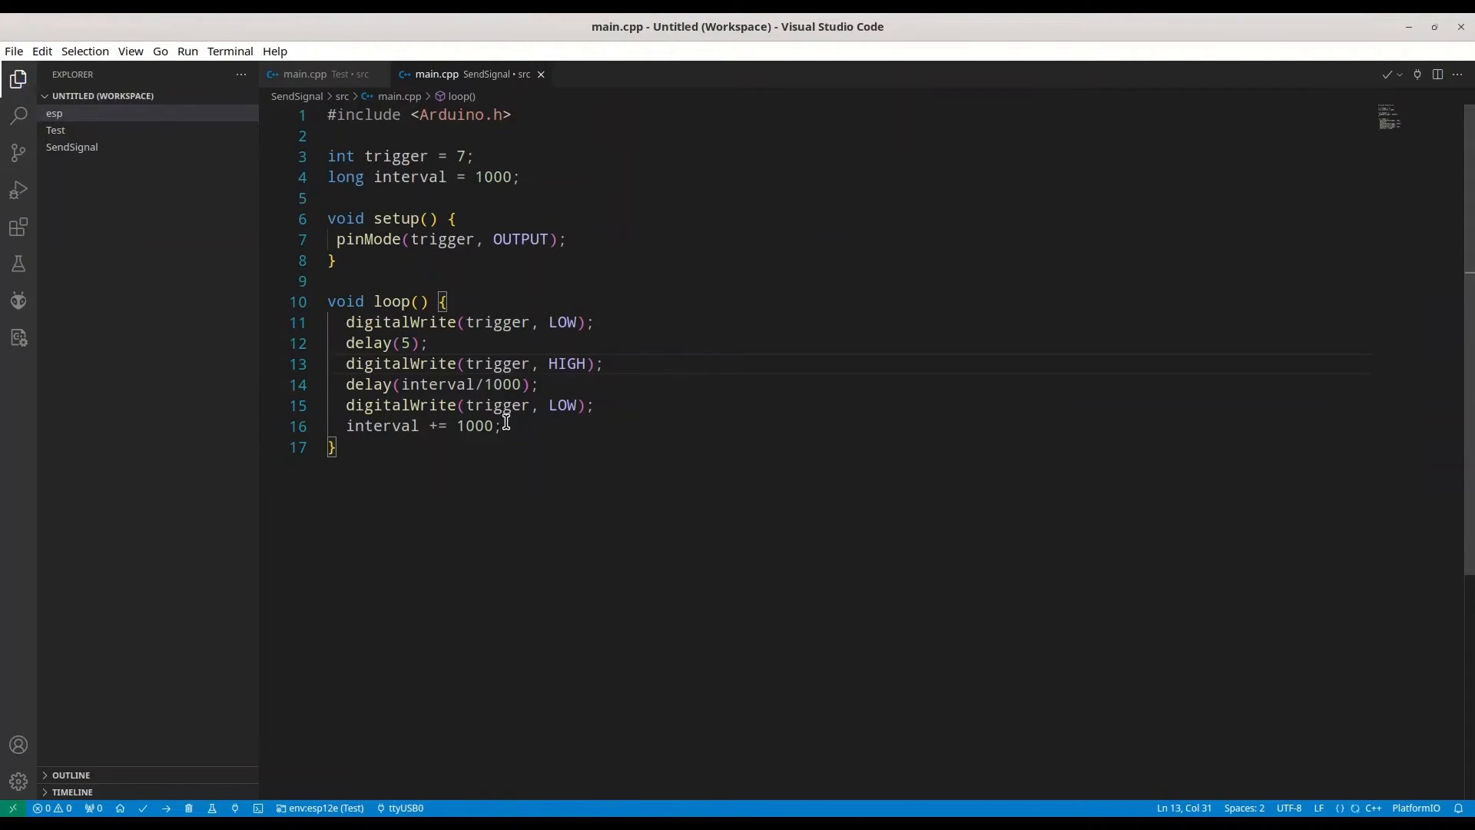
- Switch the PlatformIO environment to env:uno (esp/SendSignal)
{"action": "left_click", "coordinate": [320, 808]}
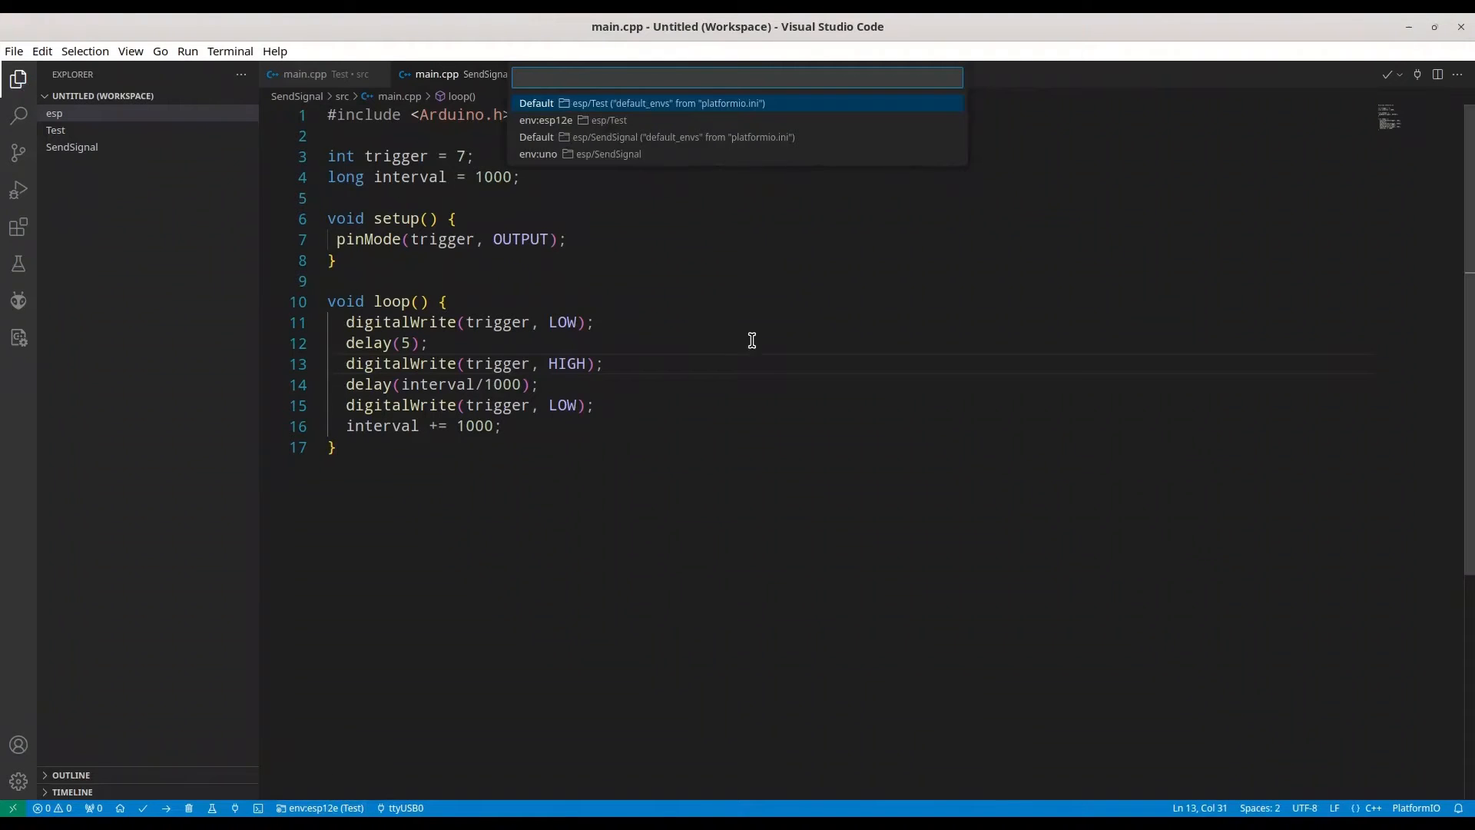
{"action": "mouse_move", "coordinate": [620, 167]}
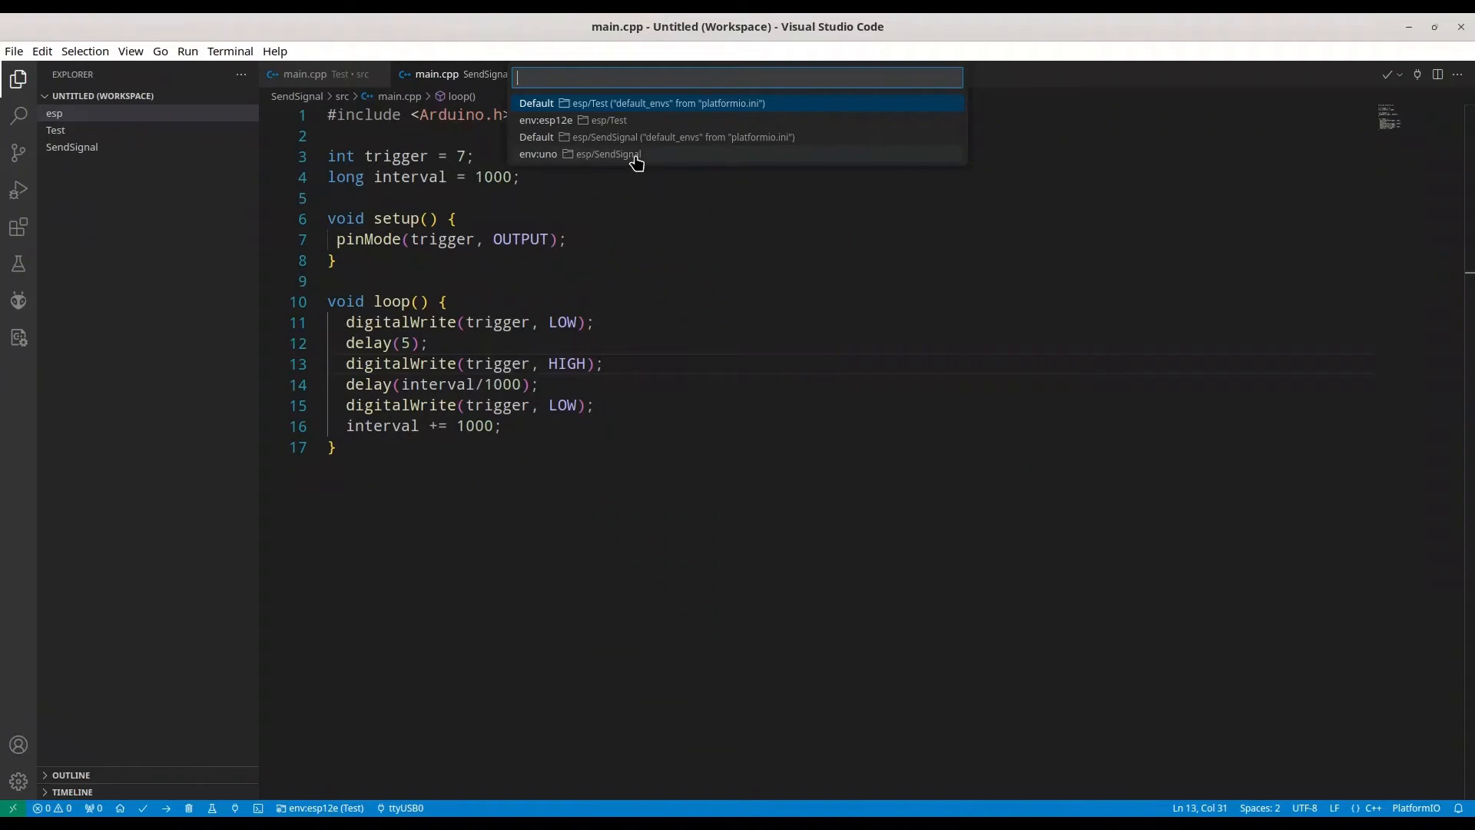
{"action": "left_click", "coordinate": [578, 153]}
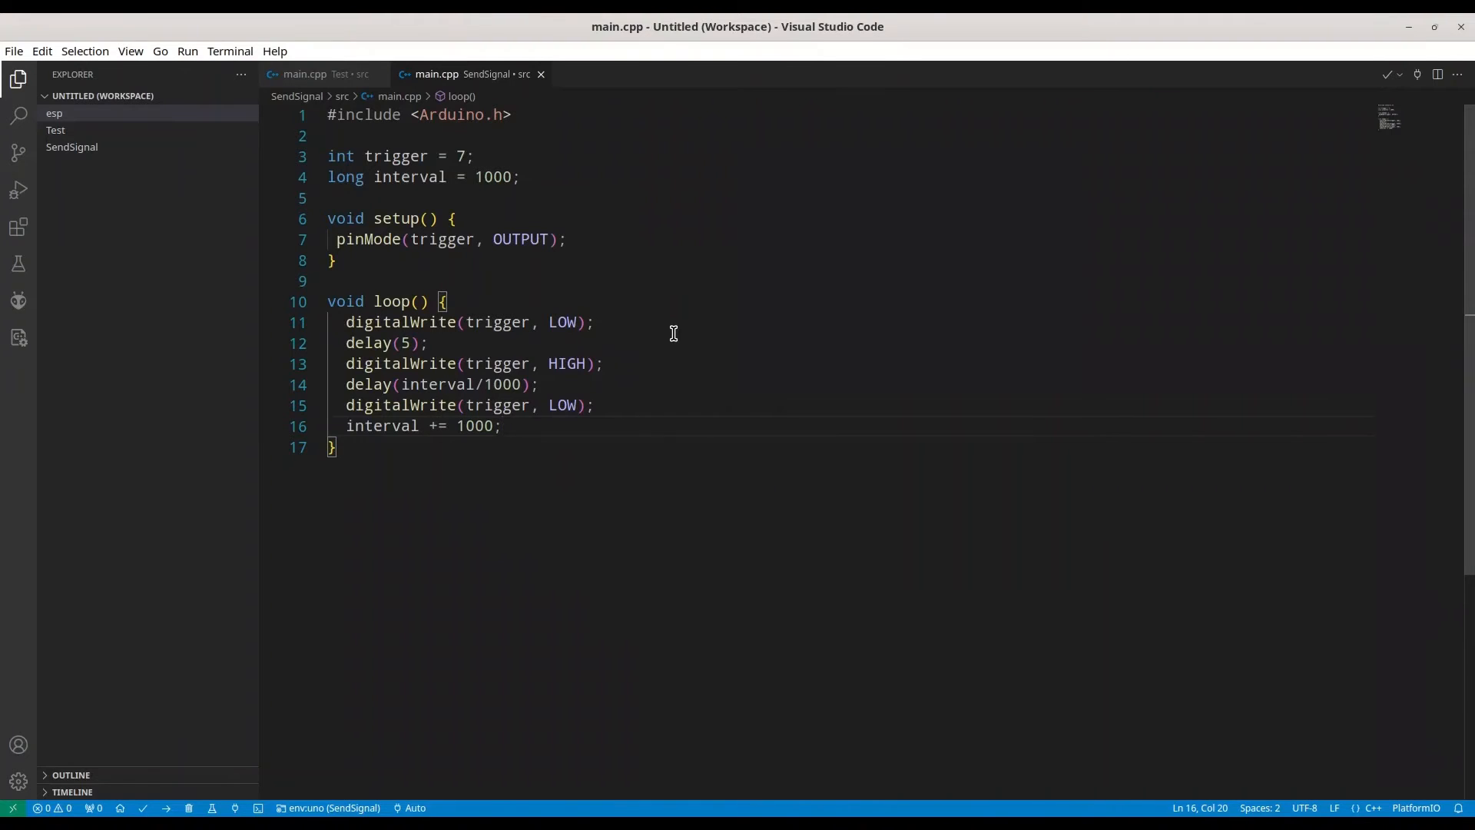
- In the Test project's main.cpp, include <Wire.h> and declare int pin = D4
{"action": "left_click", "coordinate": [319, 74]}
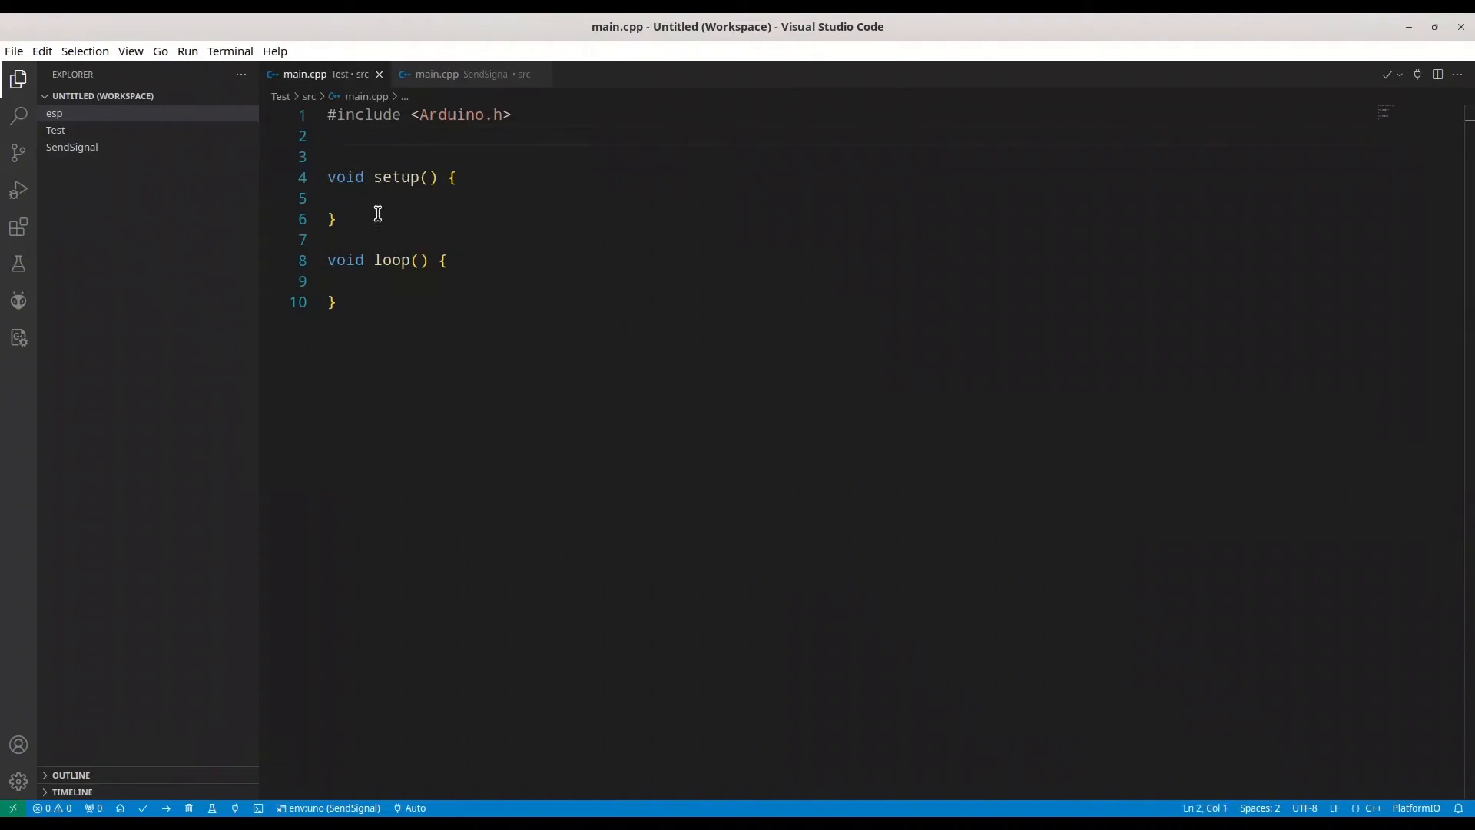
{"action": "left_click", "coordinate": [54, 129]}
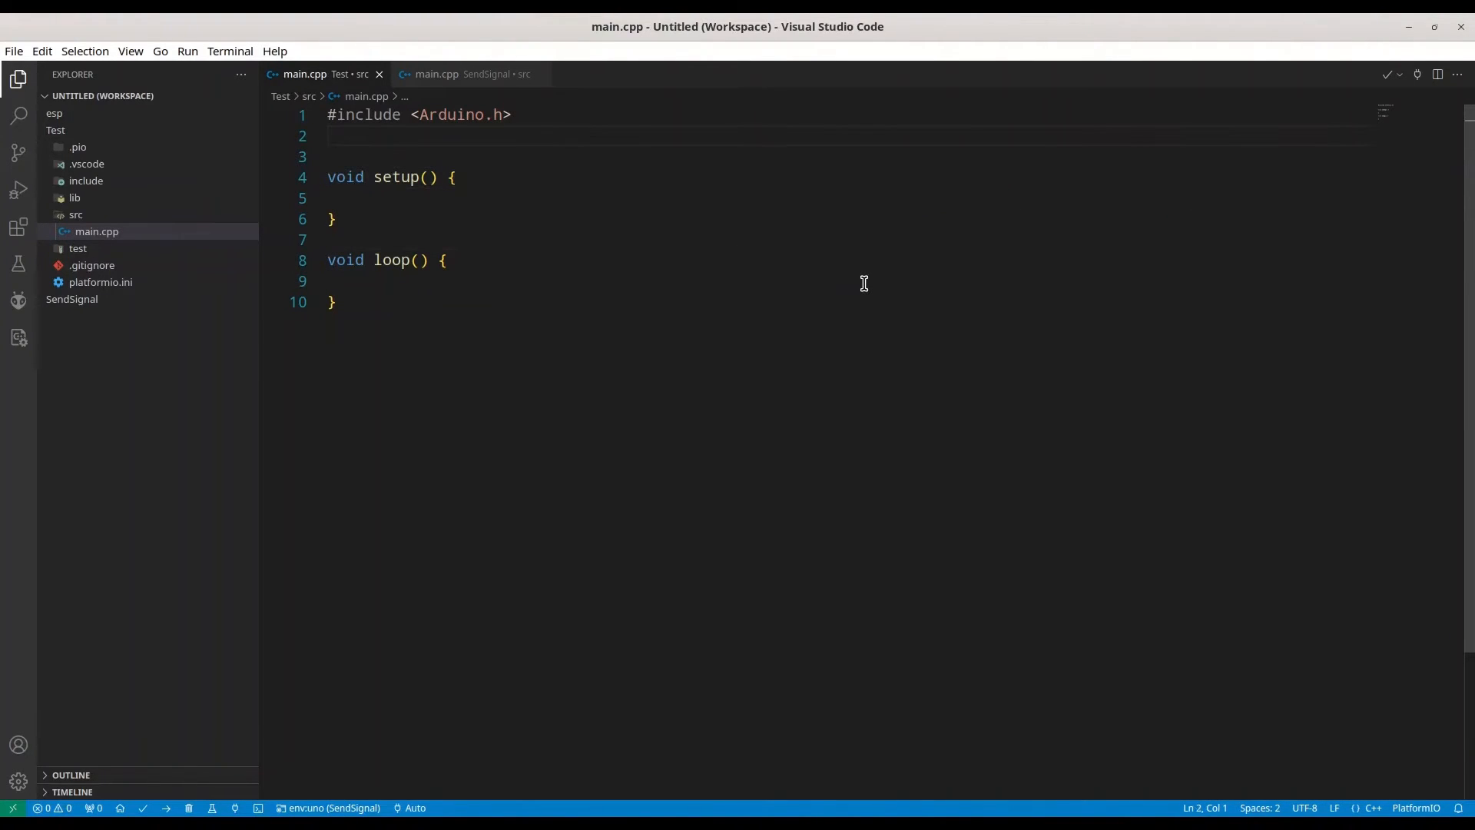
{"action": "type", "text": "#include"}
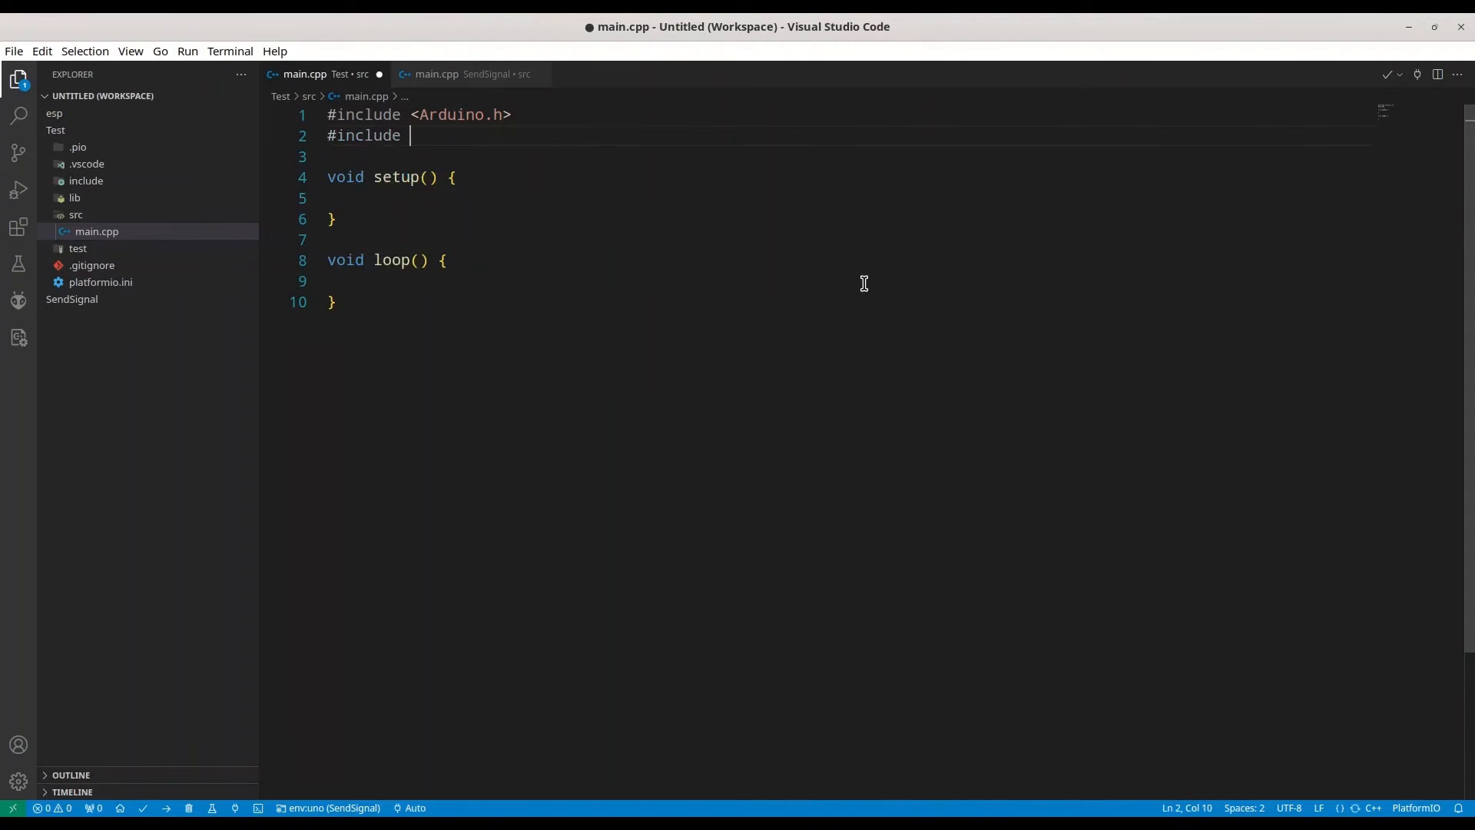
{"action": "type", "text": "<Wire.h>"}
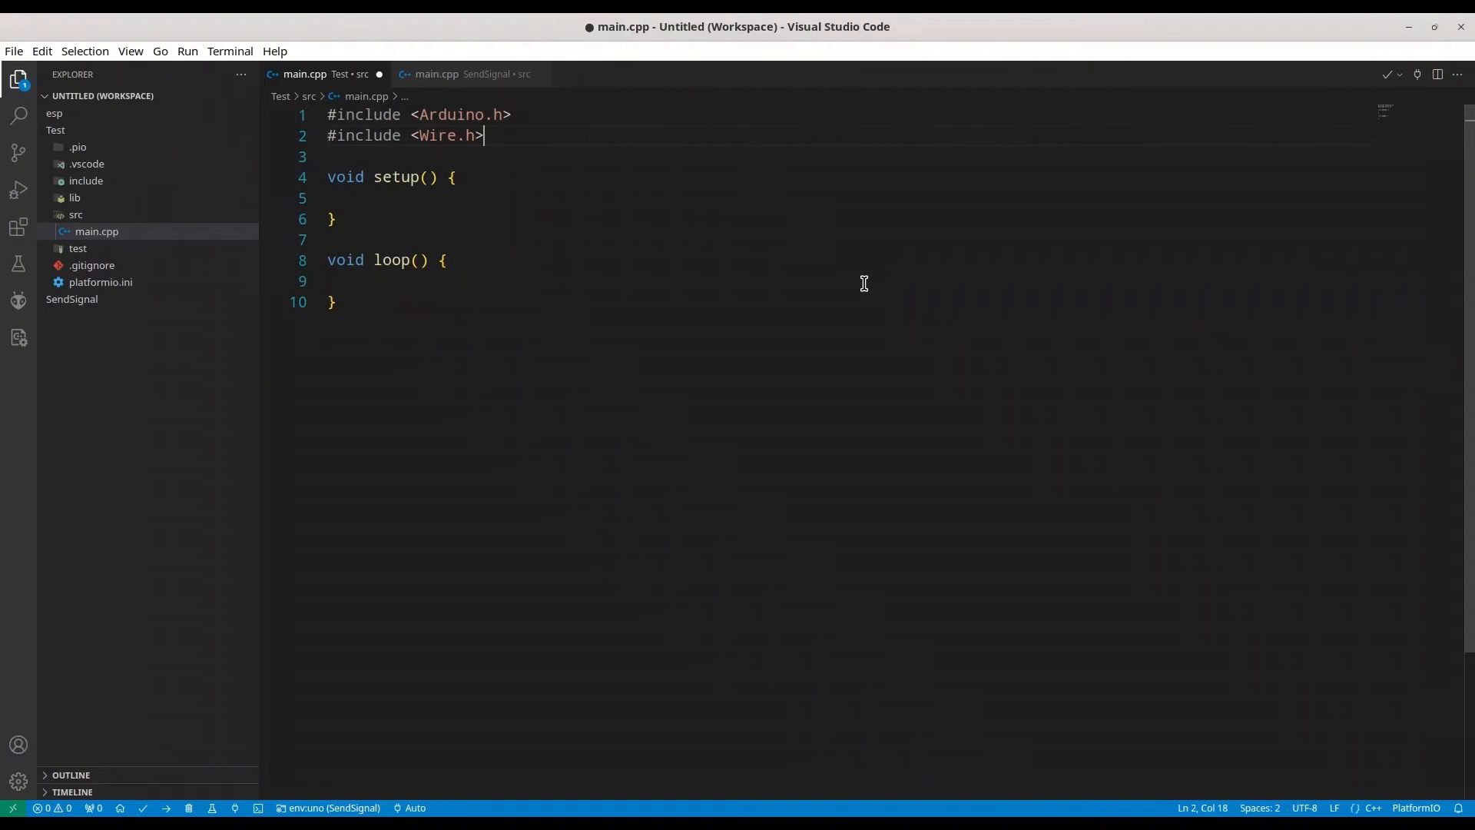
{"action": "key", "text": "Enter"}
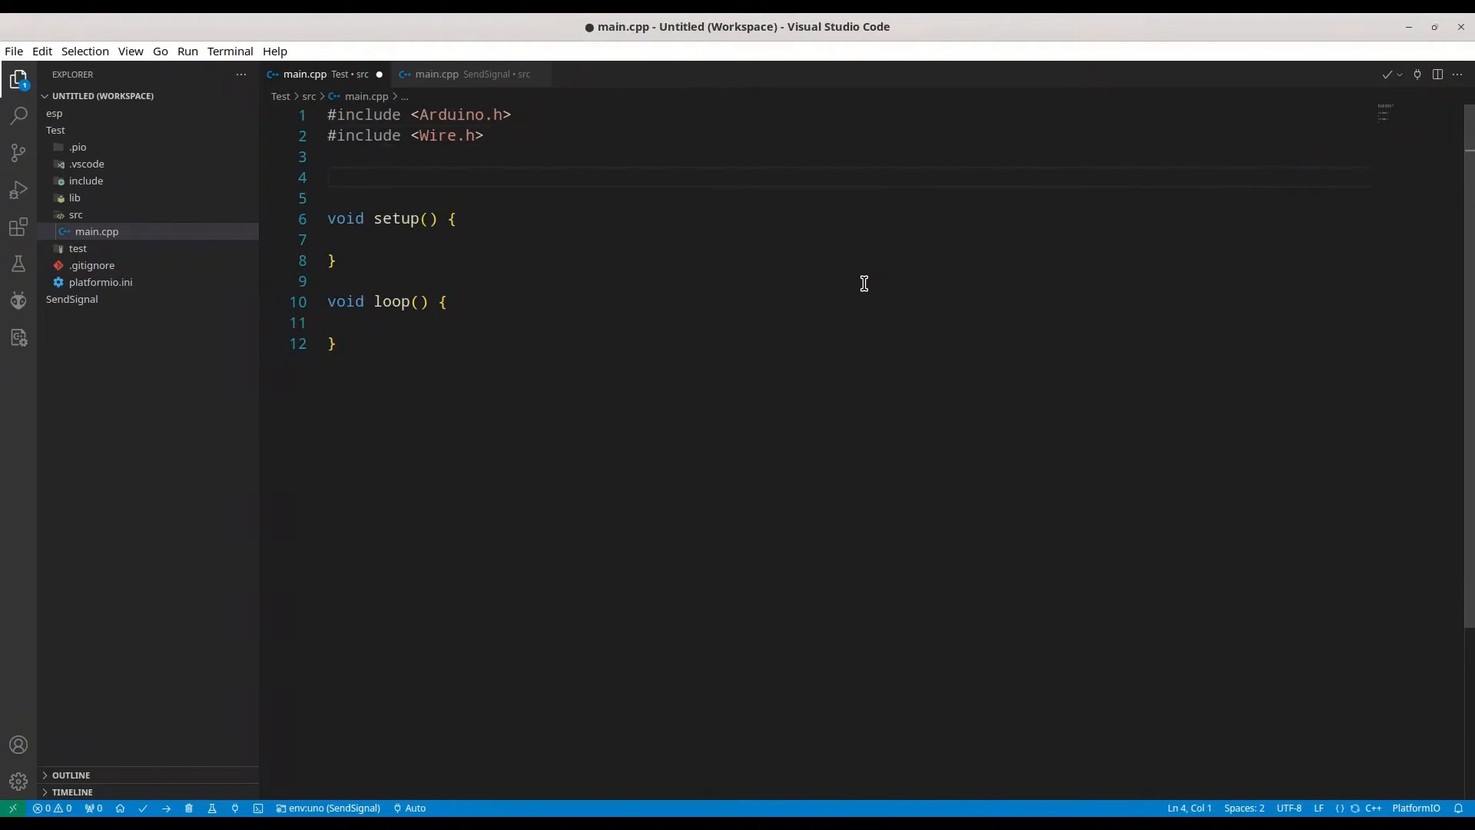
{"action": "type", "text": "int"}
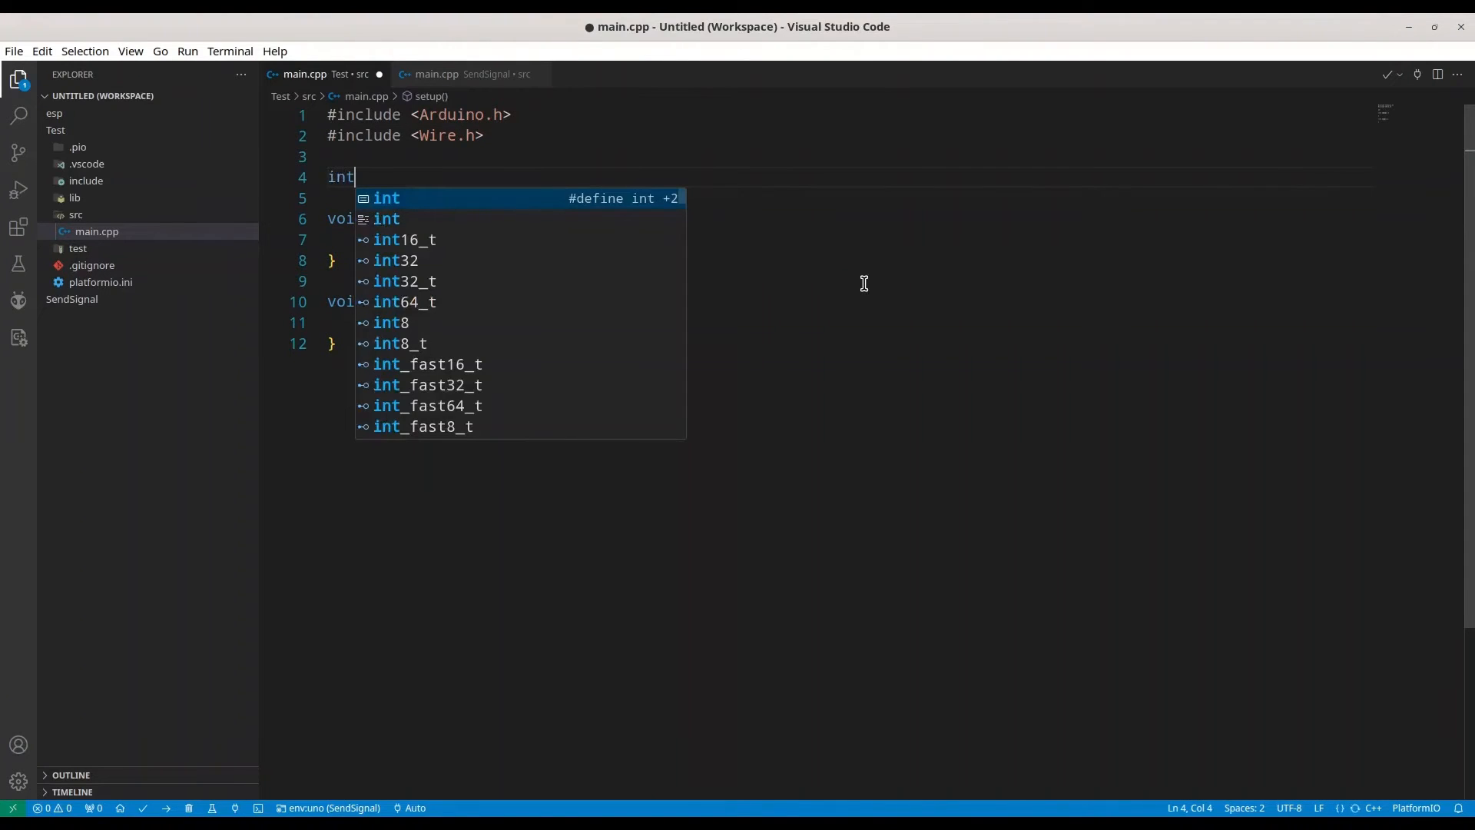
{"action": "type", "text": "pin = D"}
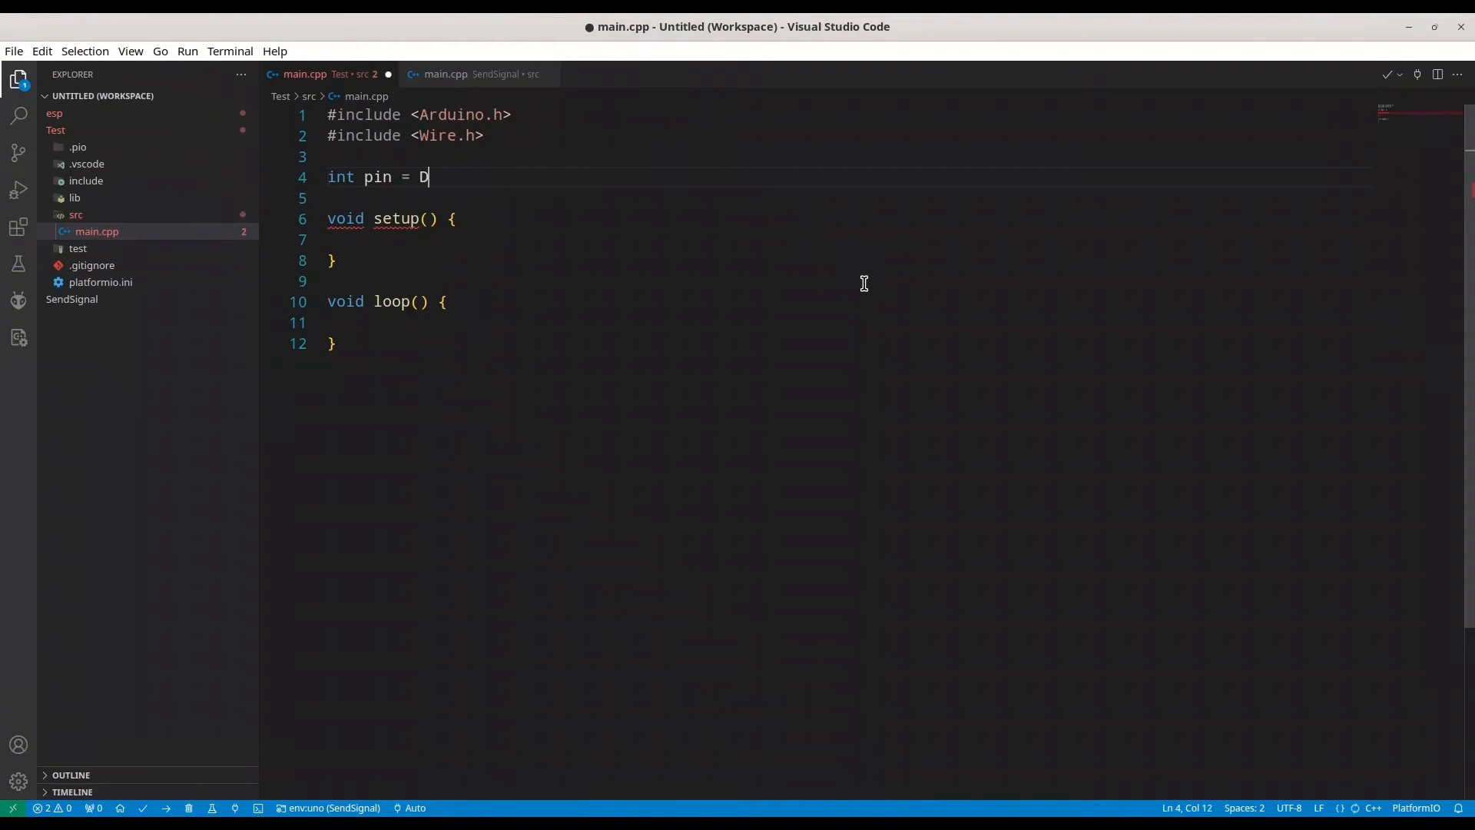
{"action": "type", "text": "4;"}
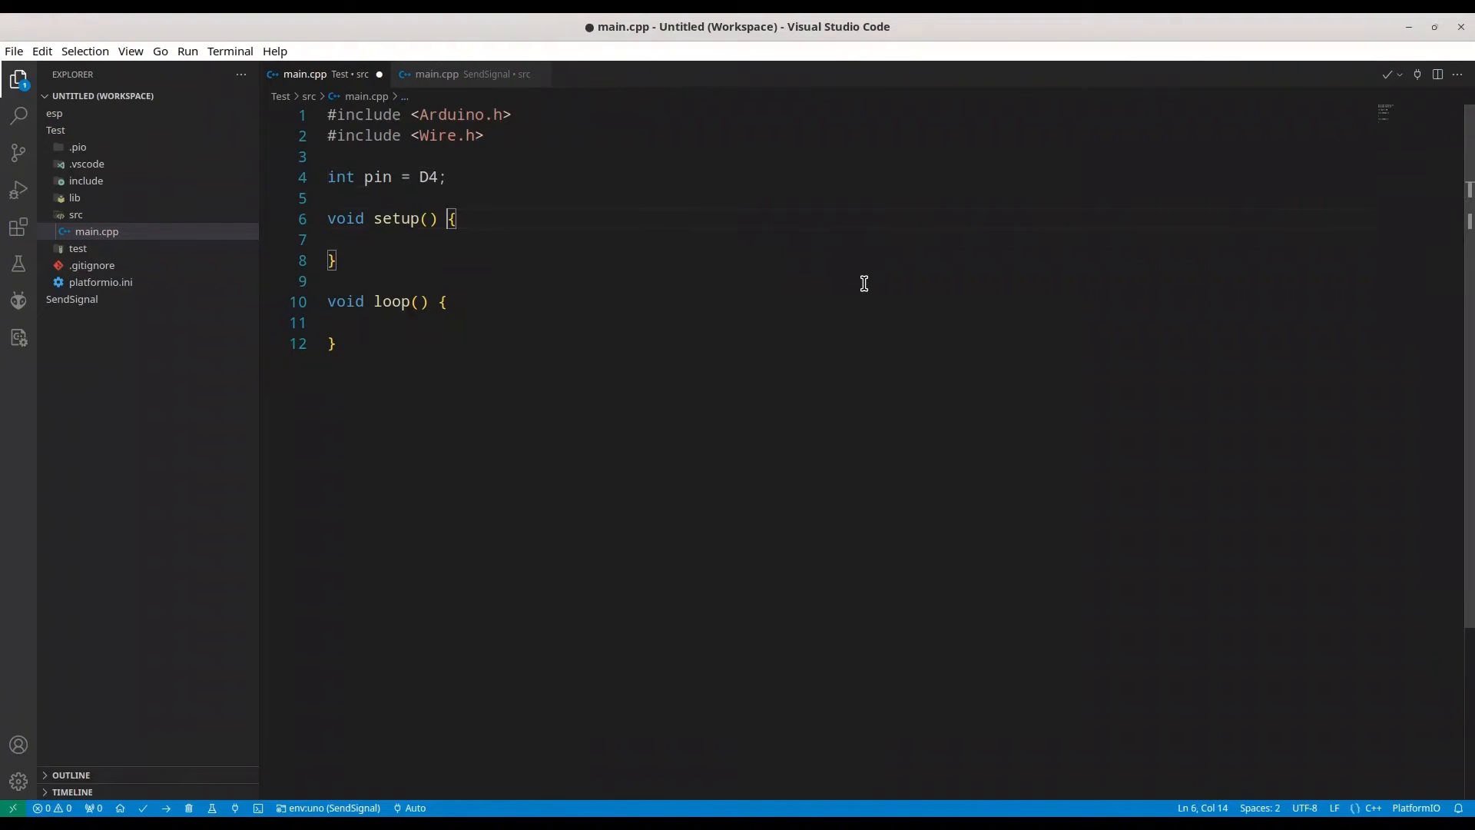
- In setup(), add Serial.begin(9600) and pinMode(pin, INPUT)
{"action": "type", "text": "Serial"}
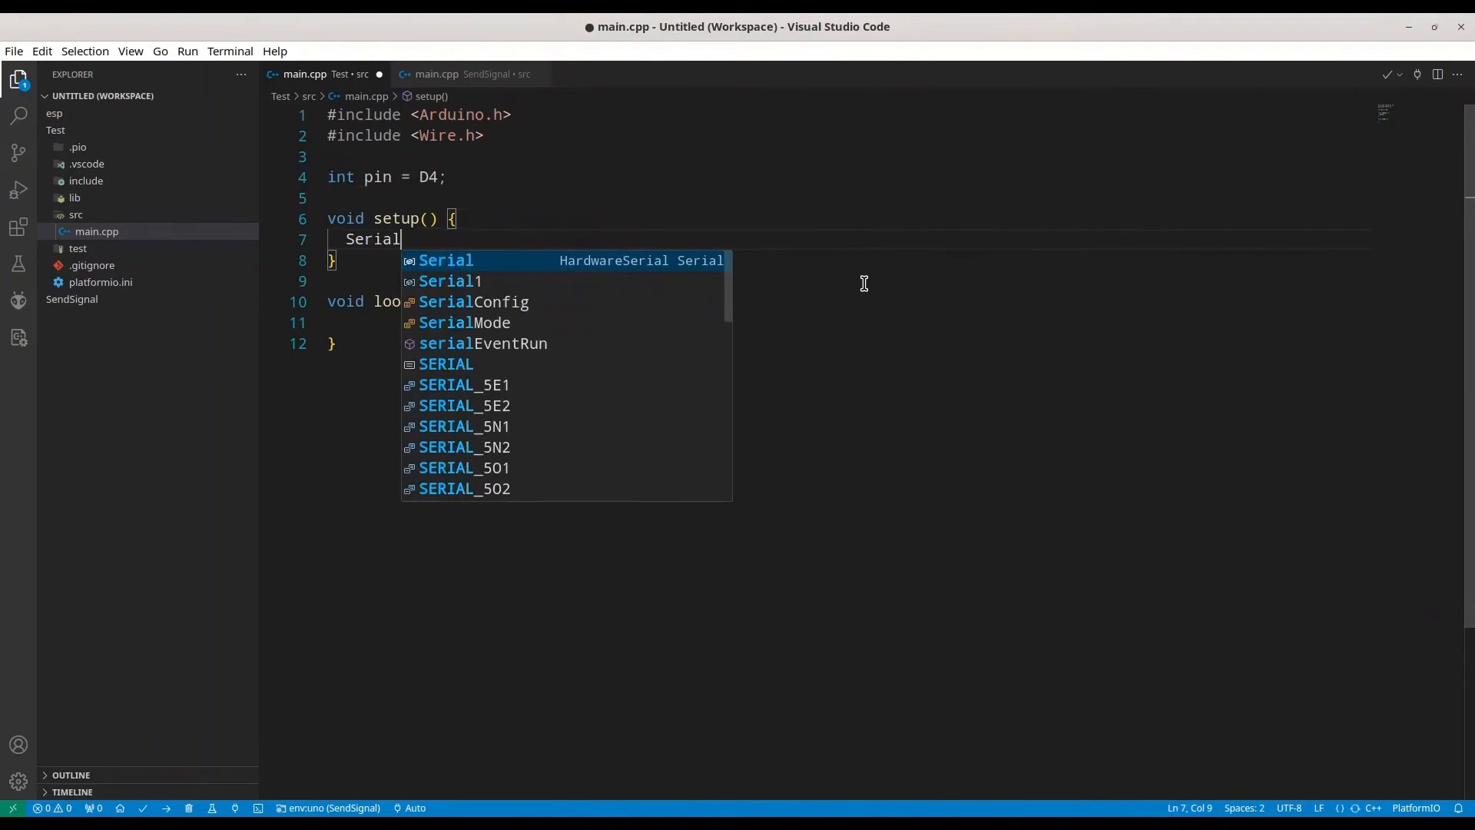
{"action": "type", "text": ".begin();"}
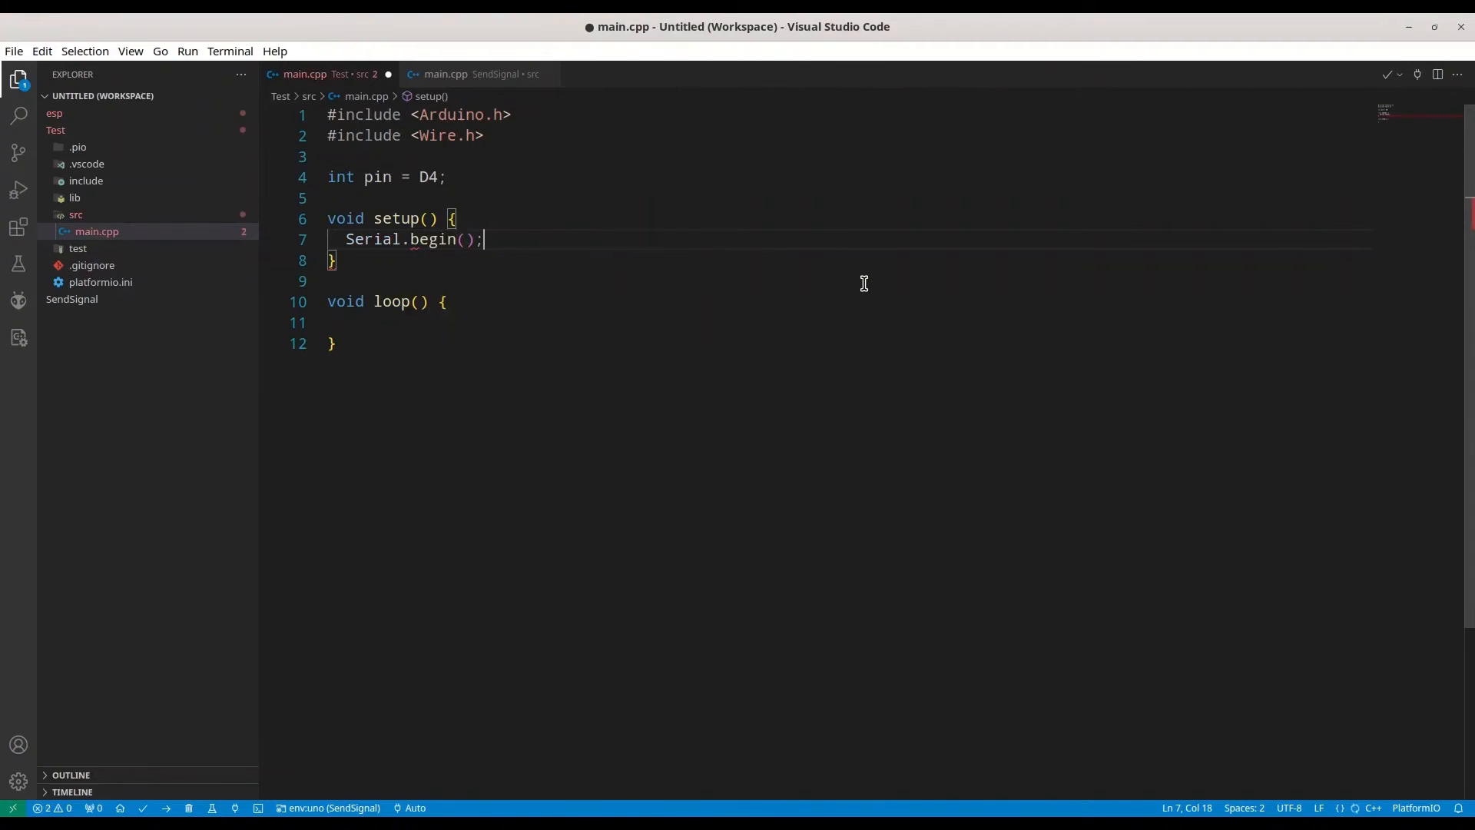
{"action": "type", "text": "9"}
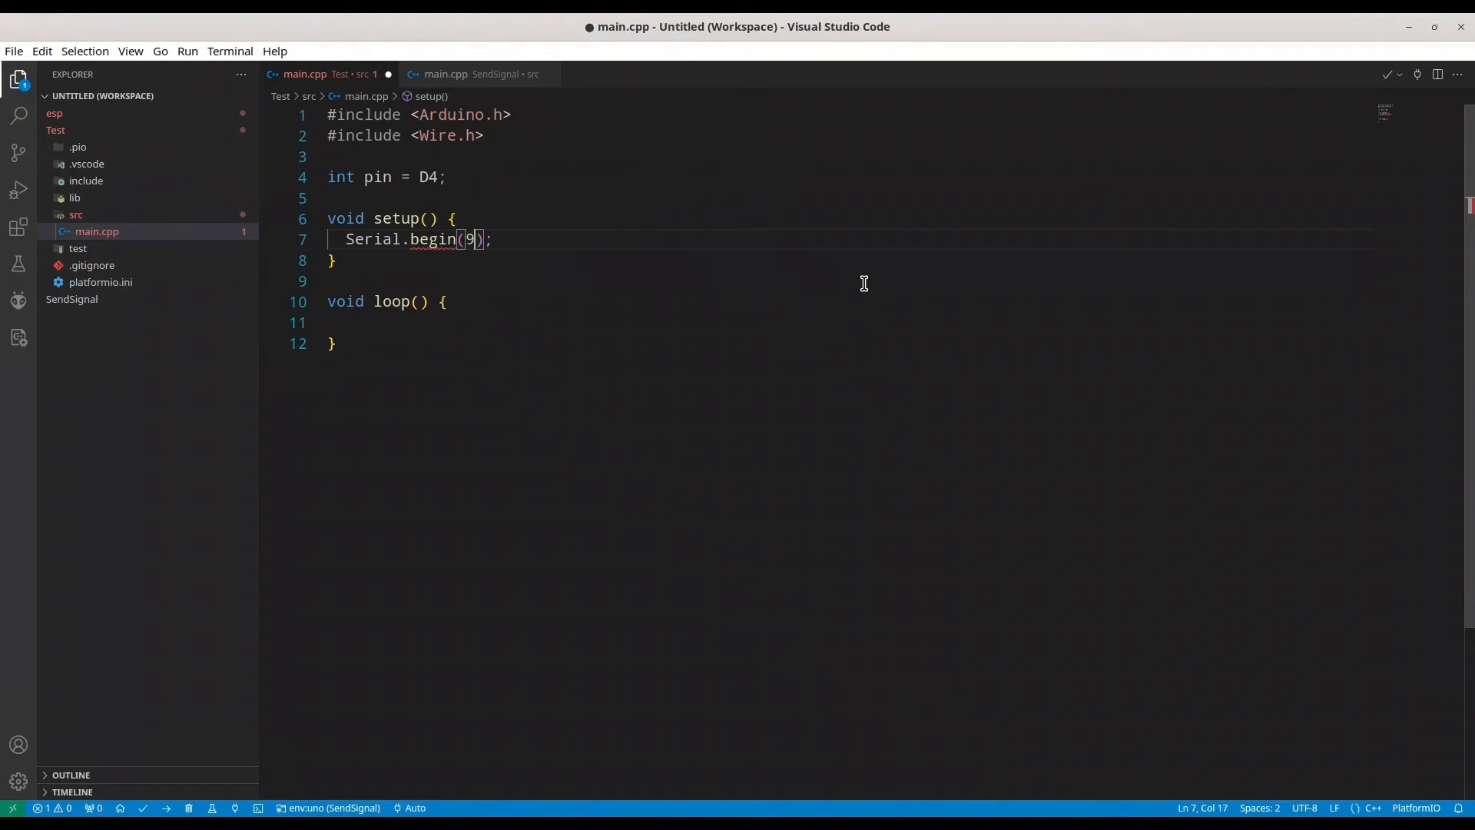
{"action": "type", "text": "600"}
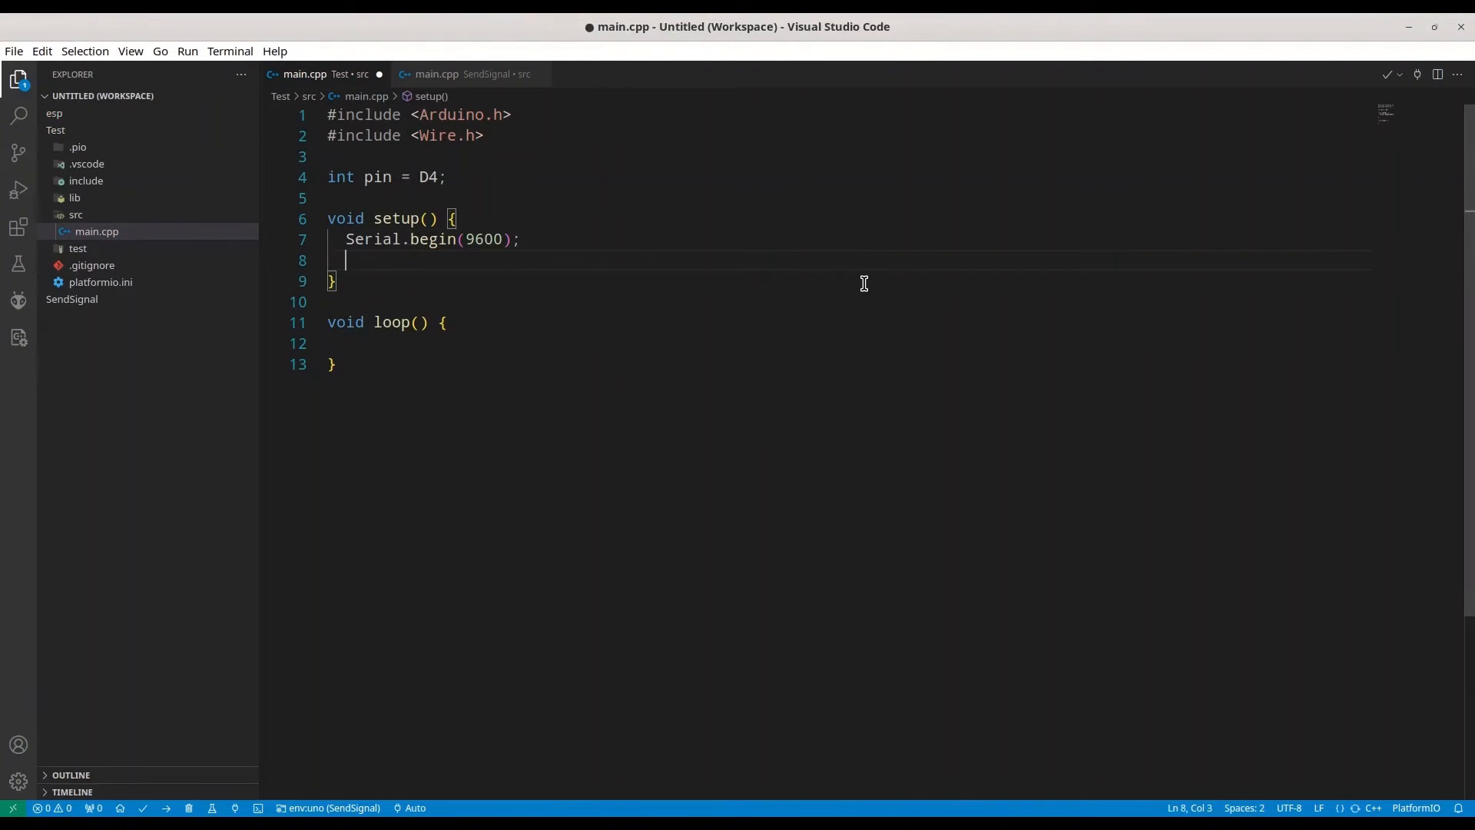
{"action": "type", "text": "pinMode"}
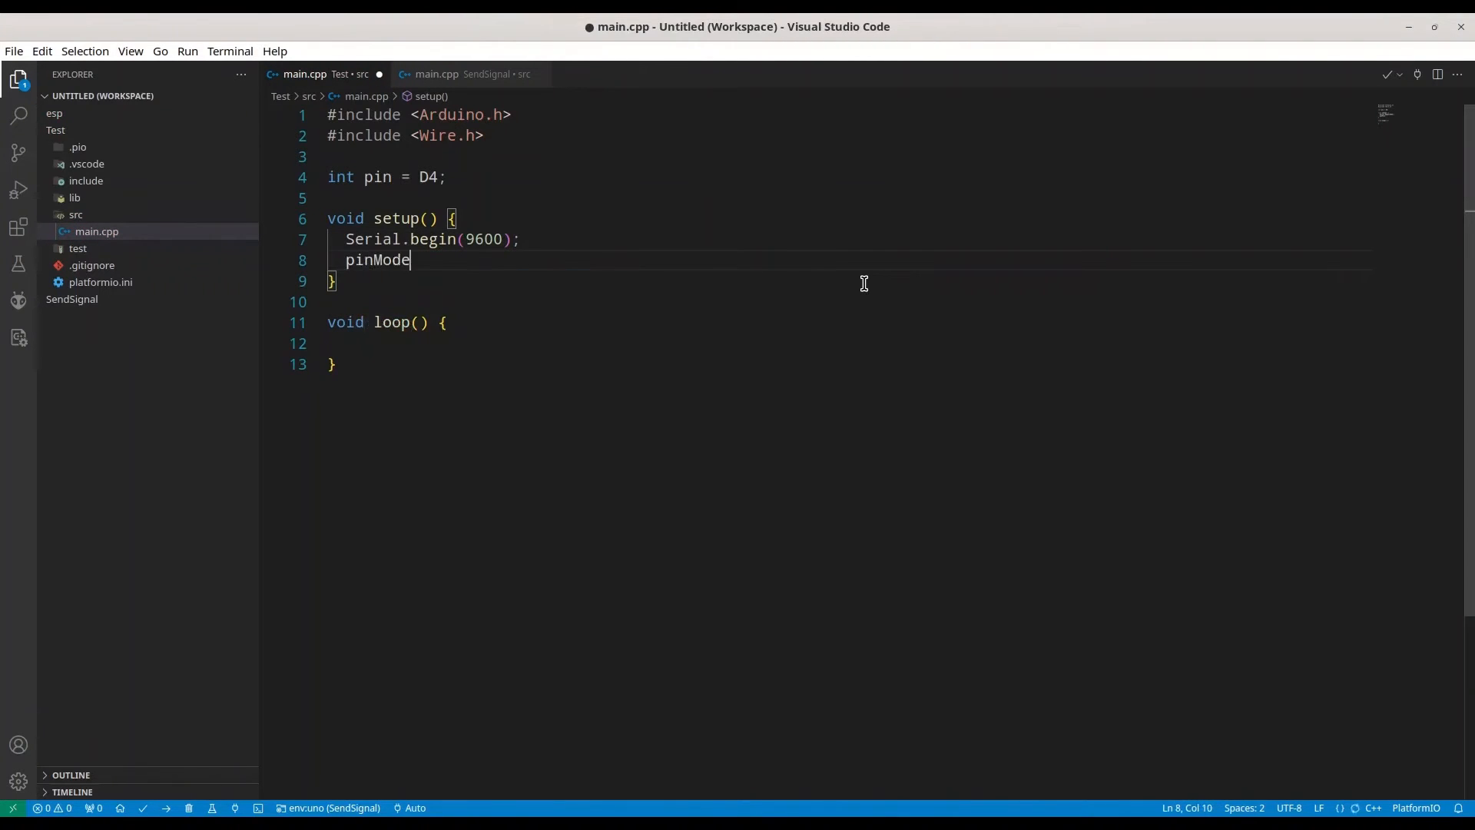
{"action": "type", "text": "(pin"}
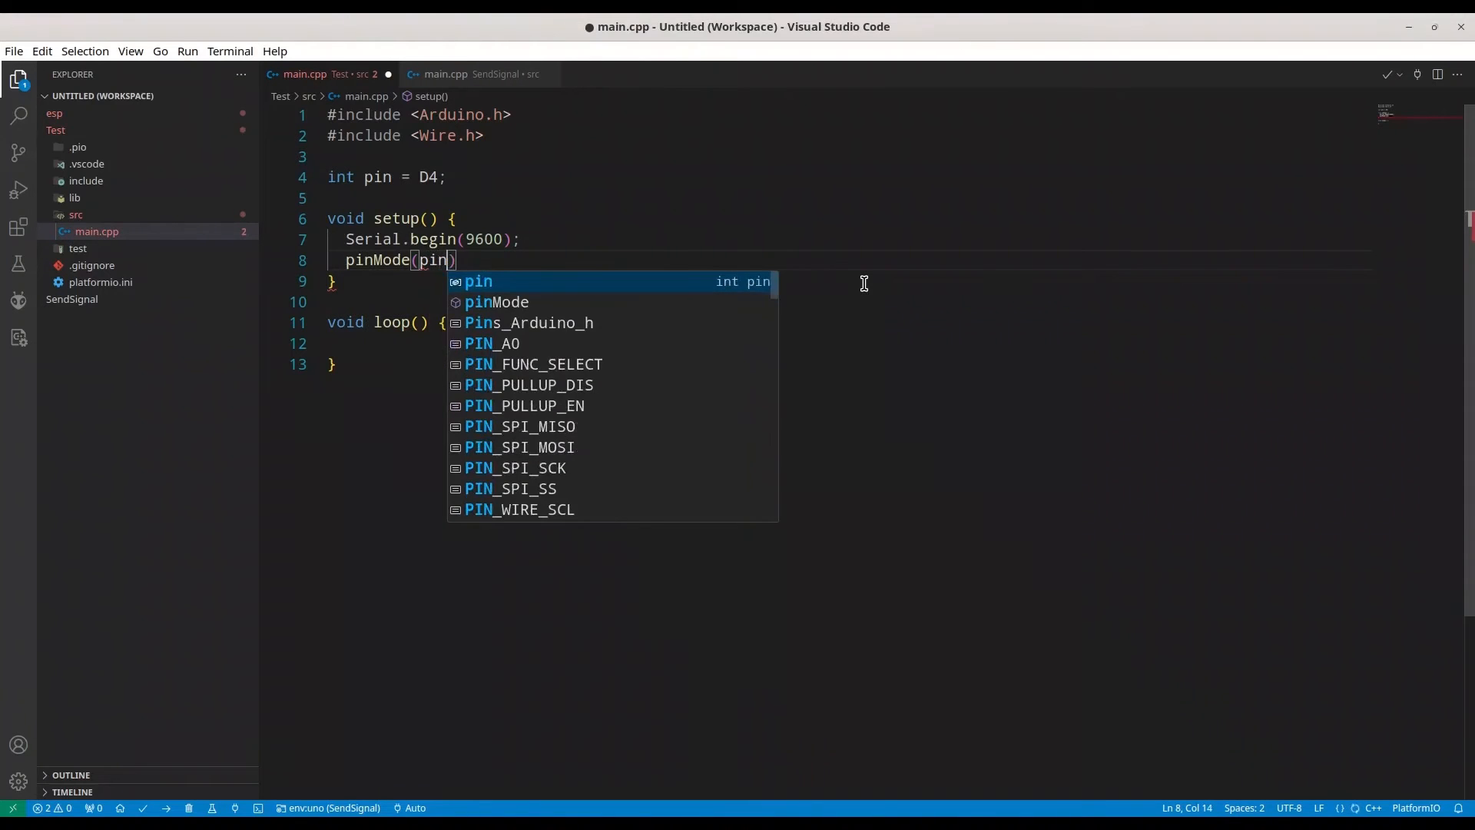
{"action": "type", "text": ", I"}
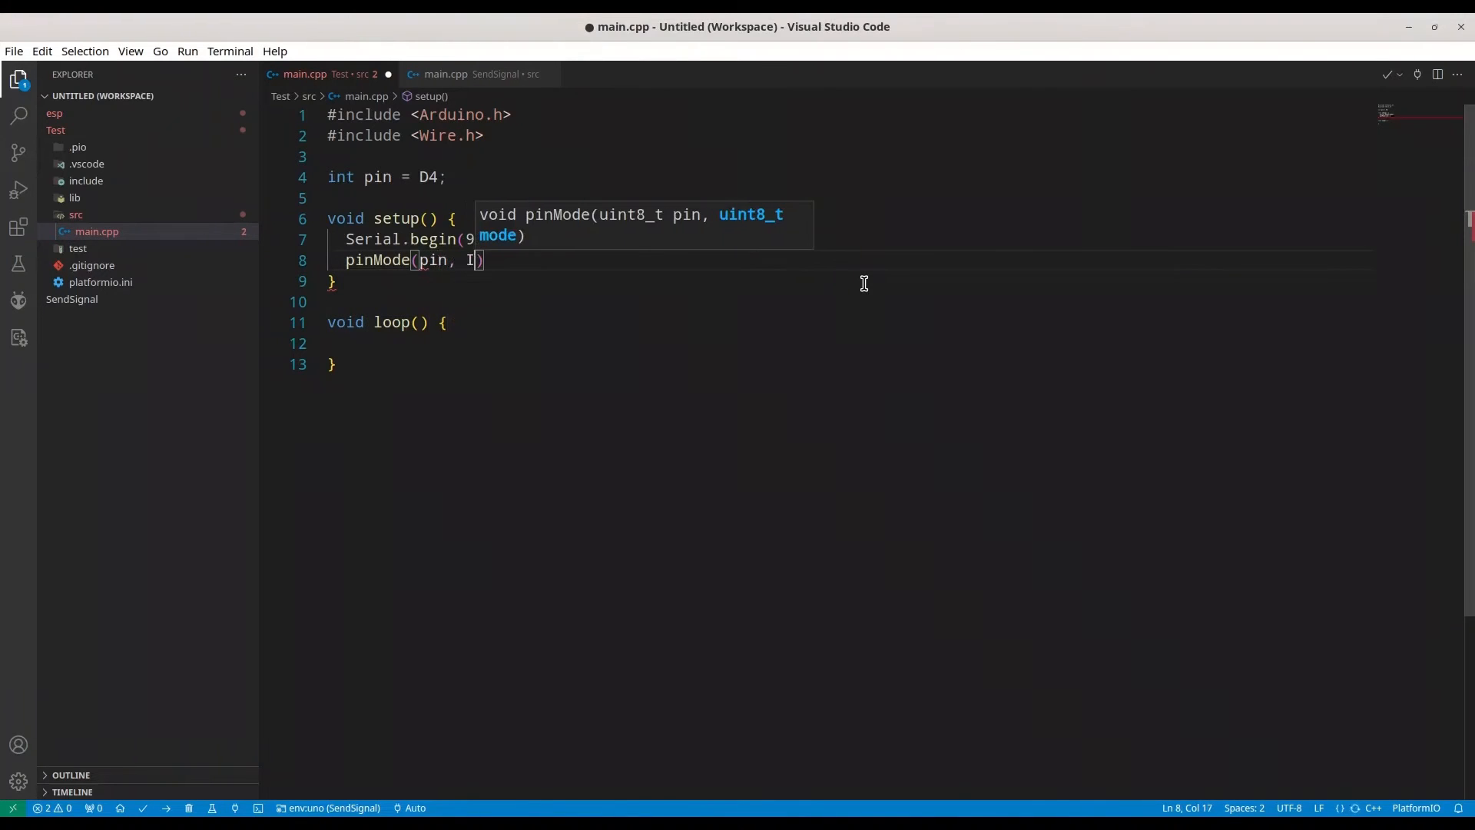
{"action": "type", "text": "N"}
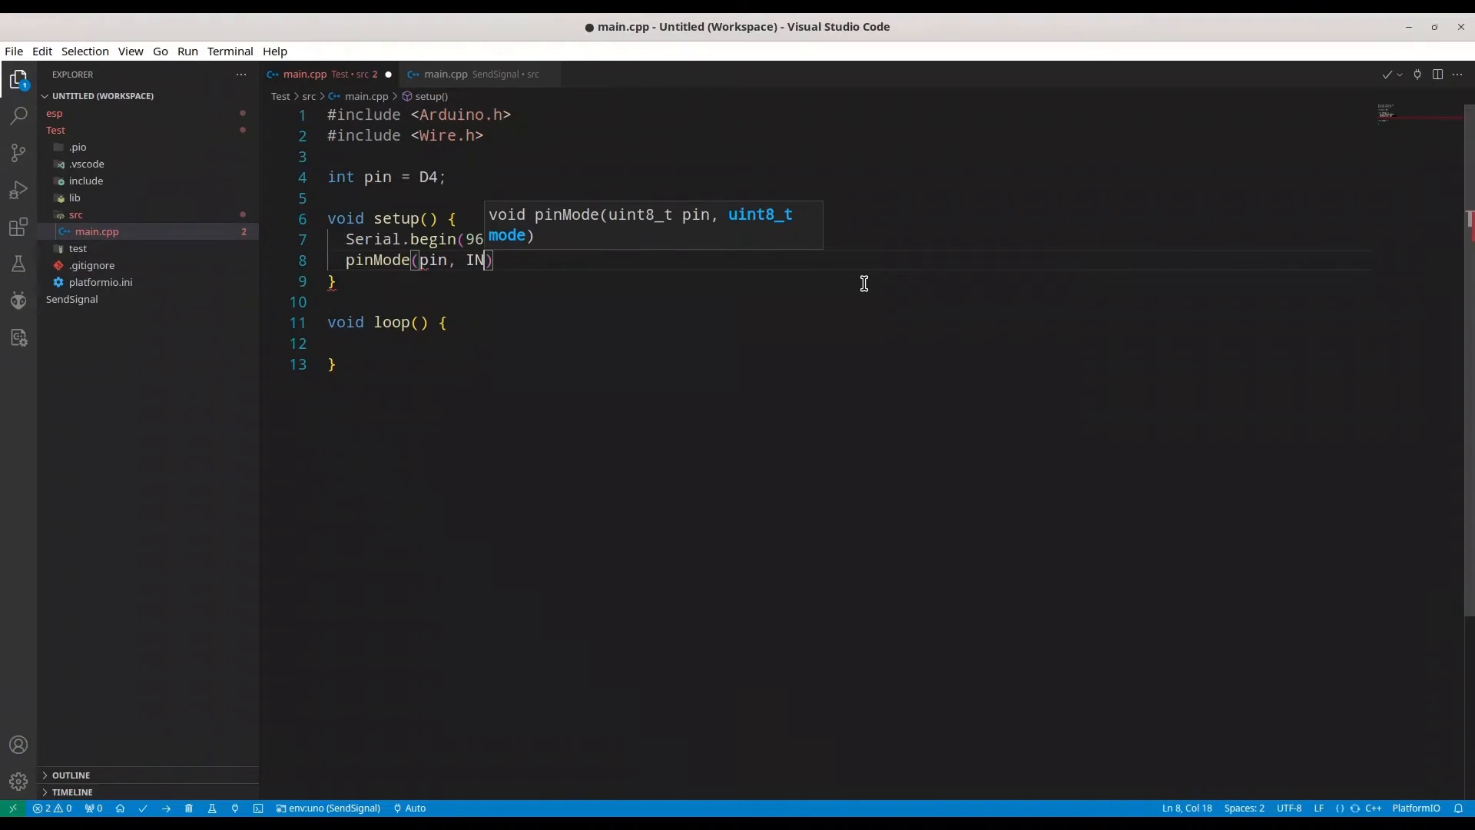
{"action": "type", "text": "PUT);"}
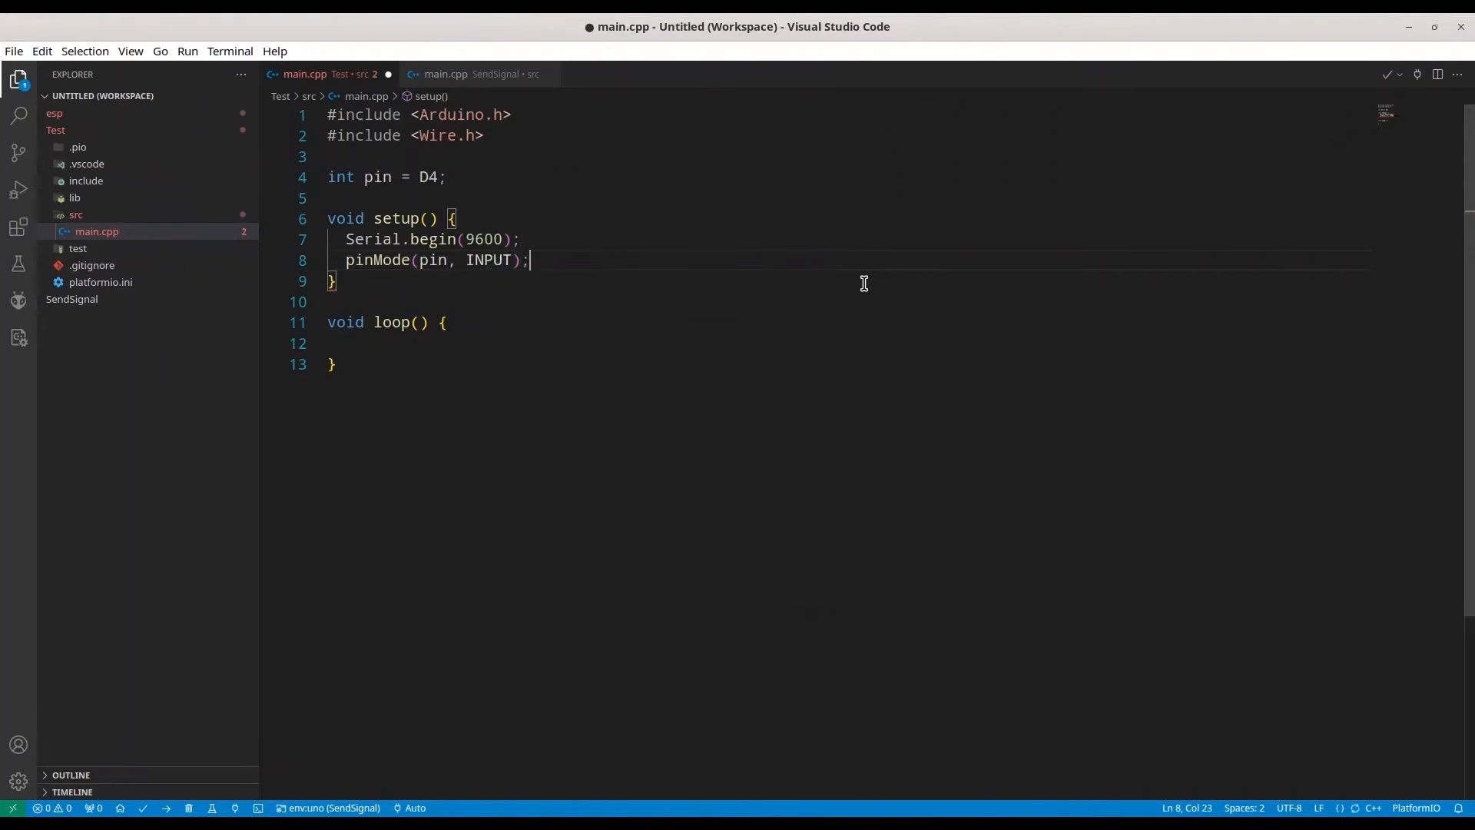
- In loop(), add long wait = pulseIn(pin, HIGH, 5000000)
{"action": "type", "text": "long"}
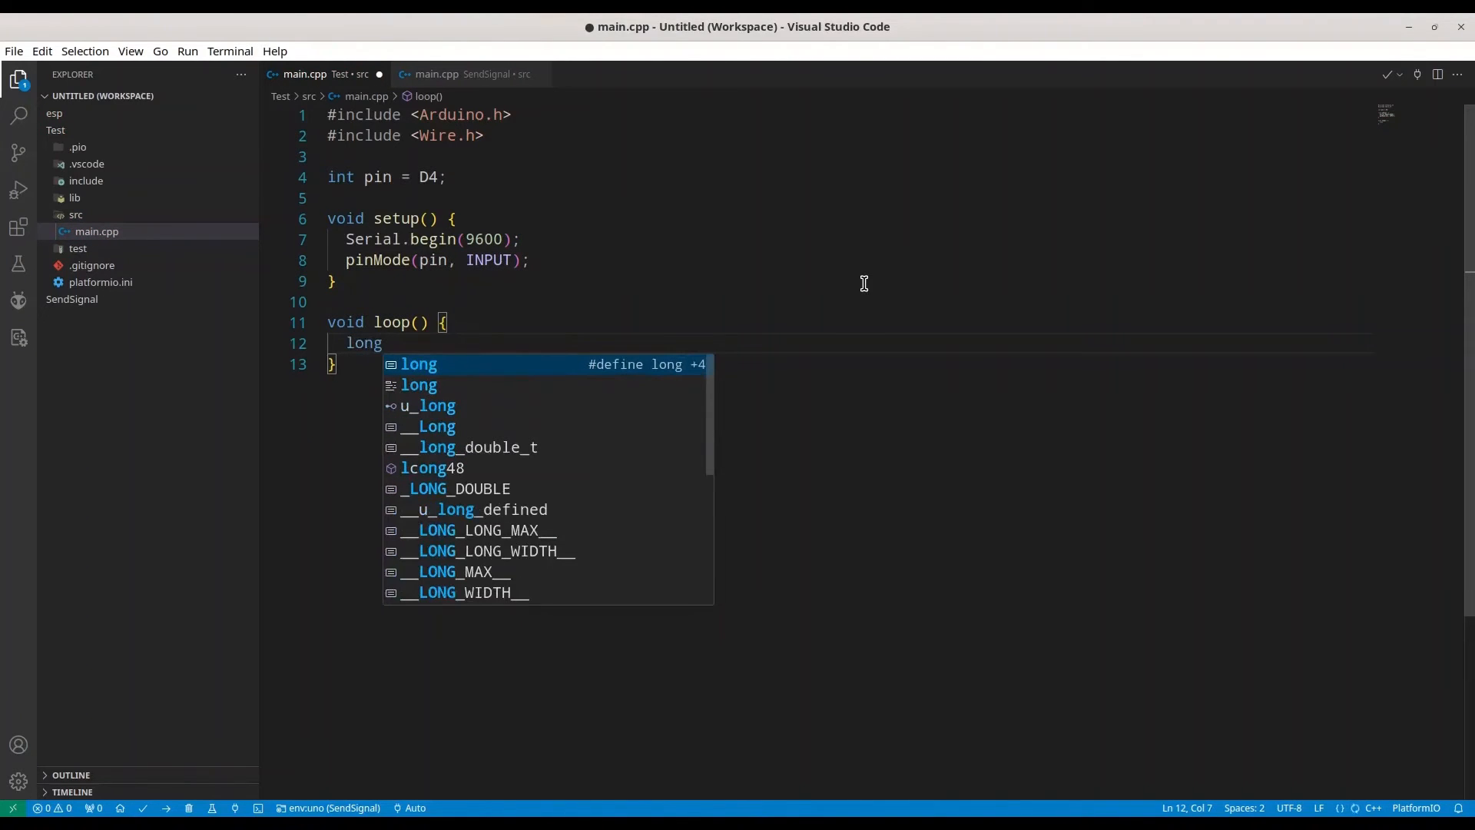
{"action": "type", "text": "wa"}
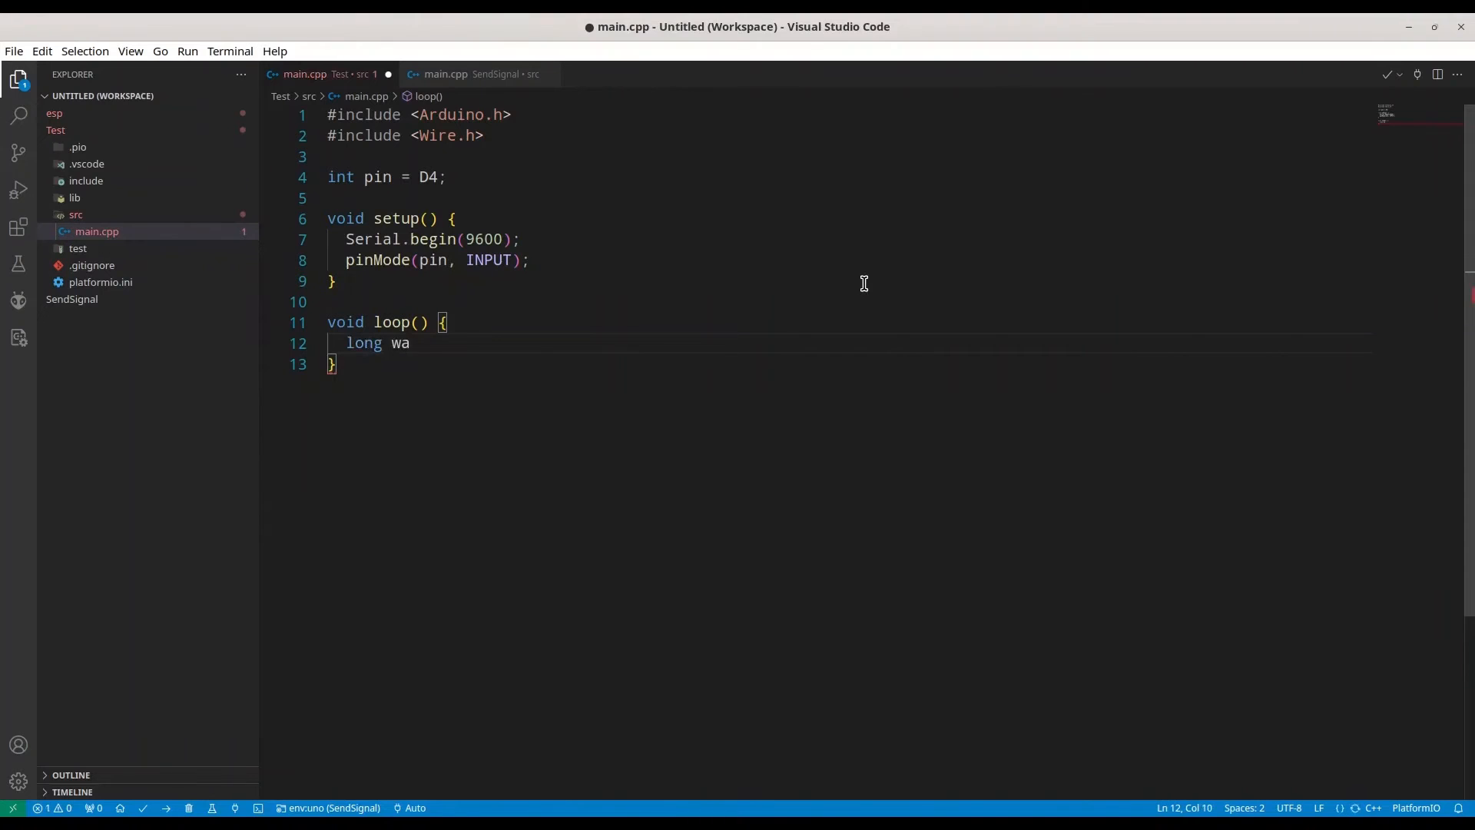
{"action": "type", "text": "it ="}
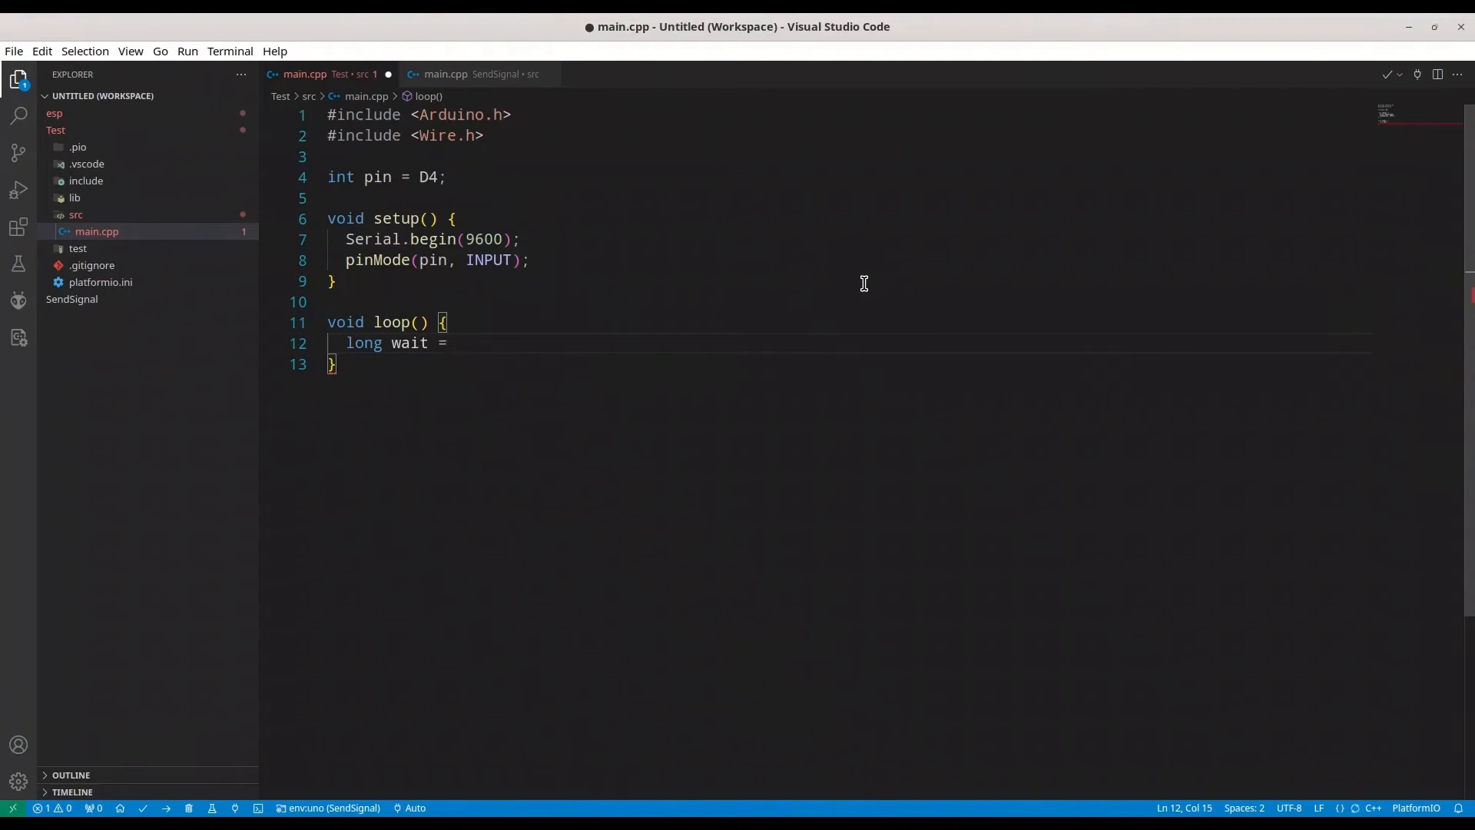
{"action": "type", "text": "p"}
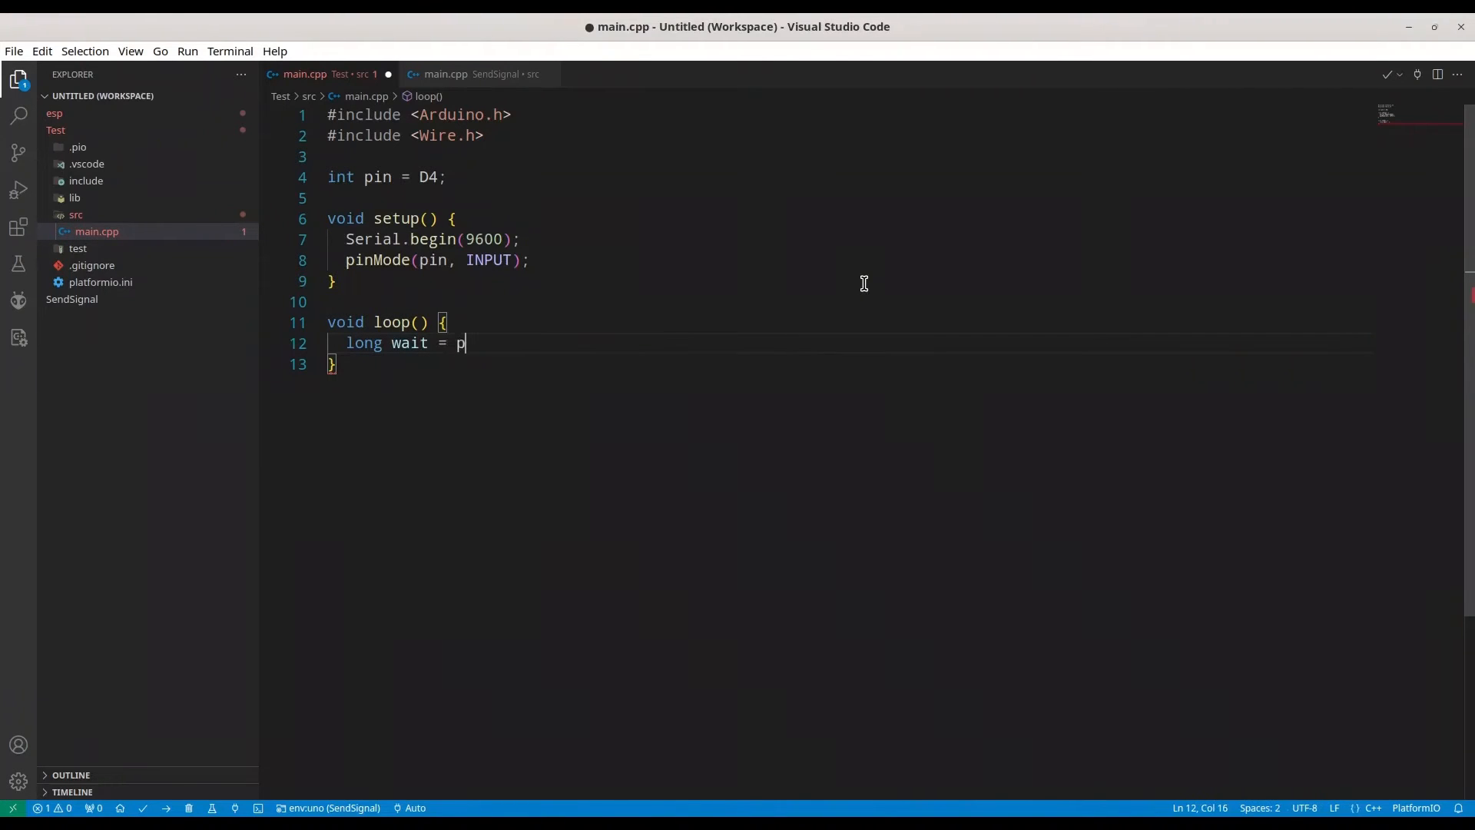
{"action": "type", "text": "ulseIn"}
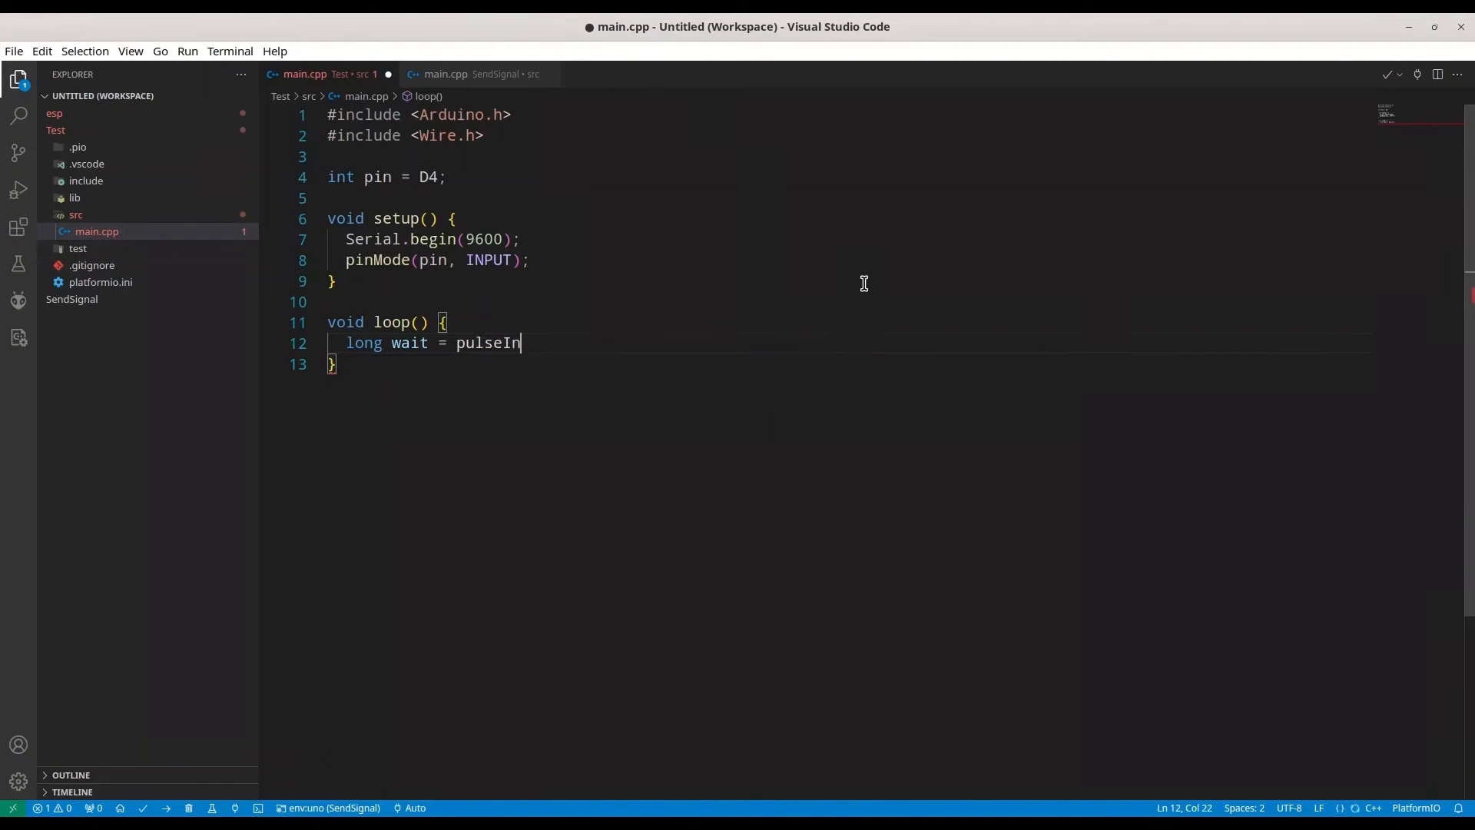
{"action": "type", "text": "()"}
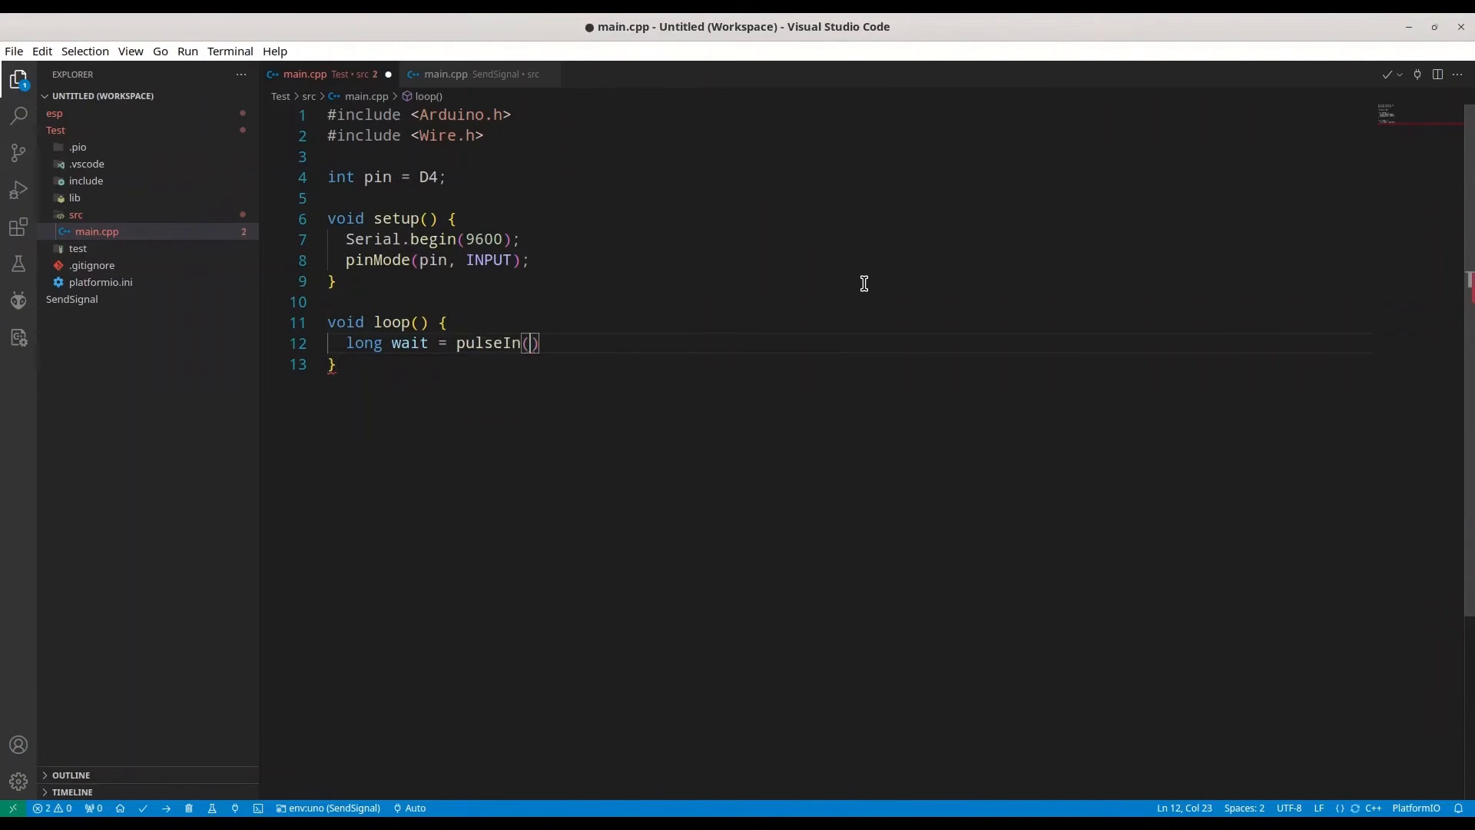
{"action": "type", "text": "pin"}
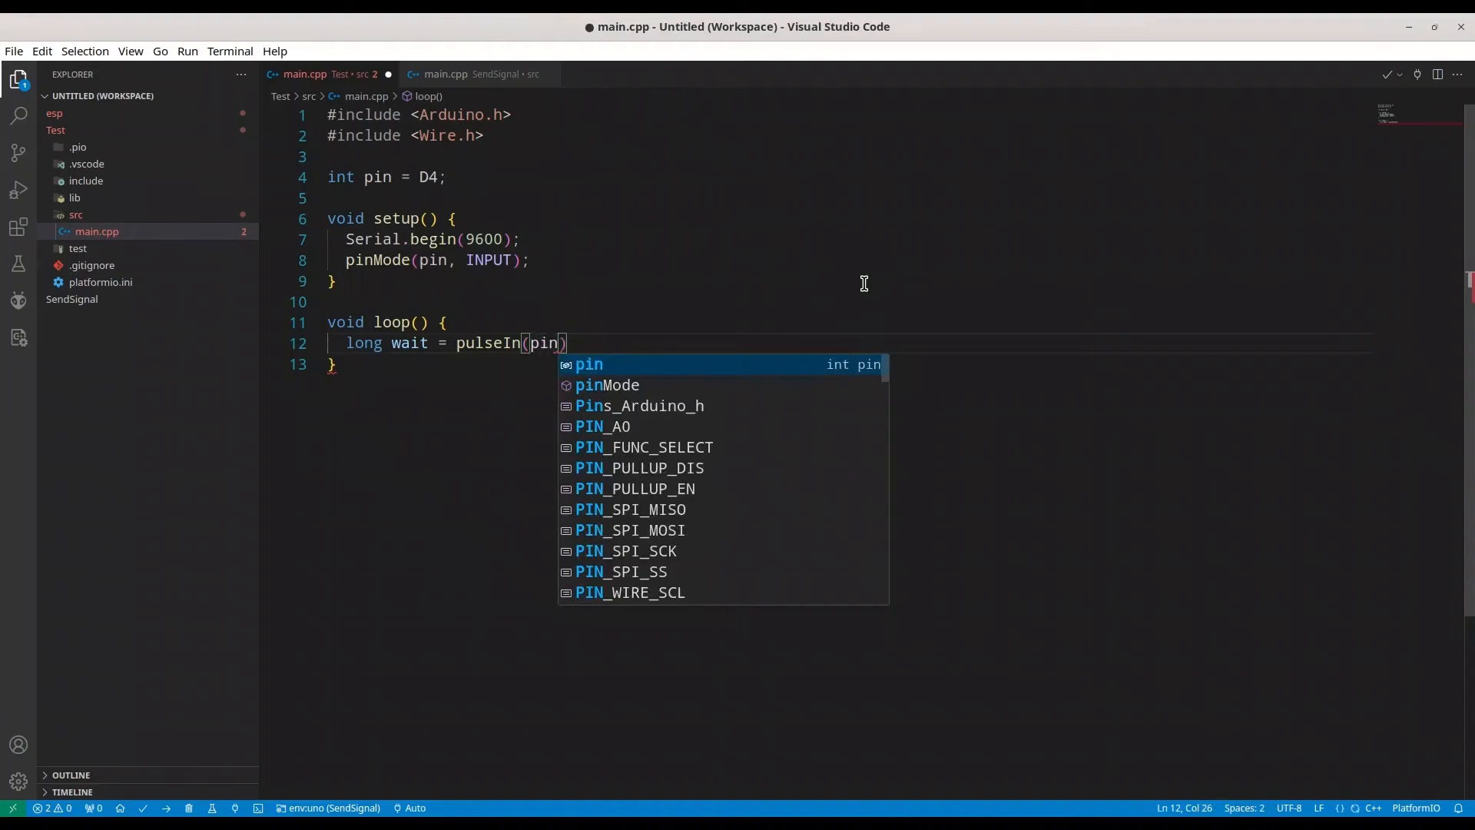
{"action": "type", "text": ","}
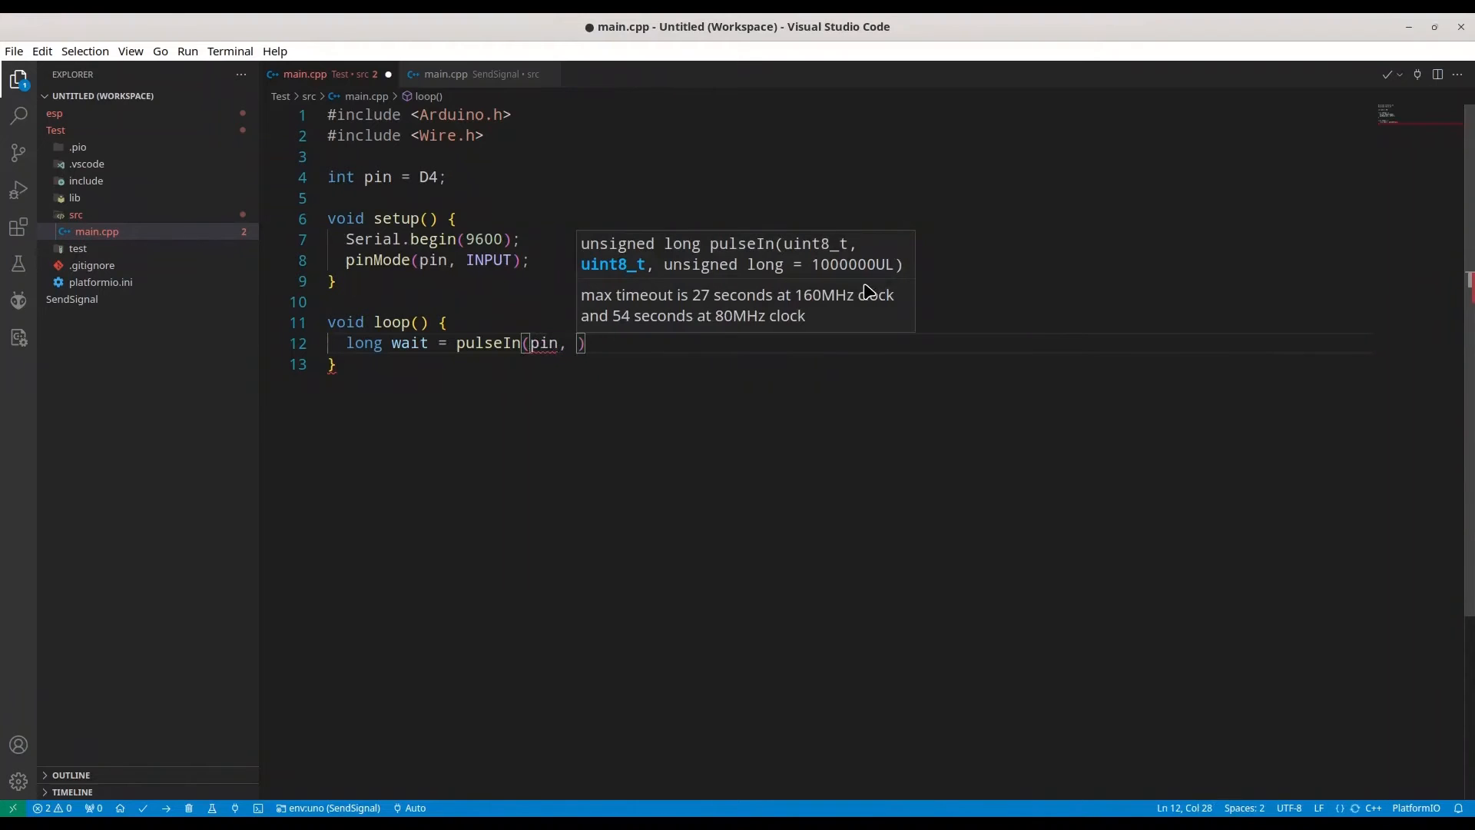
{"action": "type", "text": "HIGH,"}
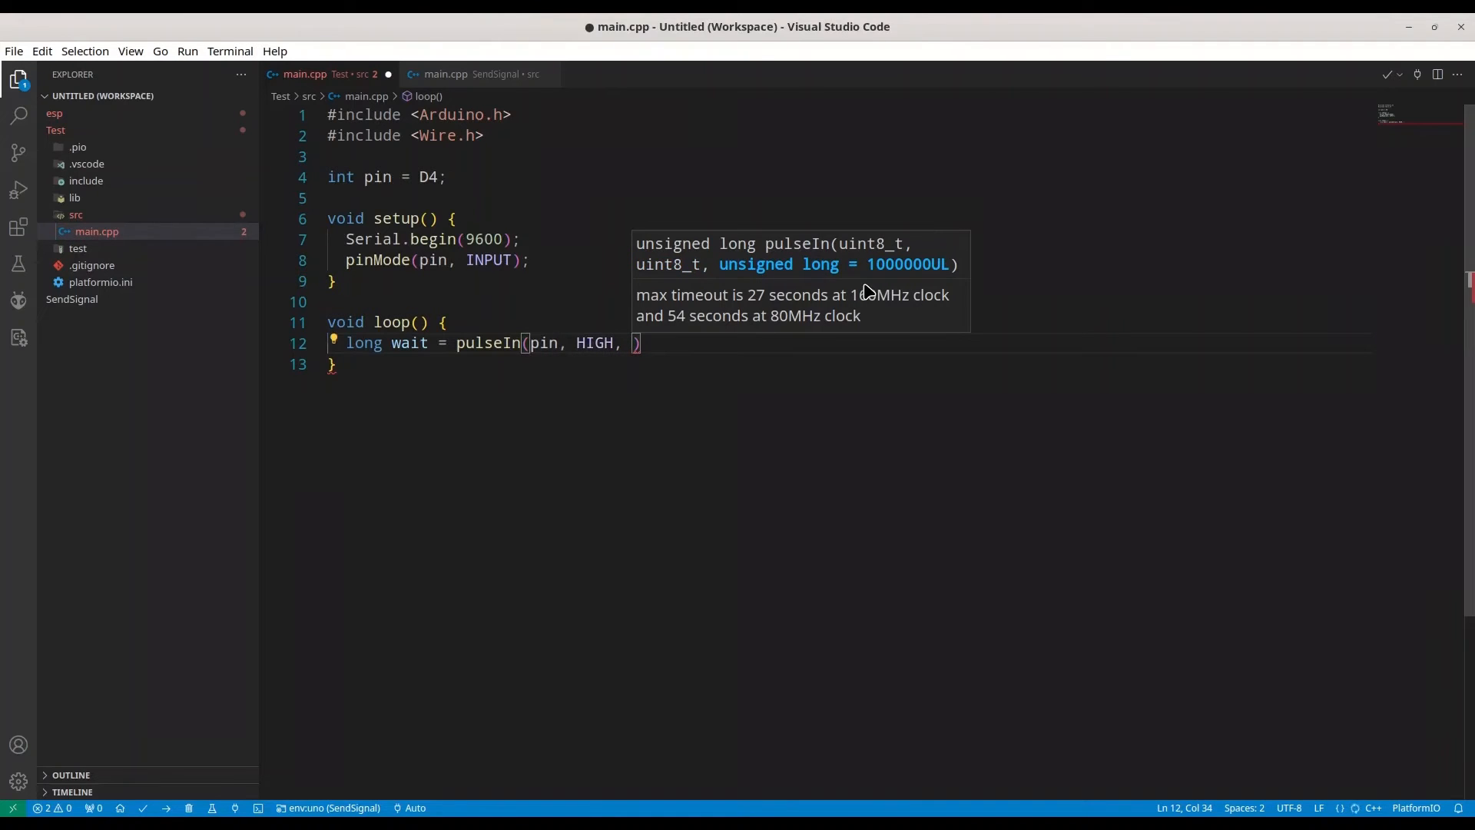
{"action": "type", "text": "5"}
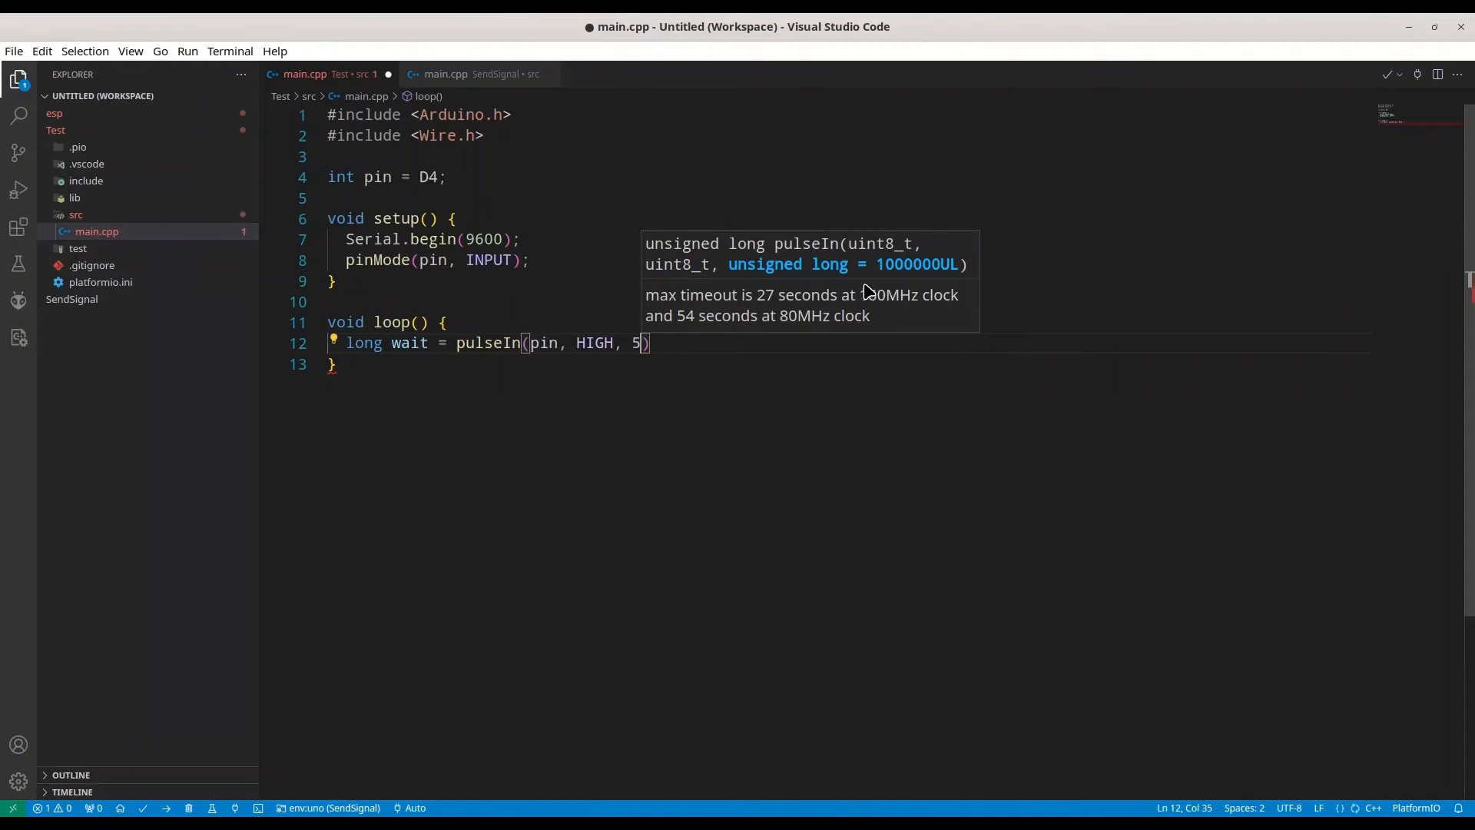
{"action": "type", "text": "000000"}
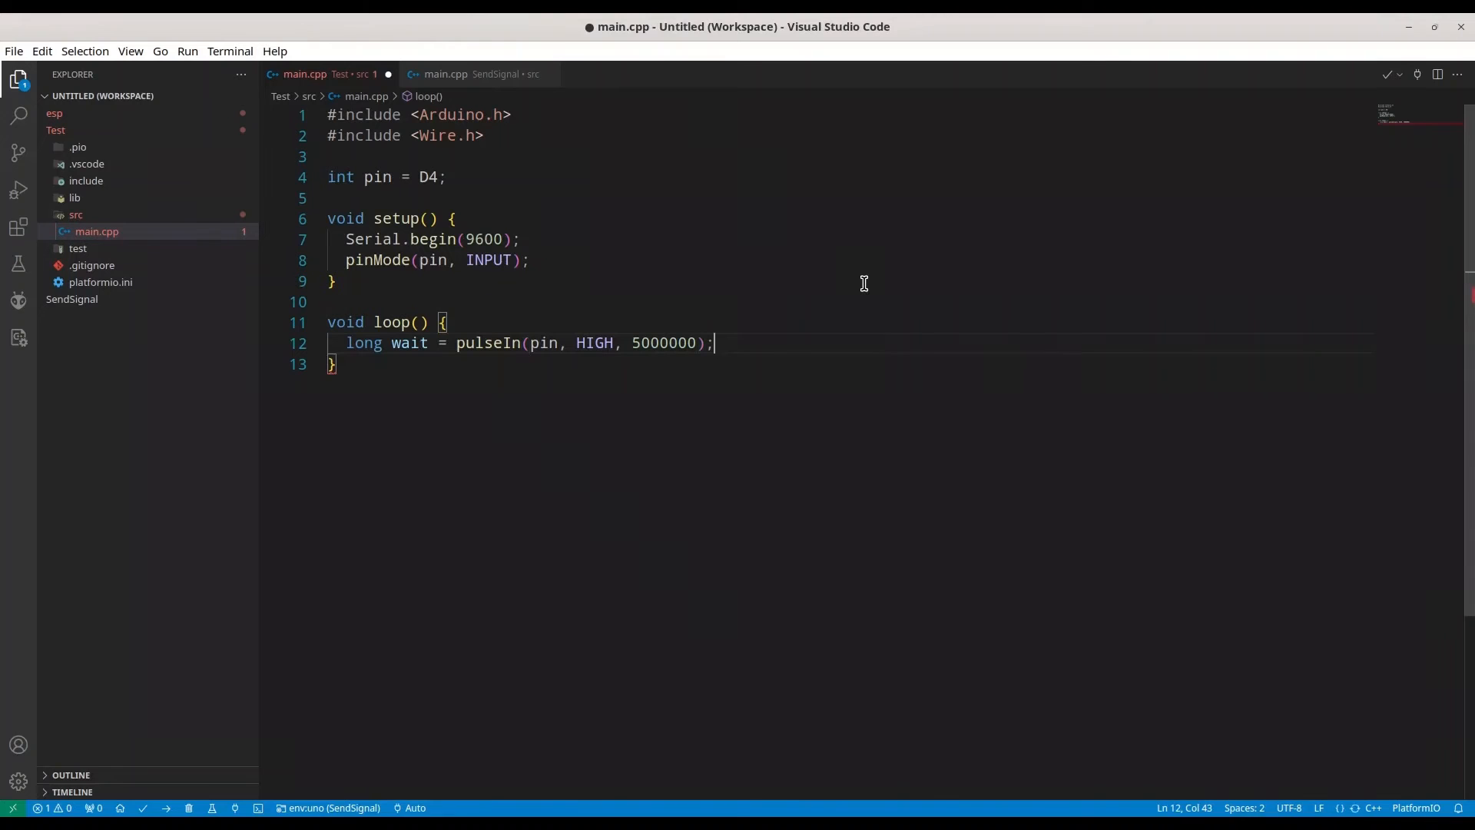
- Print the measured value with Serial.print(wait)
{"action": "type", "text": "Seria"}
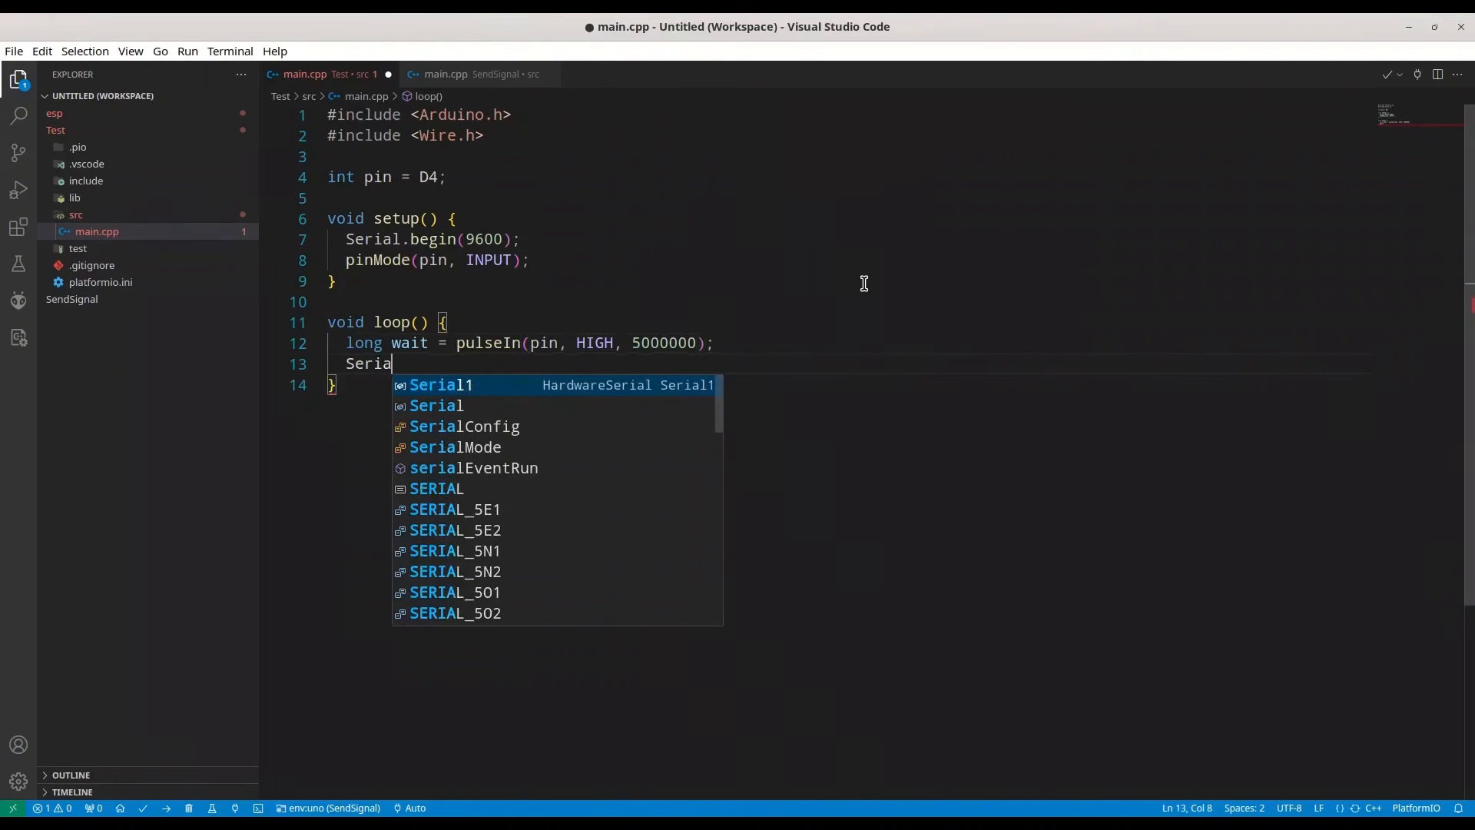
{"action": "type", "text": "l.print"}
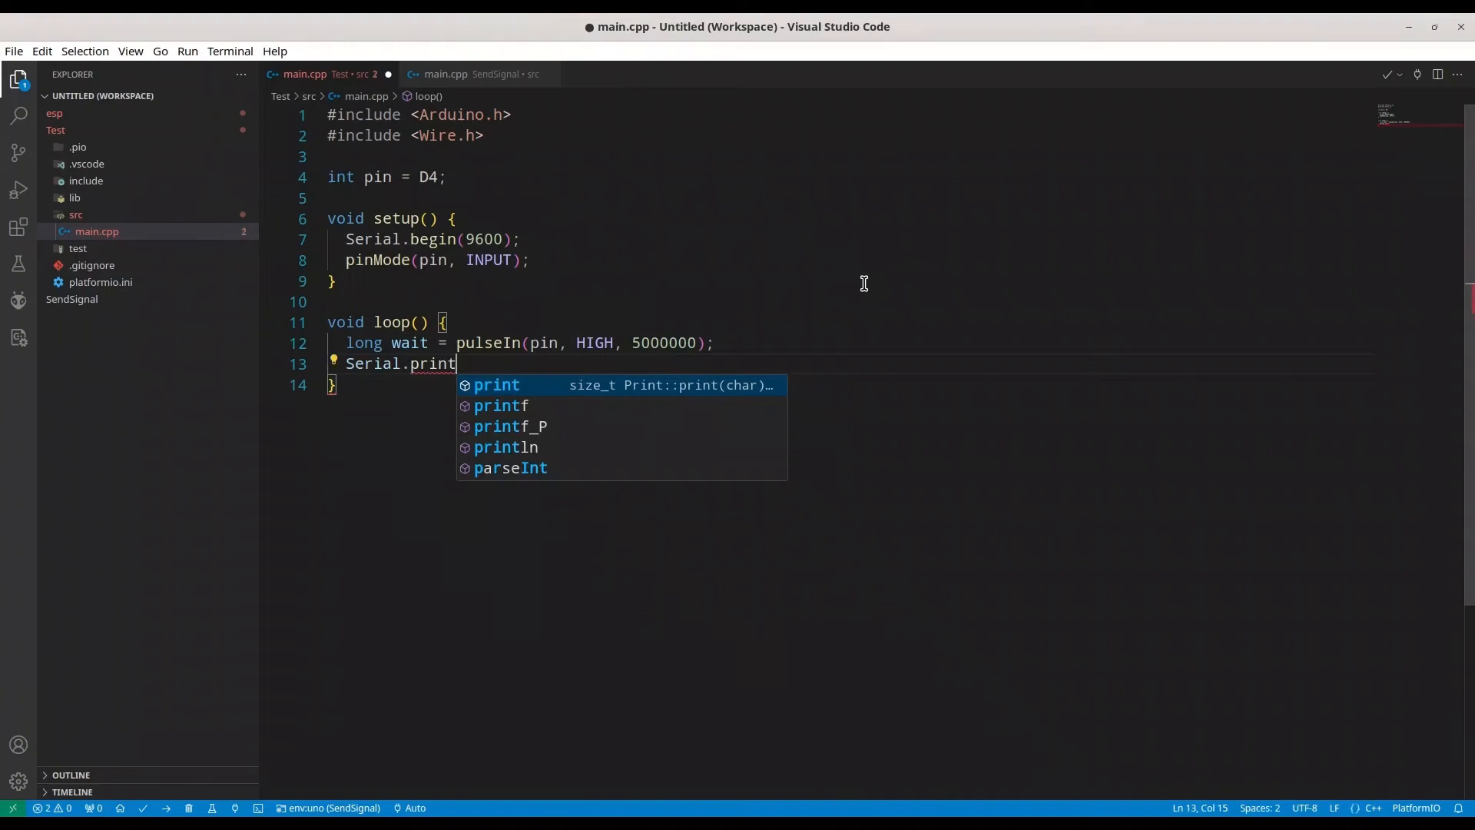
{"action": "type", "text": "(wait);"}
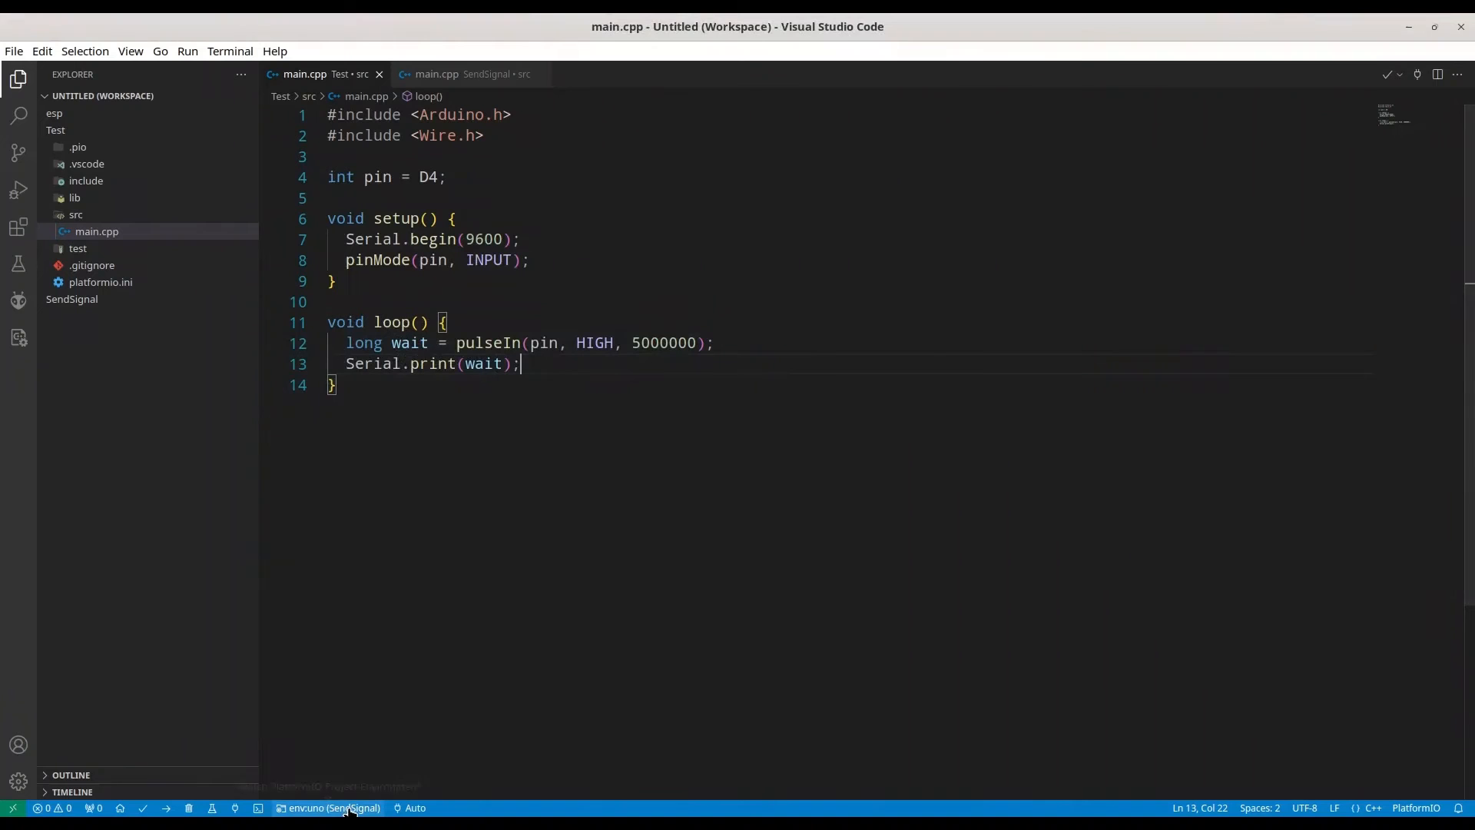
- Switch the PlatformIO environment to env:esp12e (esp/Test)
{"action": "left_click", "coordinate": [330, 808]}
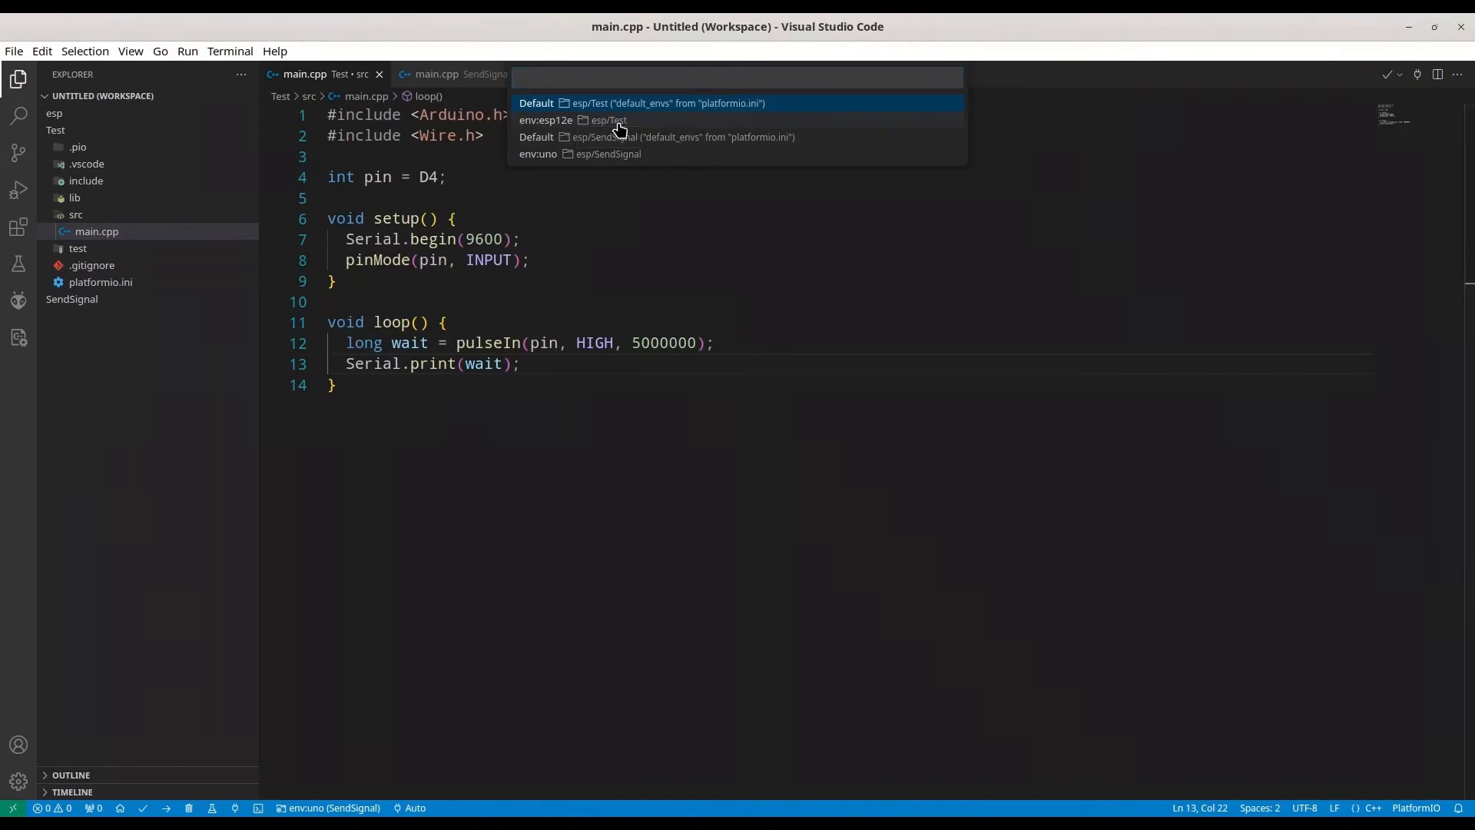
{"action": "left_click", "coordinate": [564, 120]}
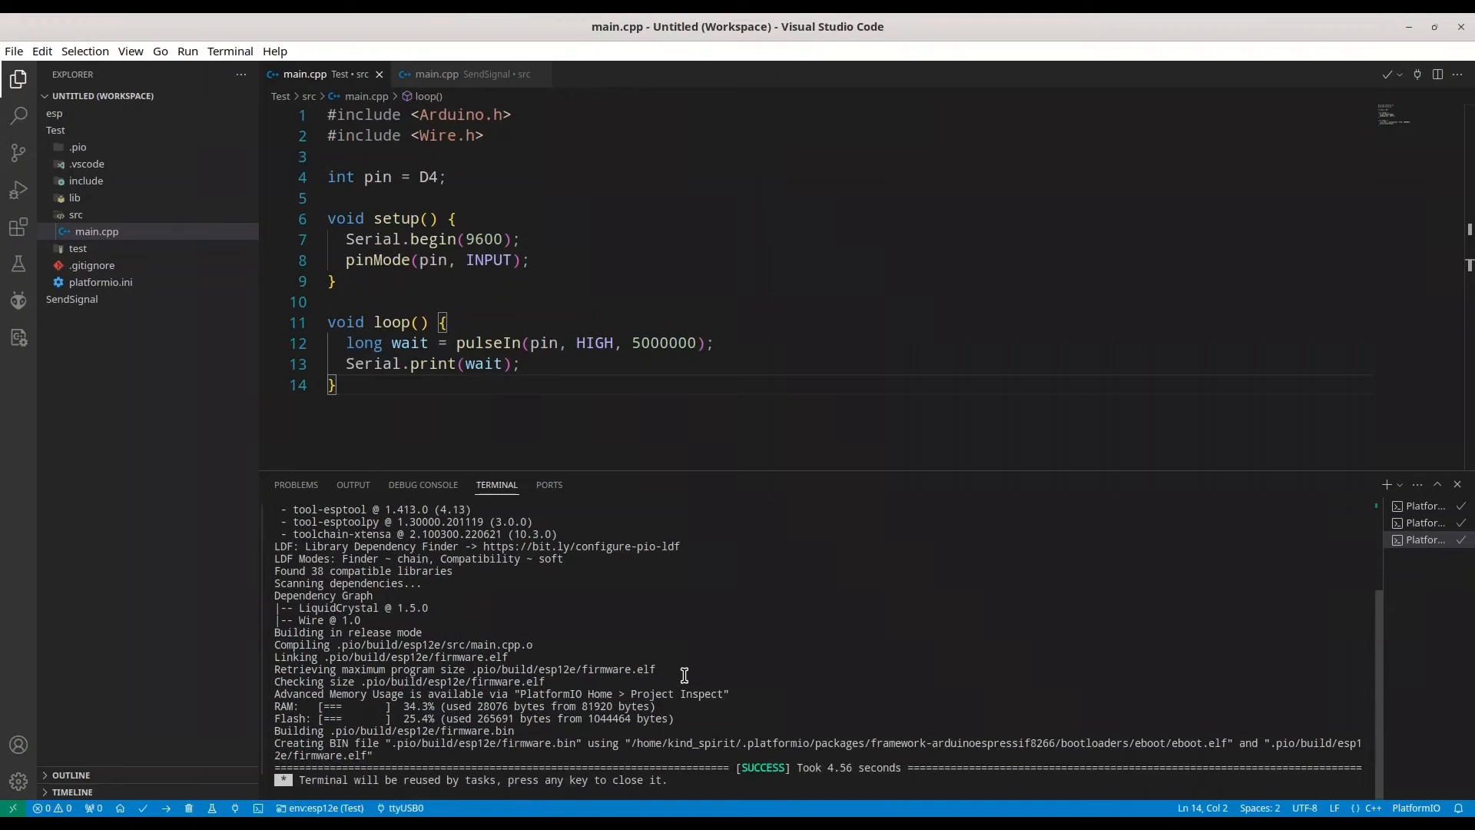
{"action": "mouse_move", "coordinate": [167, 807]}
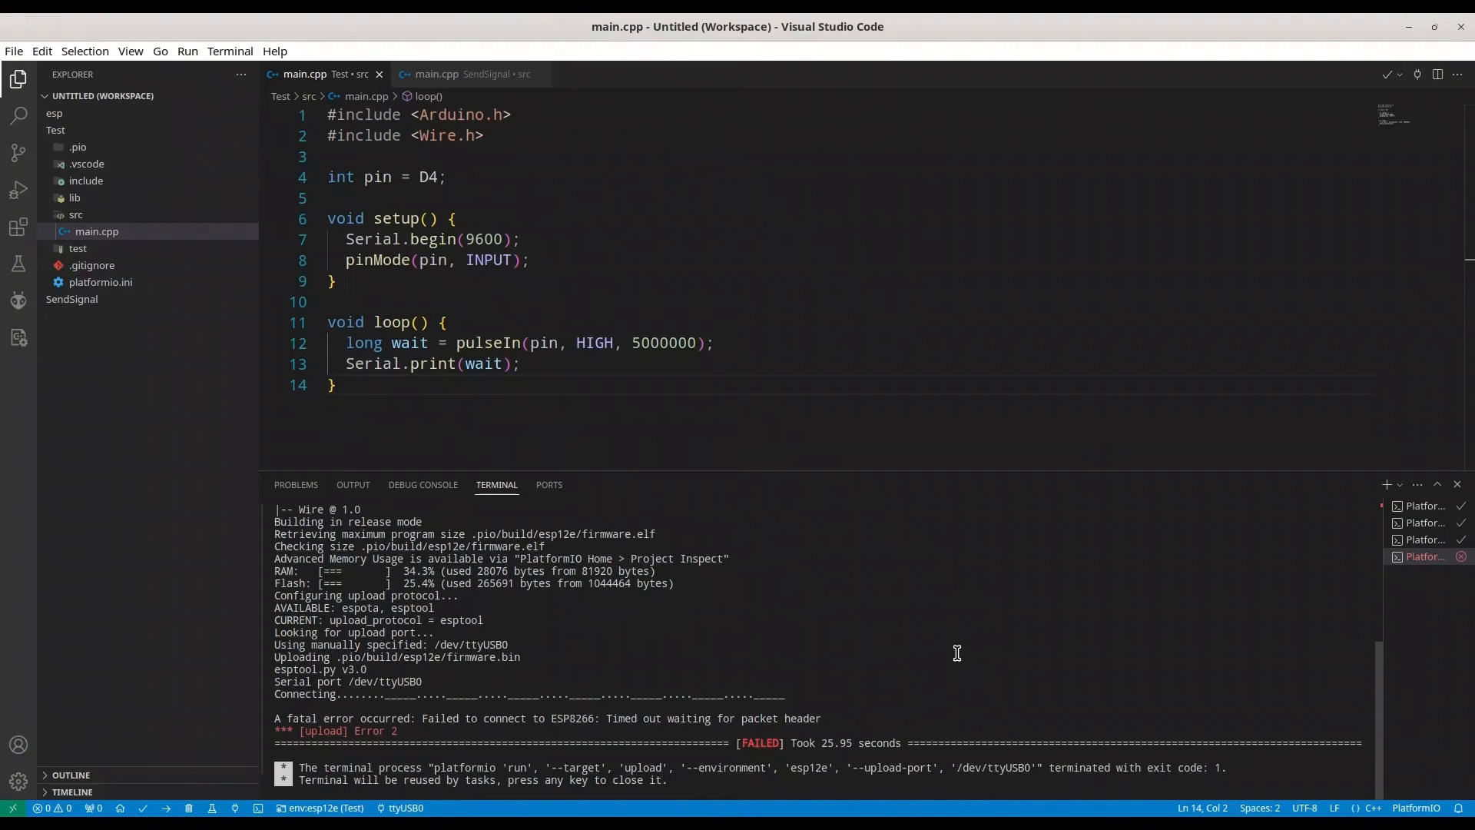
{"action": "mouse_move", "coordinate": [906, 686]}
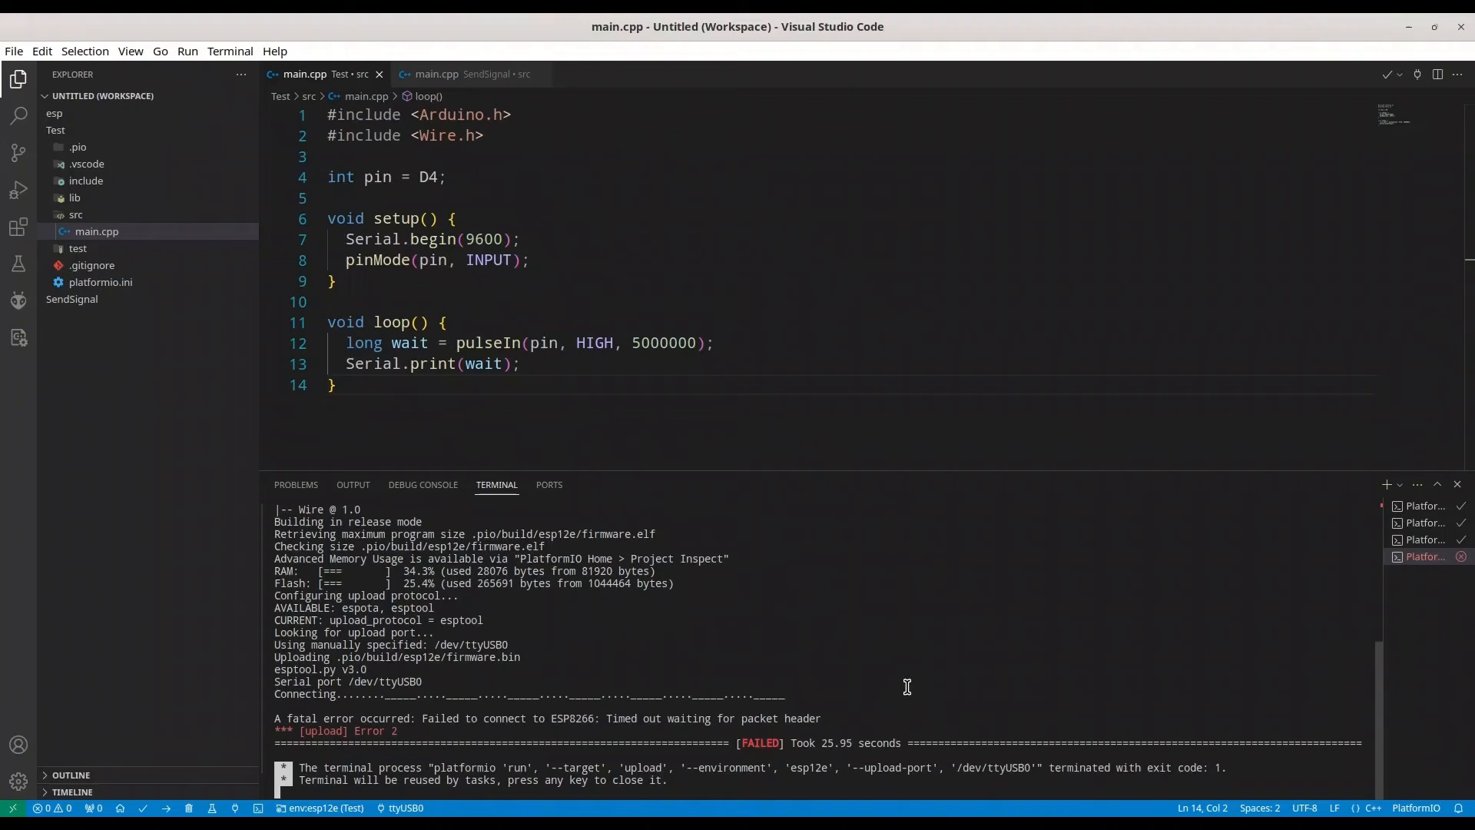
{"action": "mouse_move", "coordinate": [672, 506]}
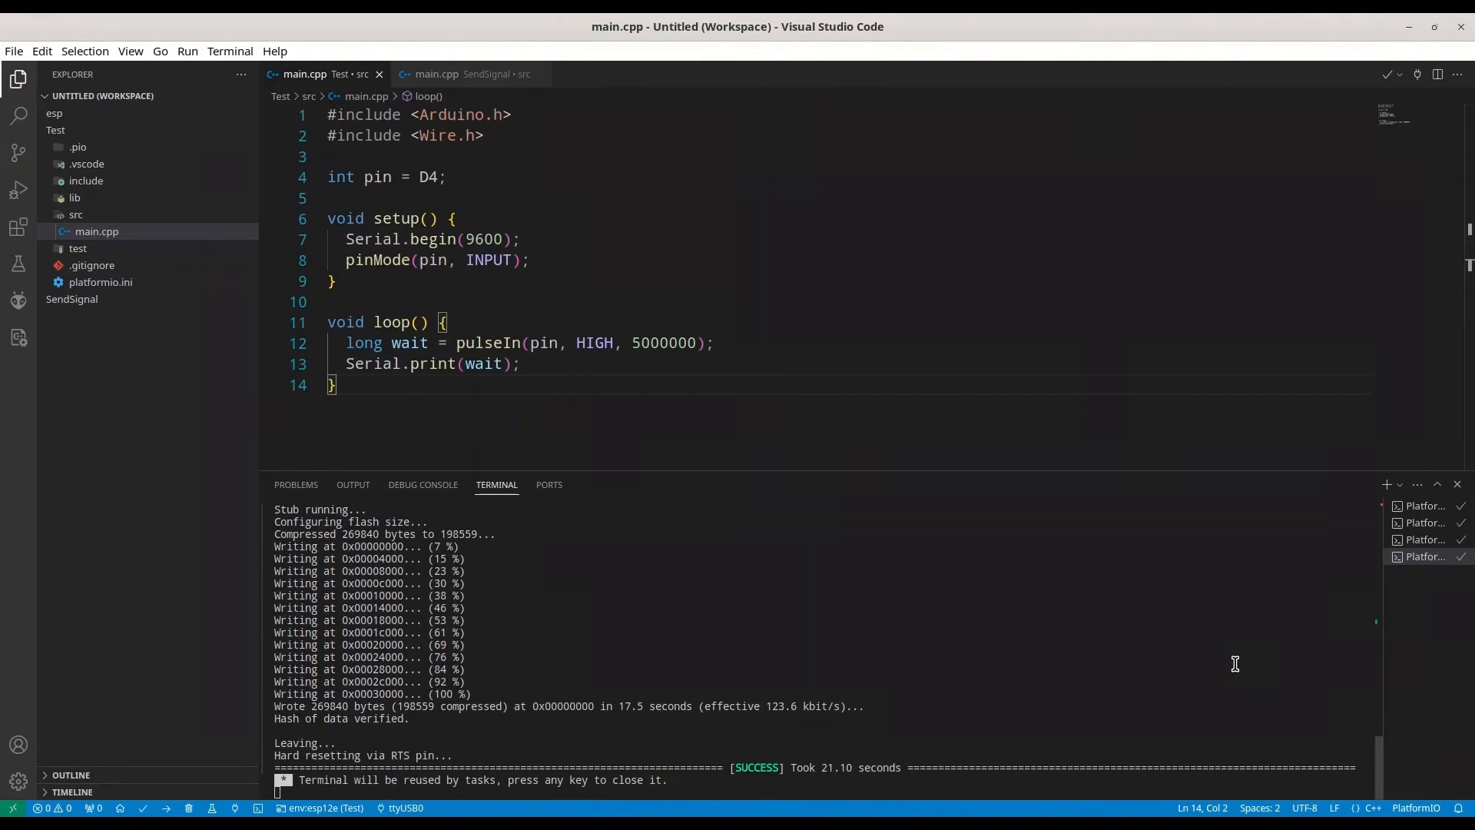
{"action": "mouse_move", "coordinate": [1184, 662]}
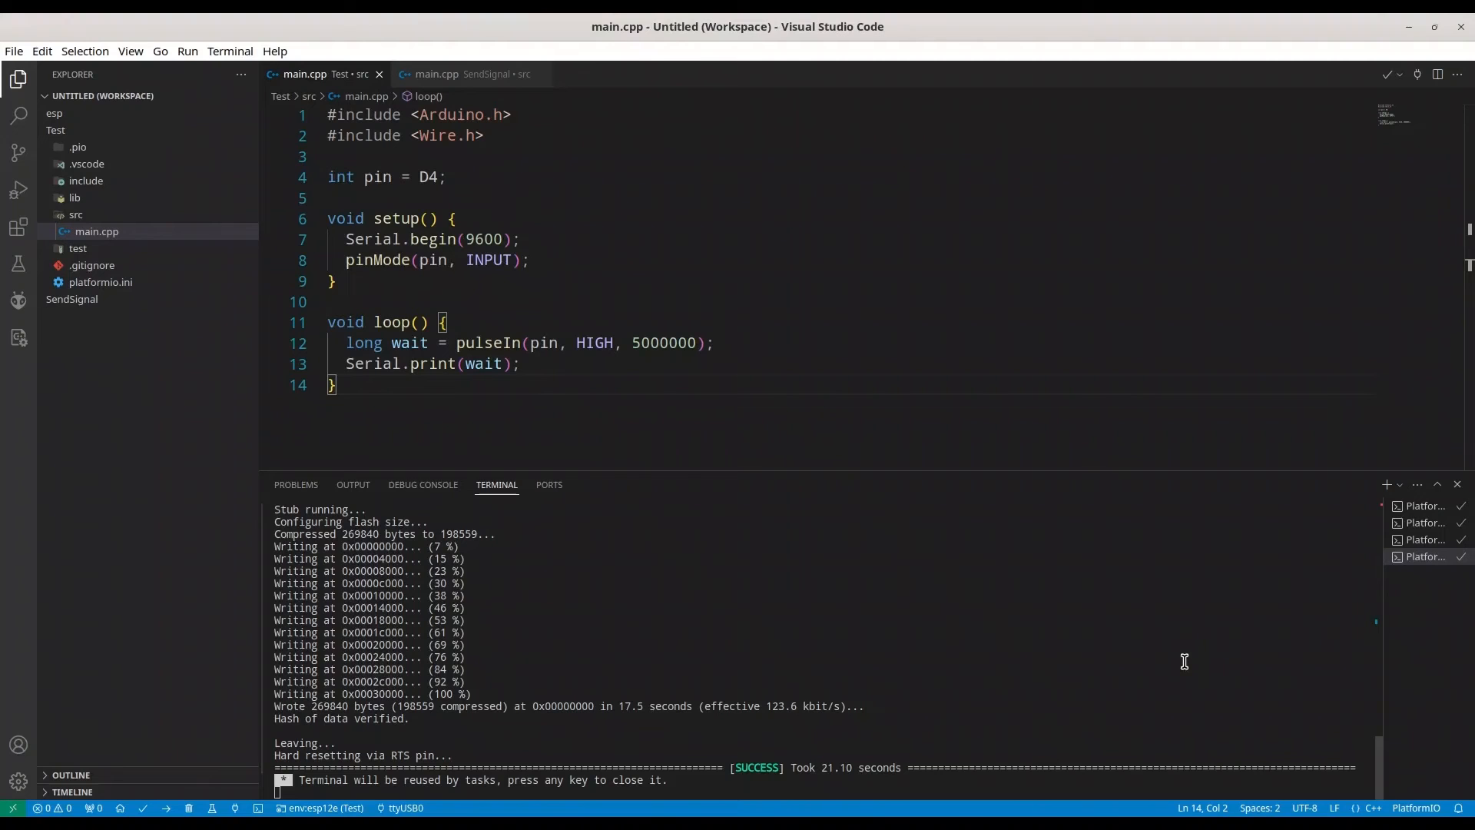
- Change Serial.print to Serial.println on line 13
{"action": "left_click", "coordinate": [474, 364]}
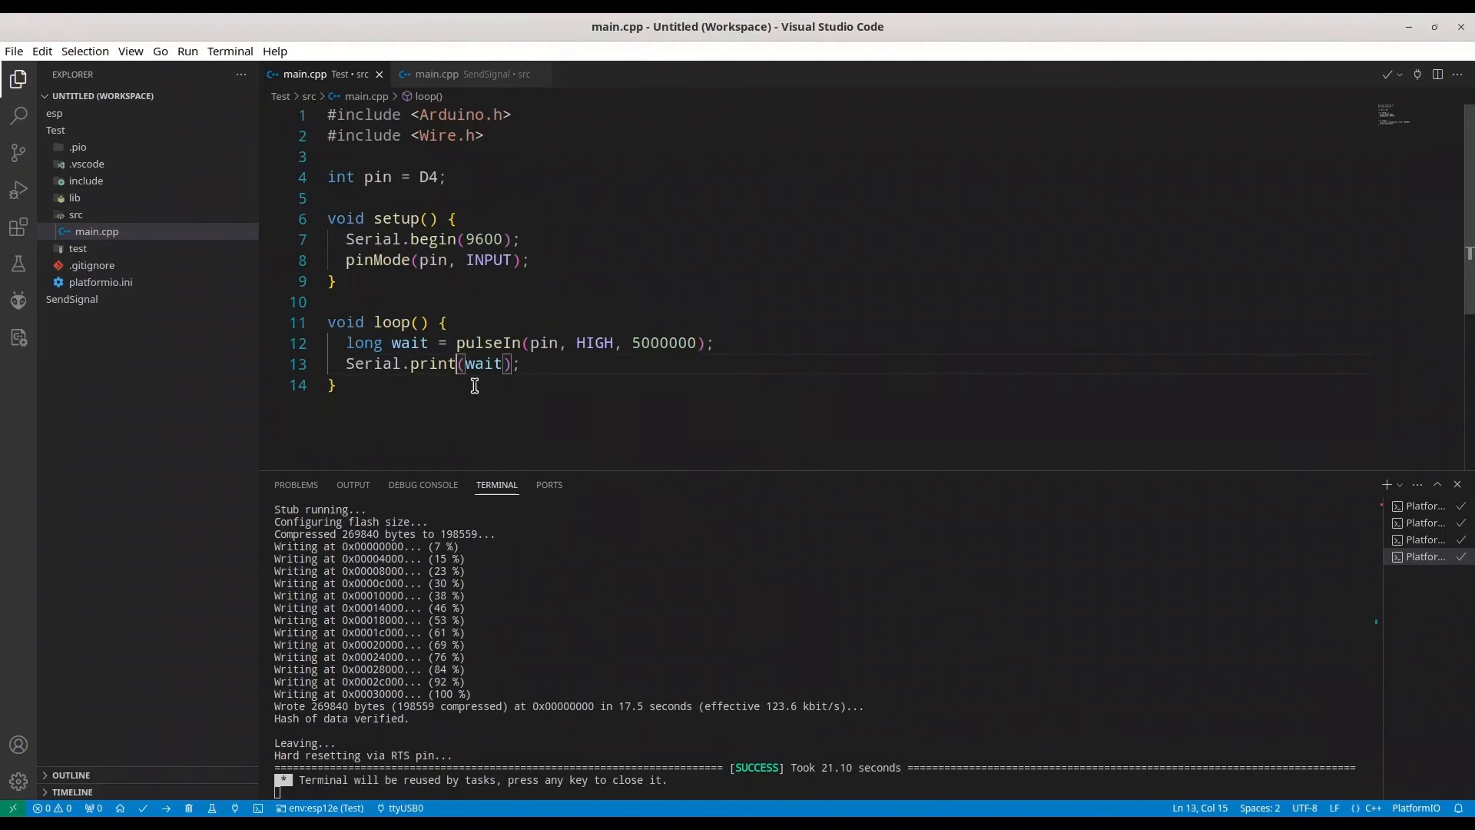
{"action": "type", "text": "ln"}
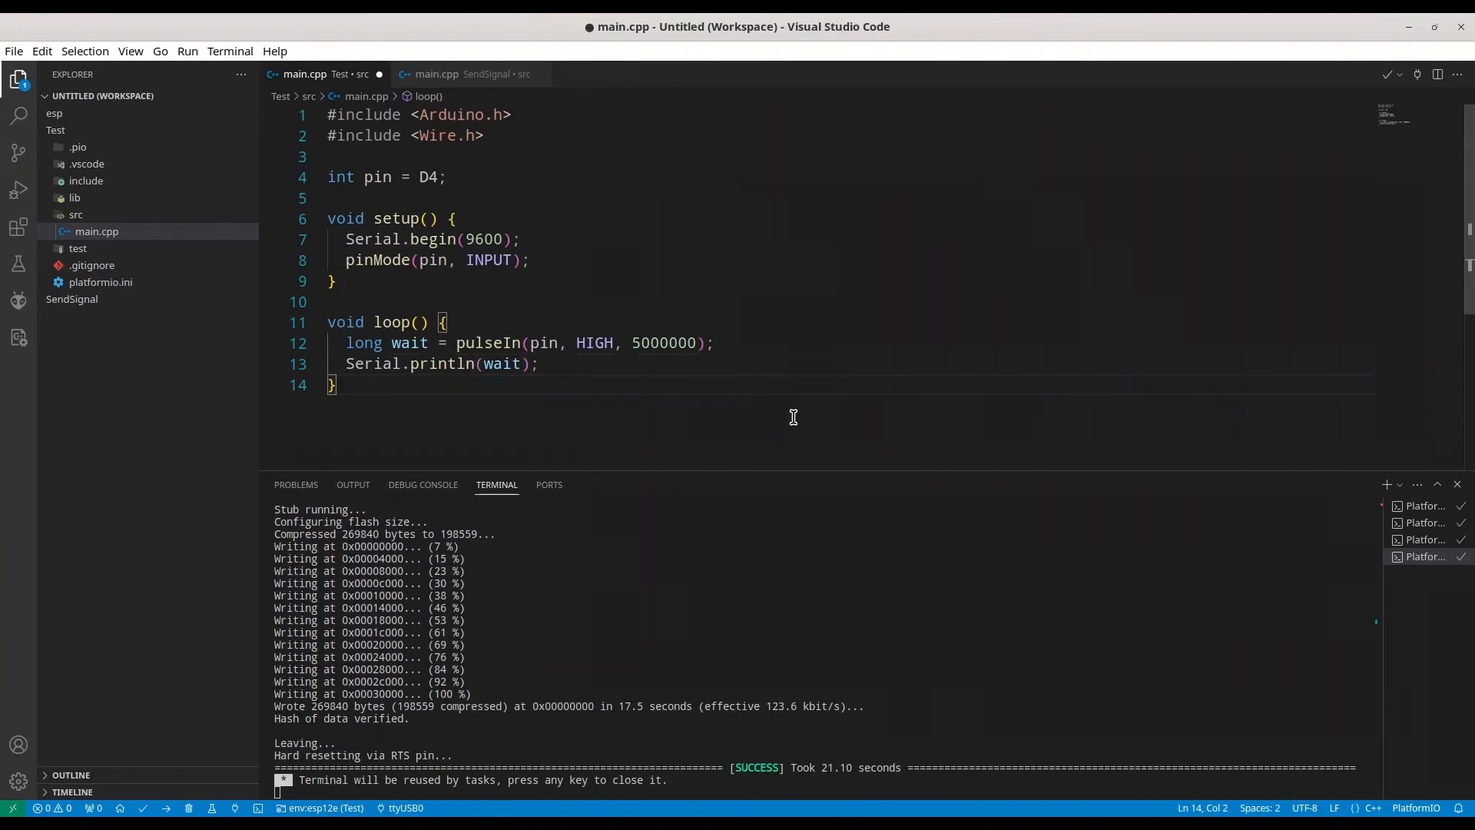
{"action": "mouse_move", "coordinate": [825, 733]}
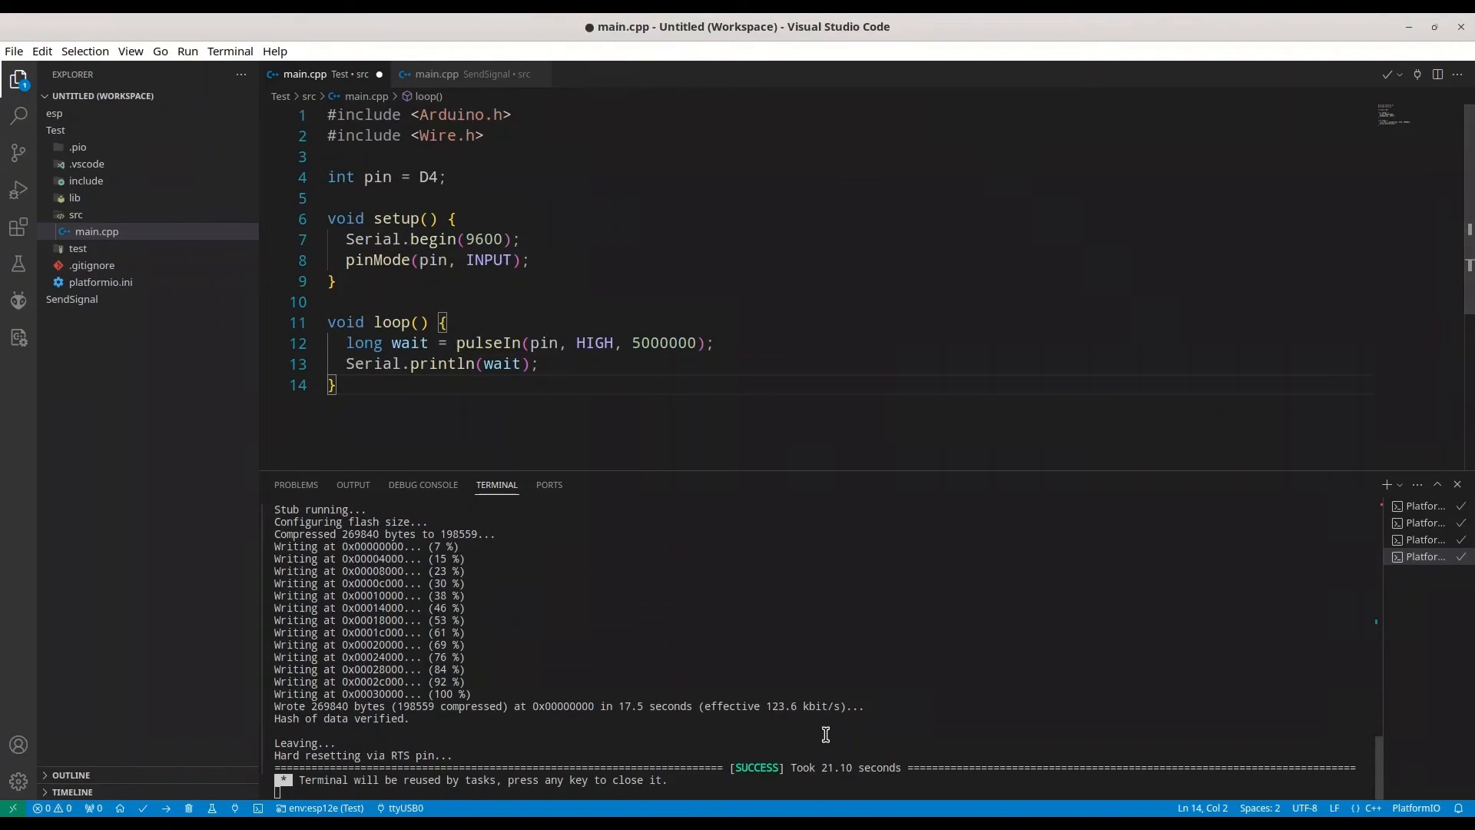
{"action": "mouse_move", "coordinate": [961, 374]}
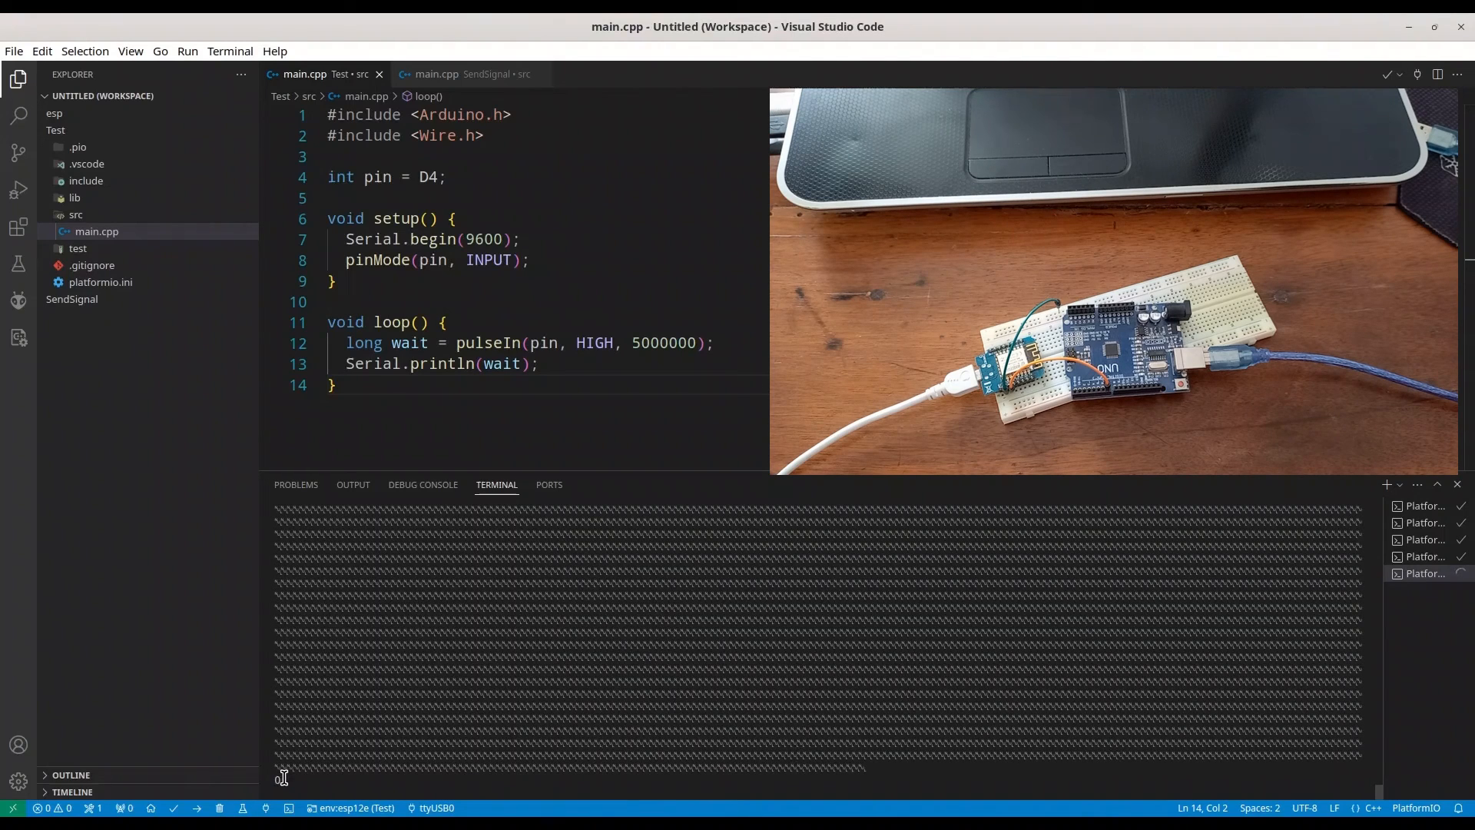
{"action": "mouse_move", "coordinate": [327, 612]}
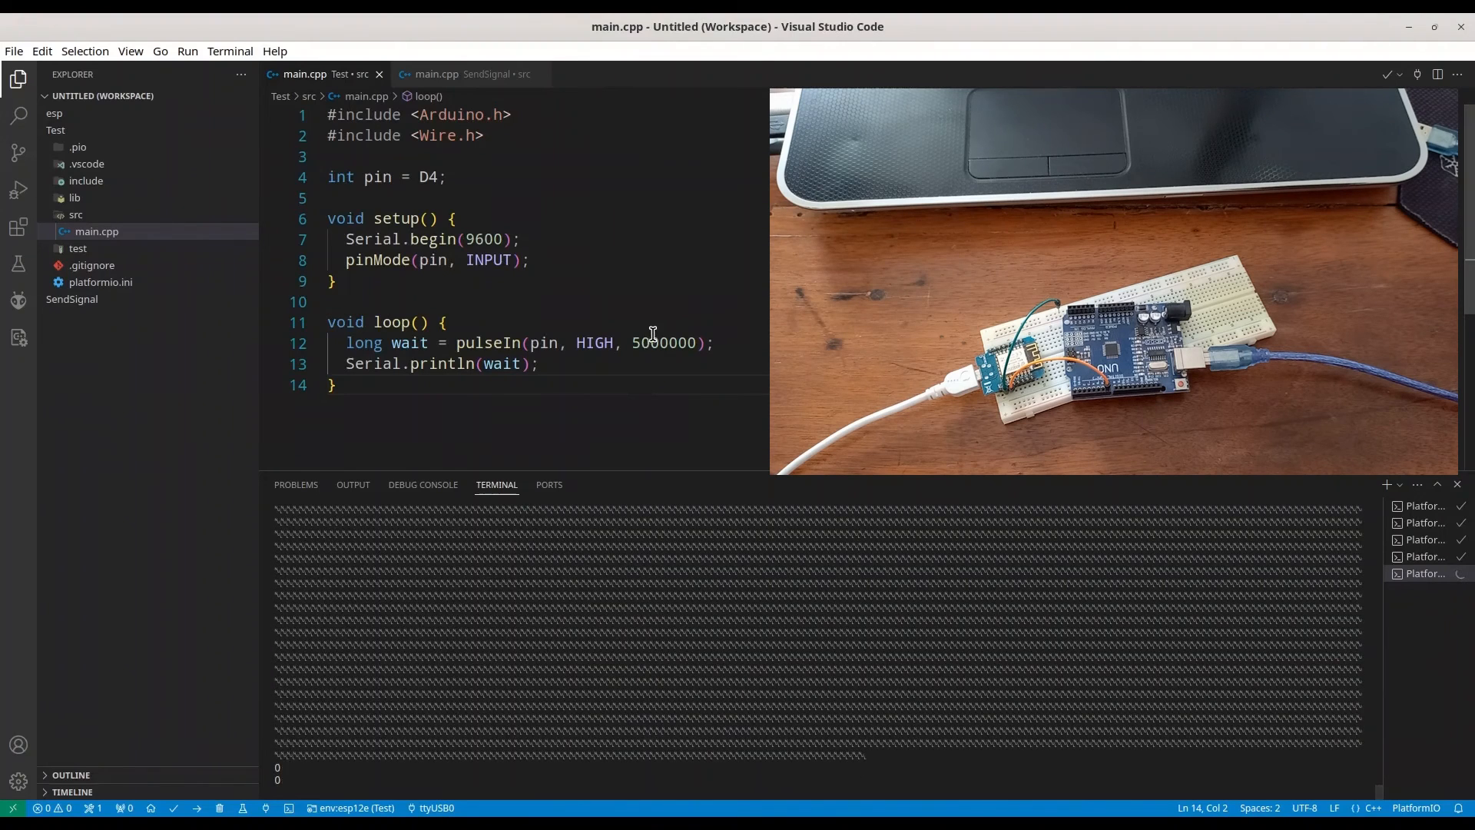
{"action": "mouse_move", "coordinate": [946, 669]}
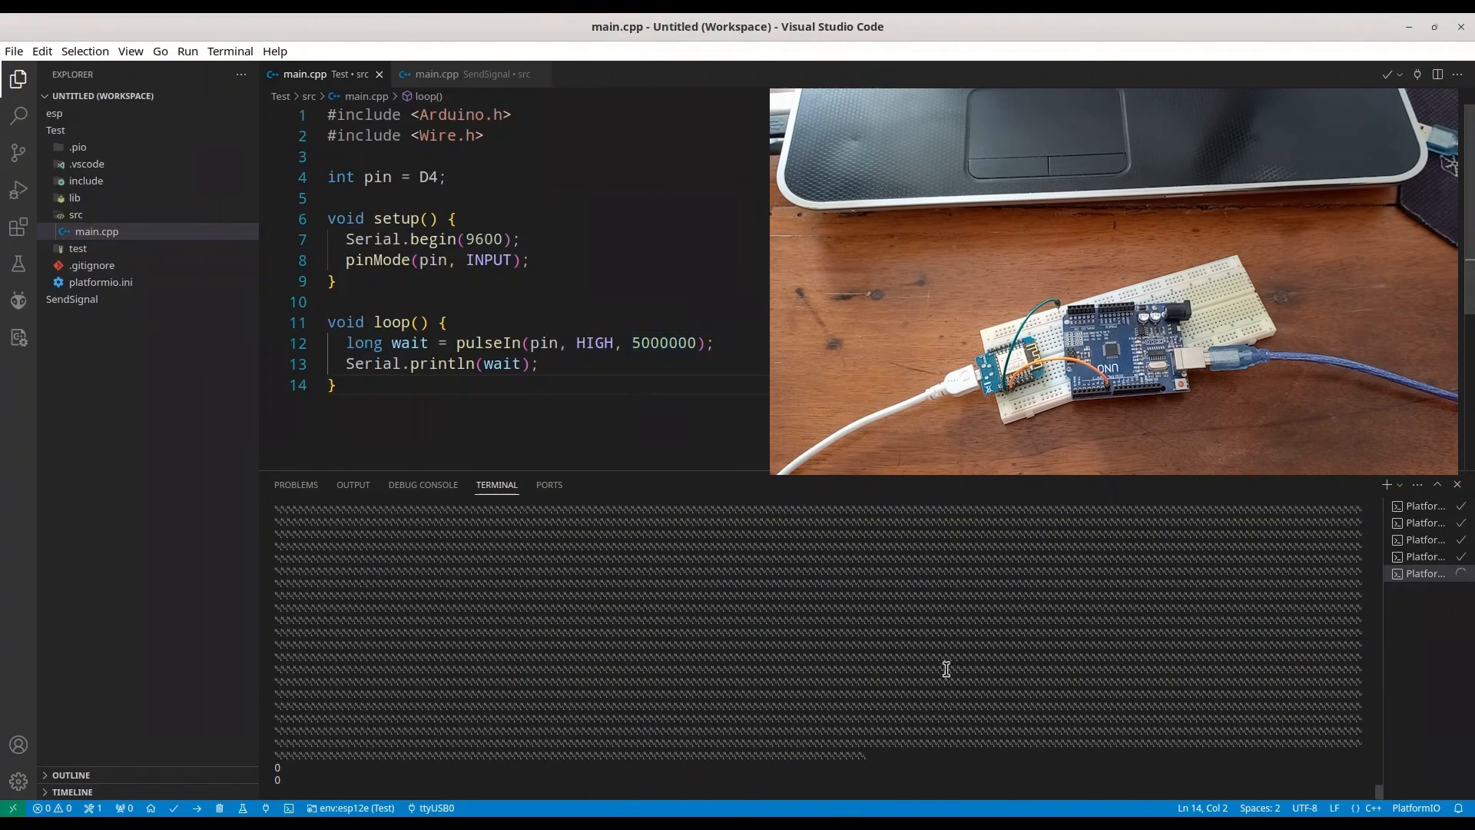